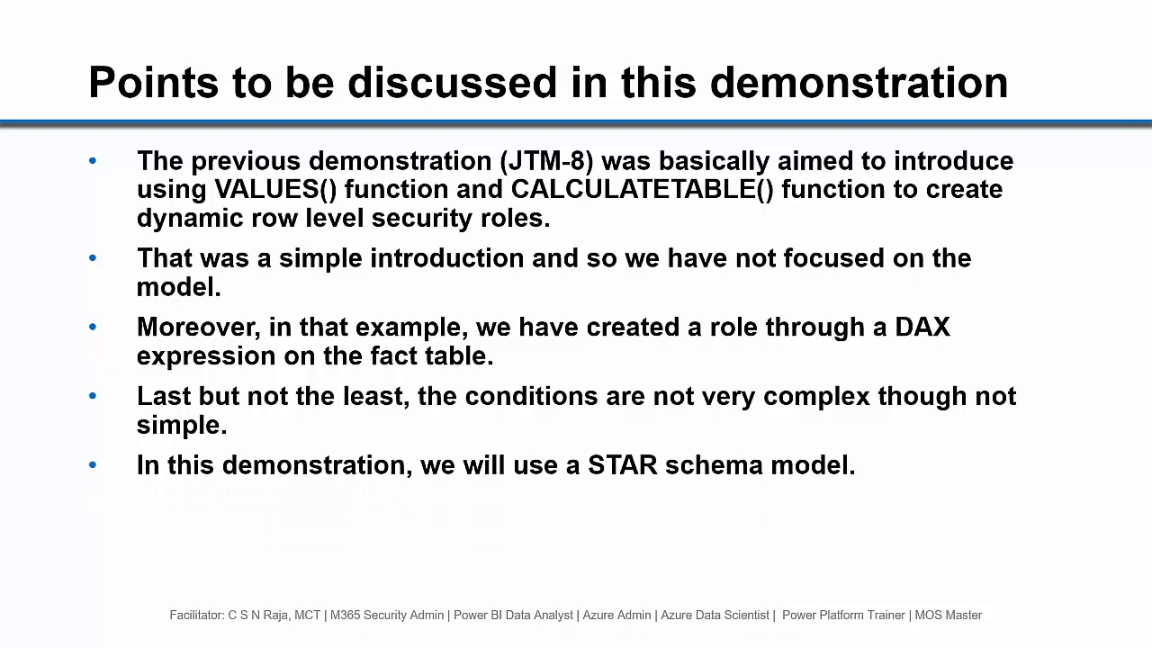
Reveal the remaining demonstration bullets and advance to the security requirements slide.
key("Right")
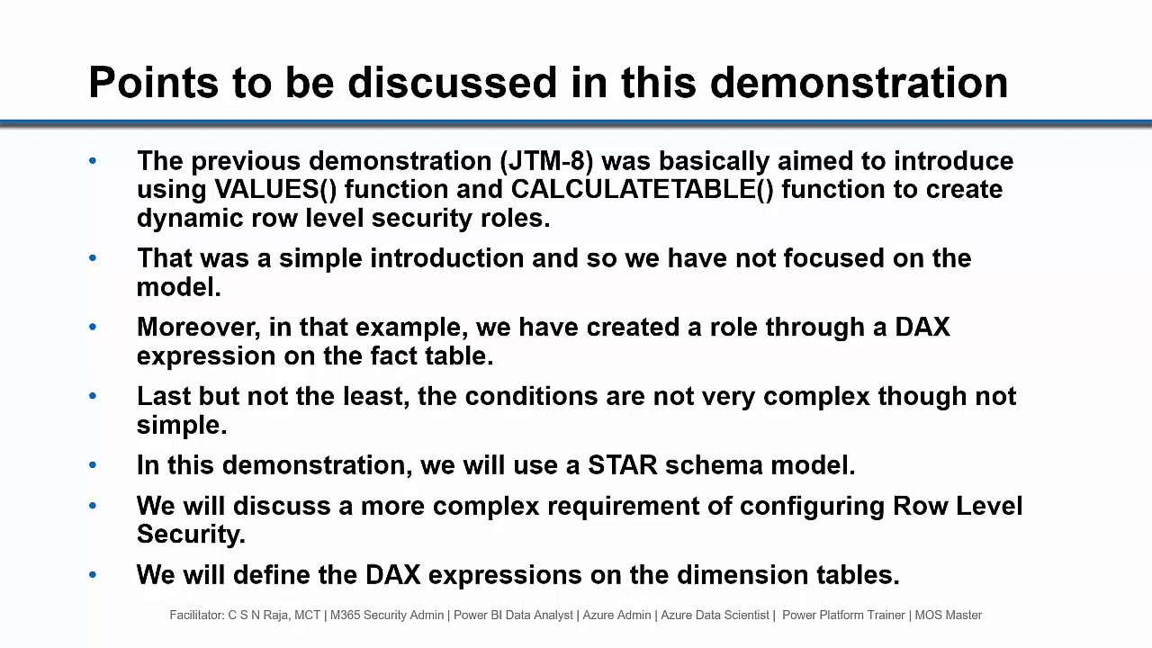
key("Right")
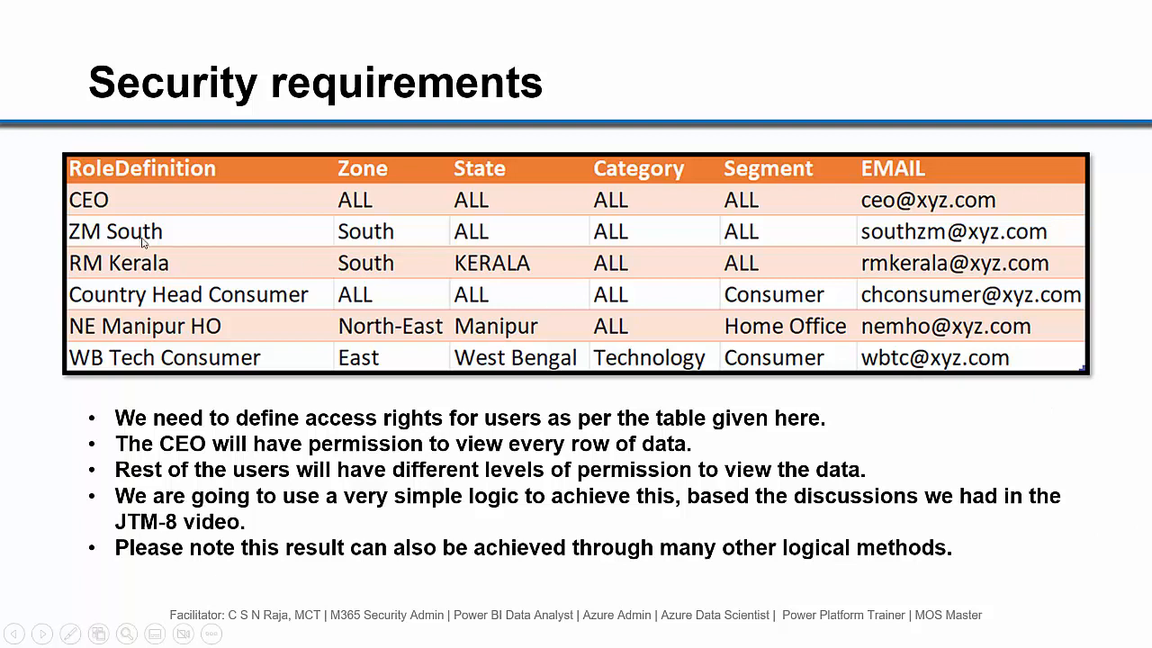
mouse_move(425, 238)
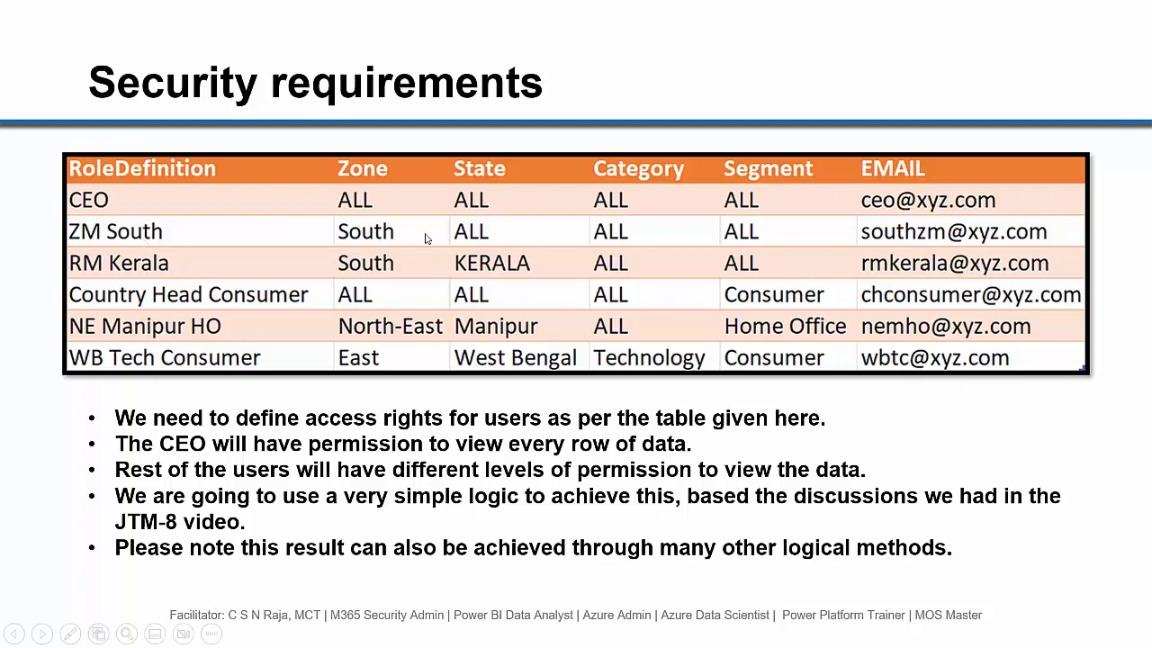
mouse_move(374, 236)
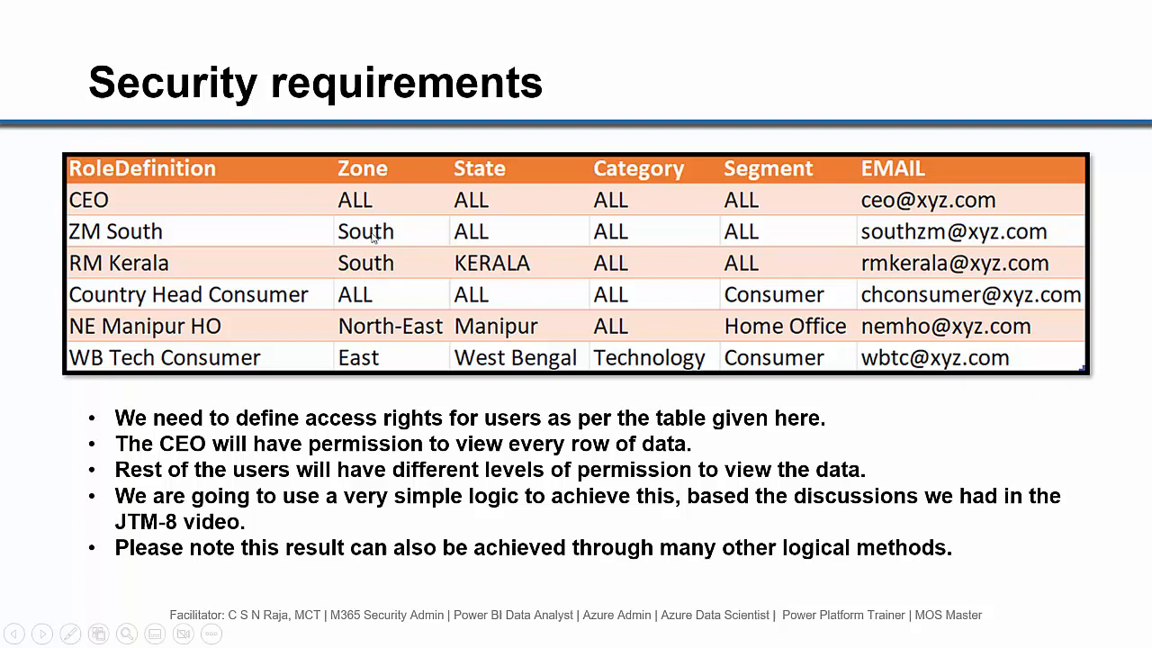
mouse_move(623, 232)
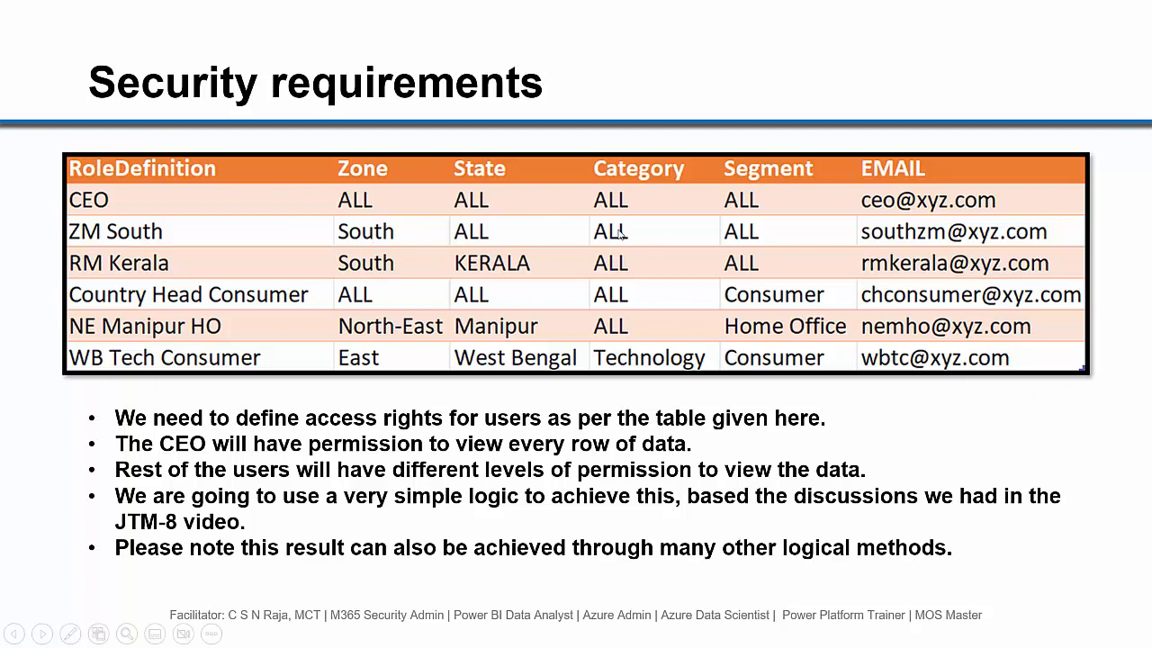
mouse_move(766, 245)
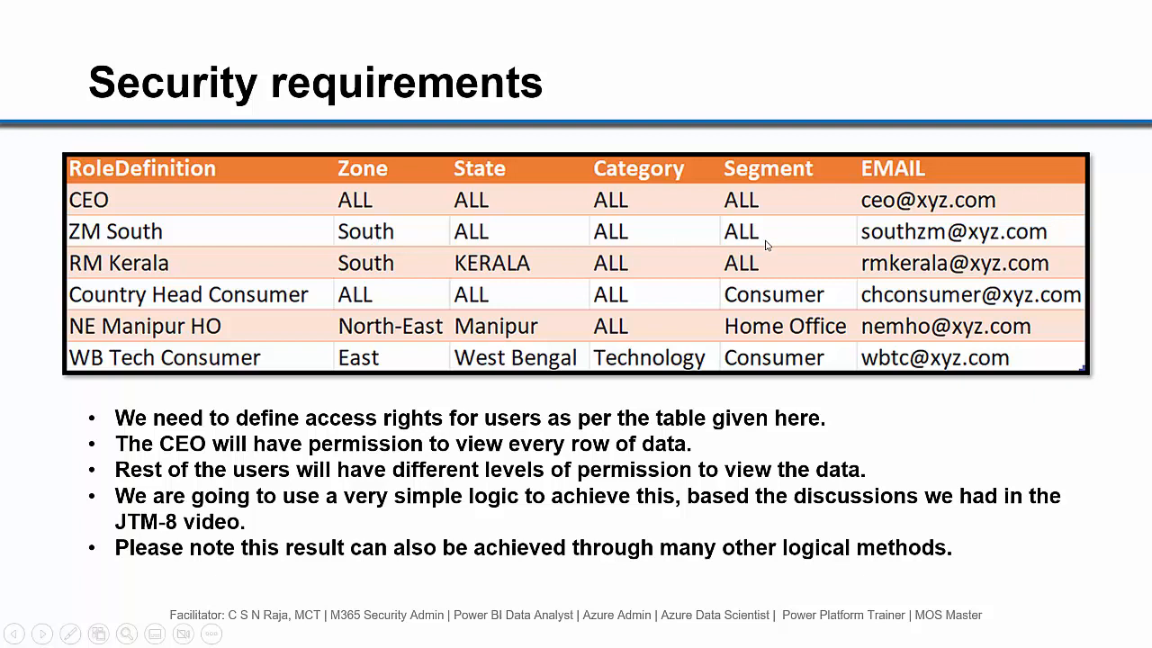
mouse_move(234, 268)
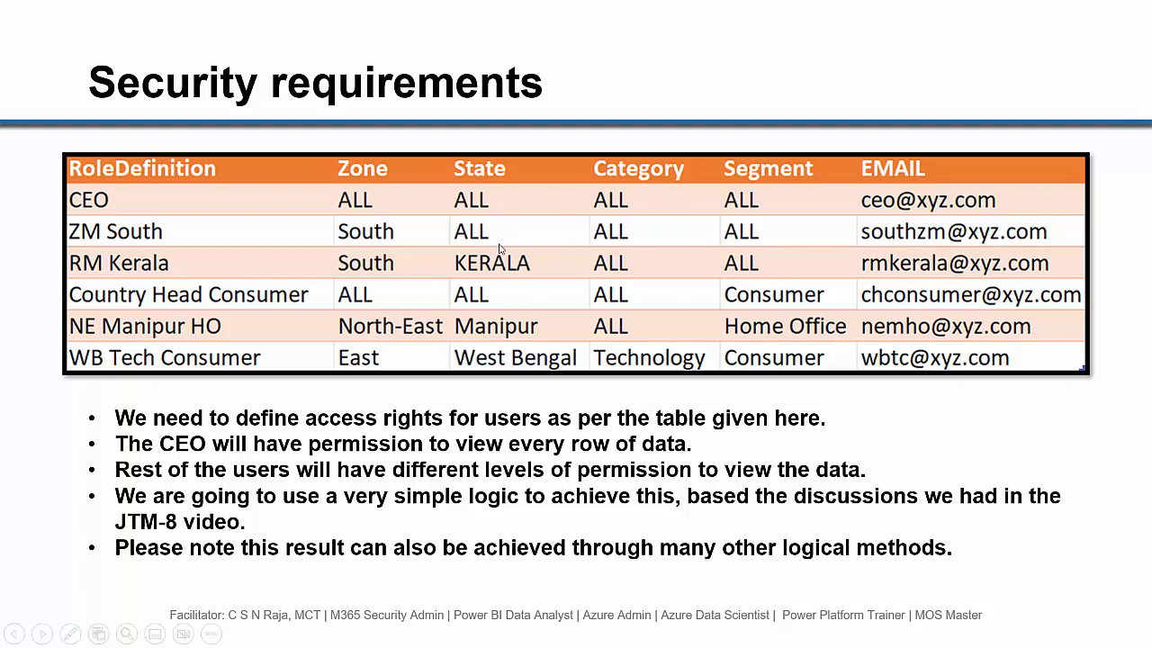
mouse_move(373, 281)
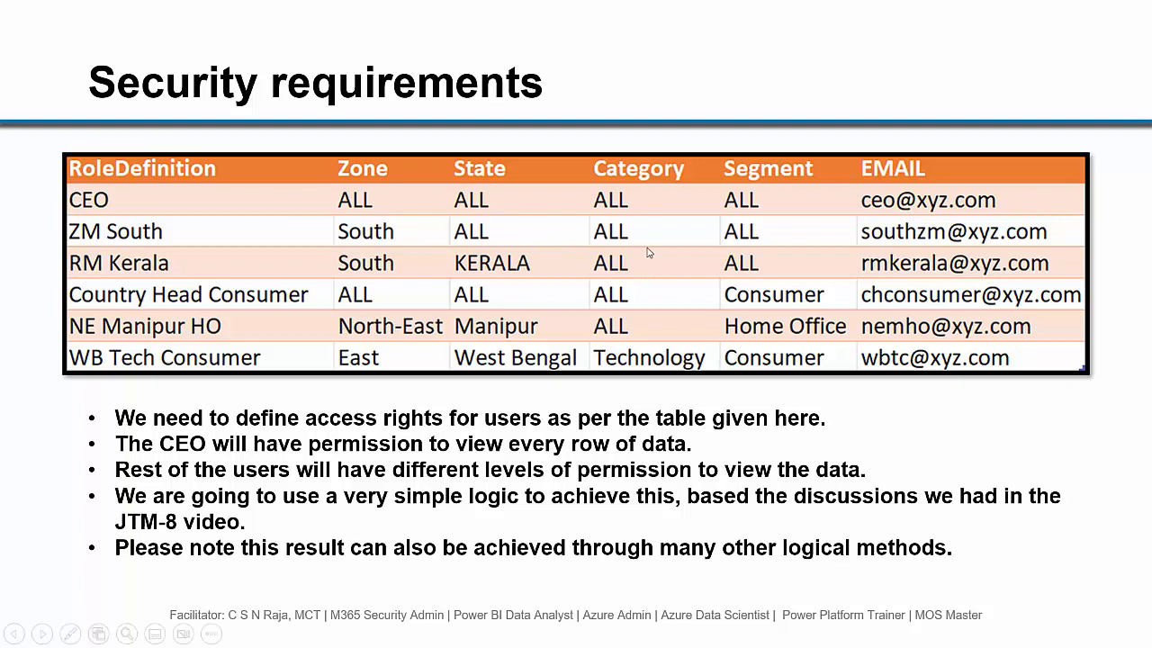
mouse_move(758, 270)
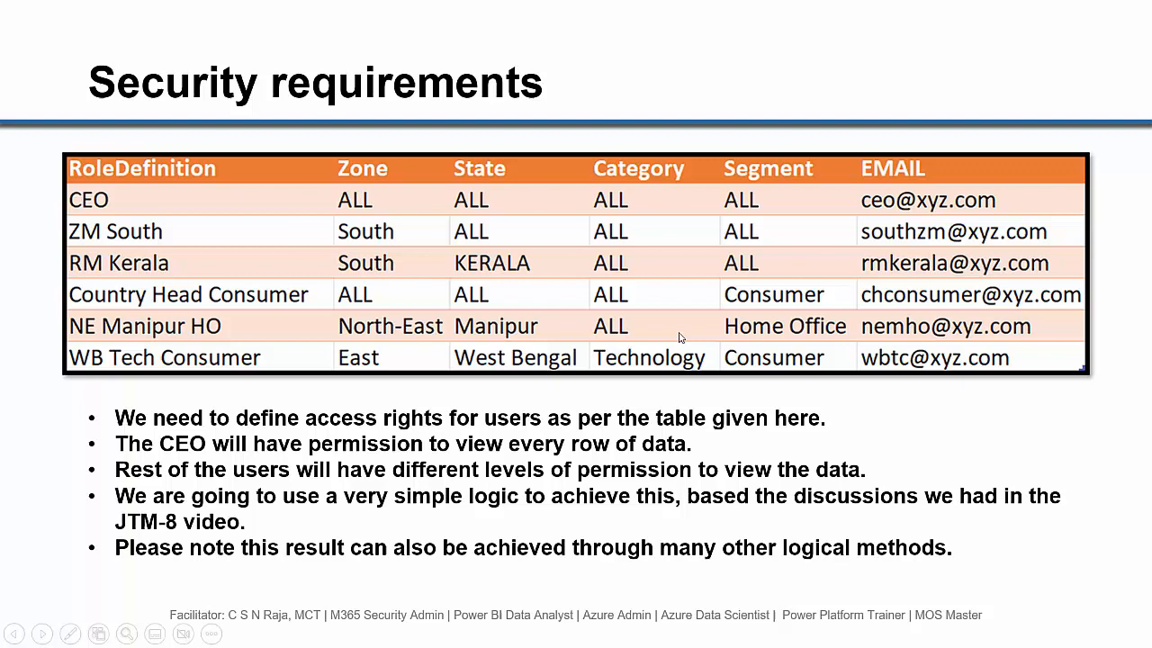
mouse_move(153, 201)
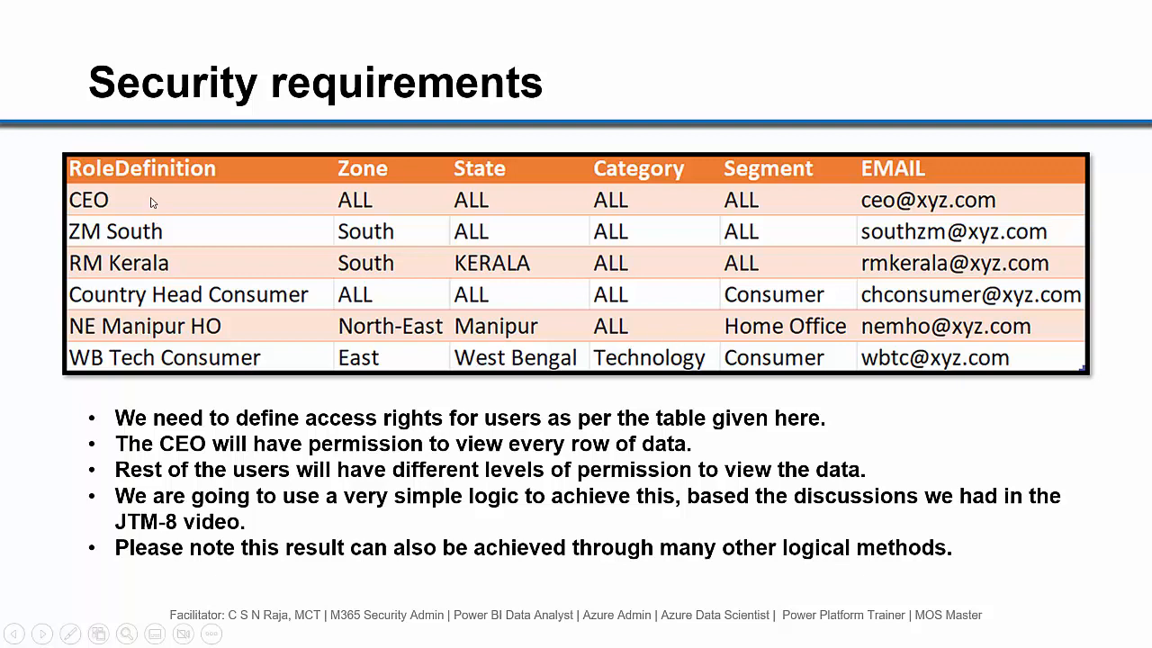
mouse_move(182, 306)
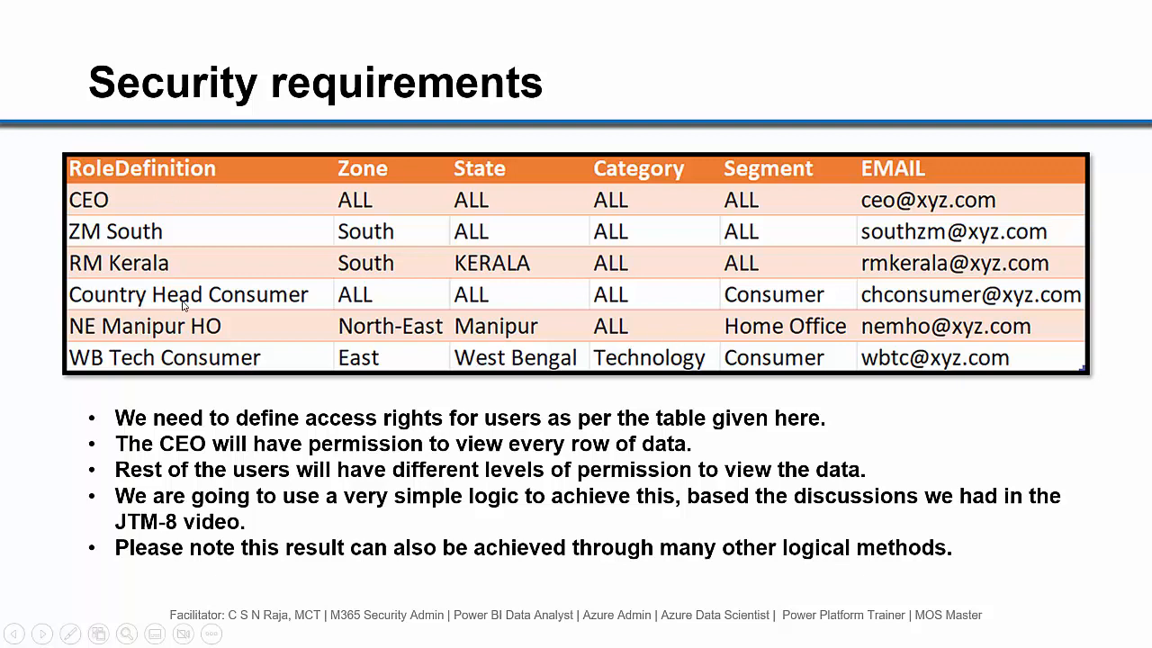
mouse_move(250, 330)
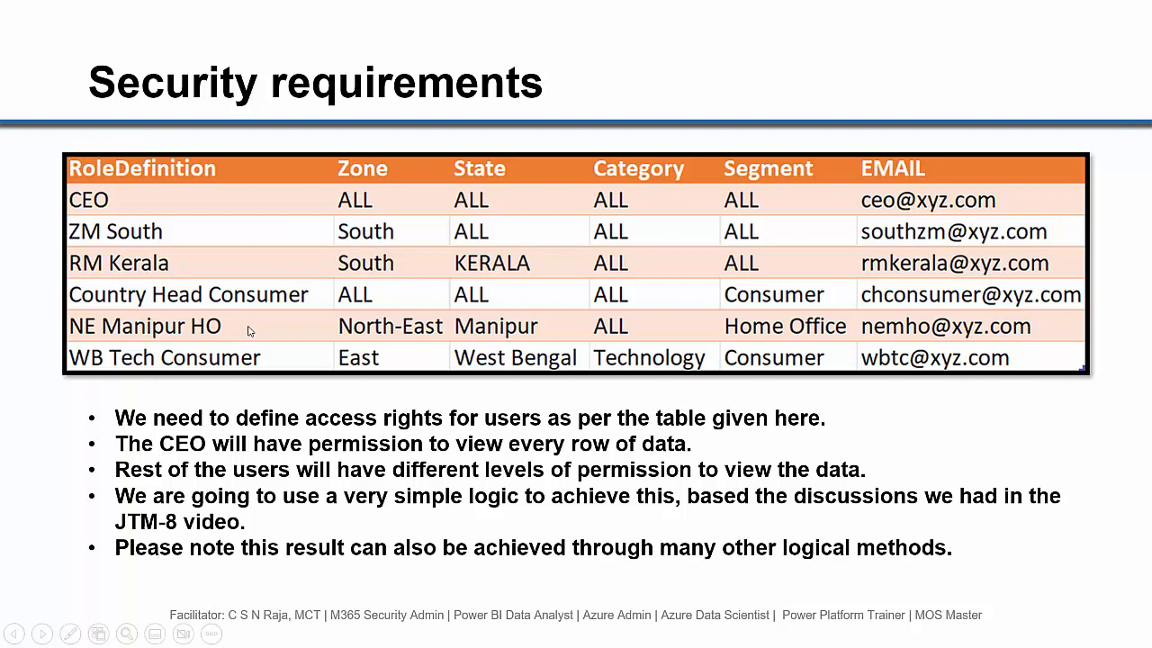
mouse_move(343, 277)
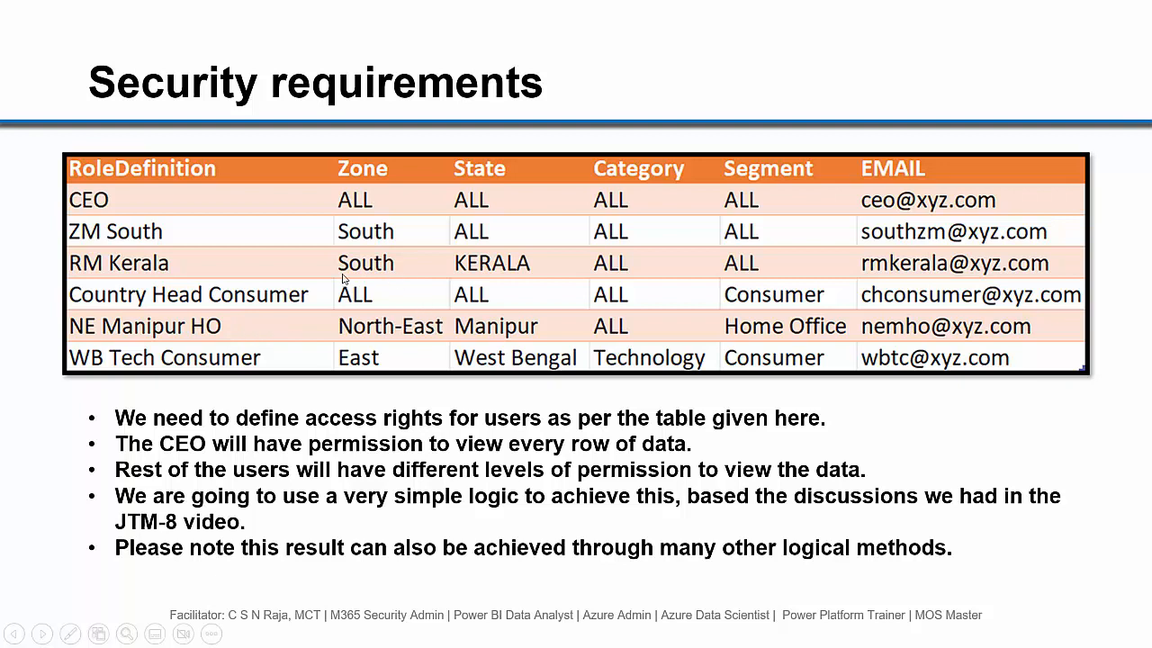
mouse_move(776, 167)
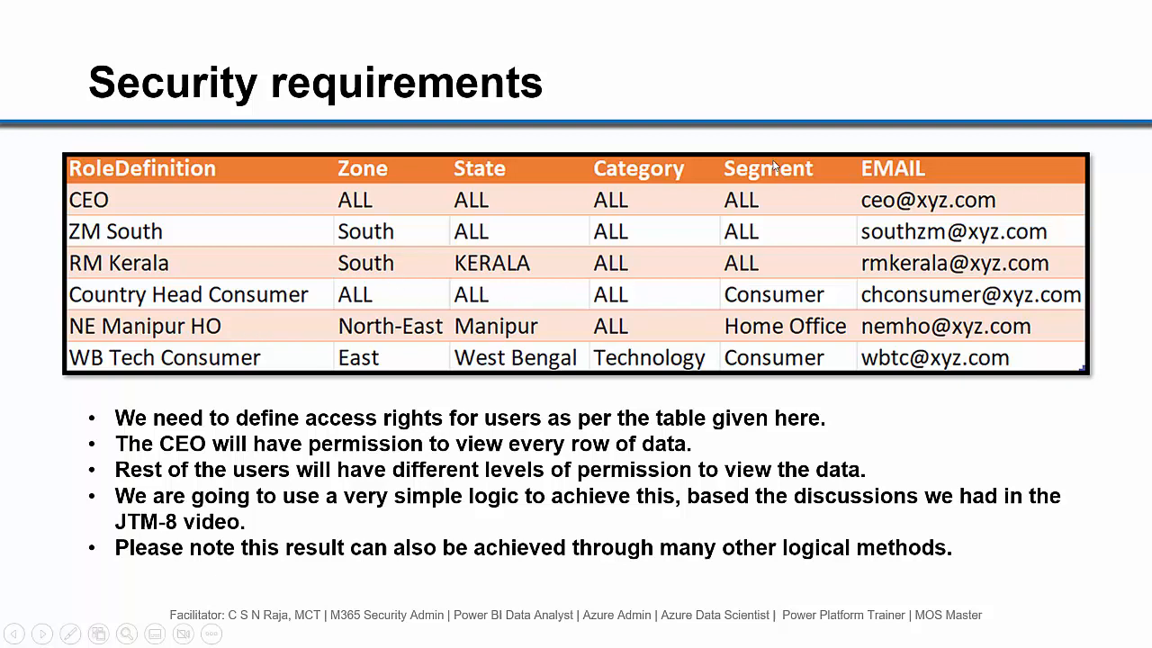
mouse_move(772, 174)
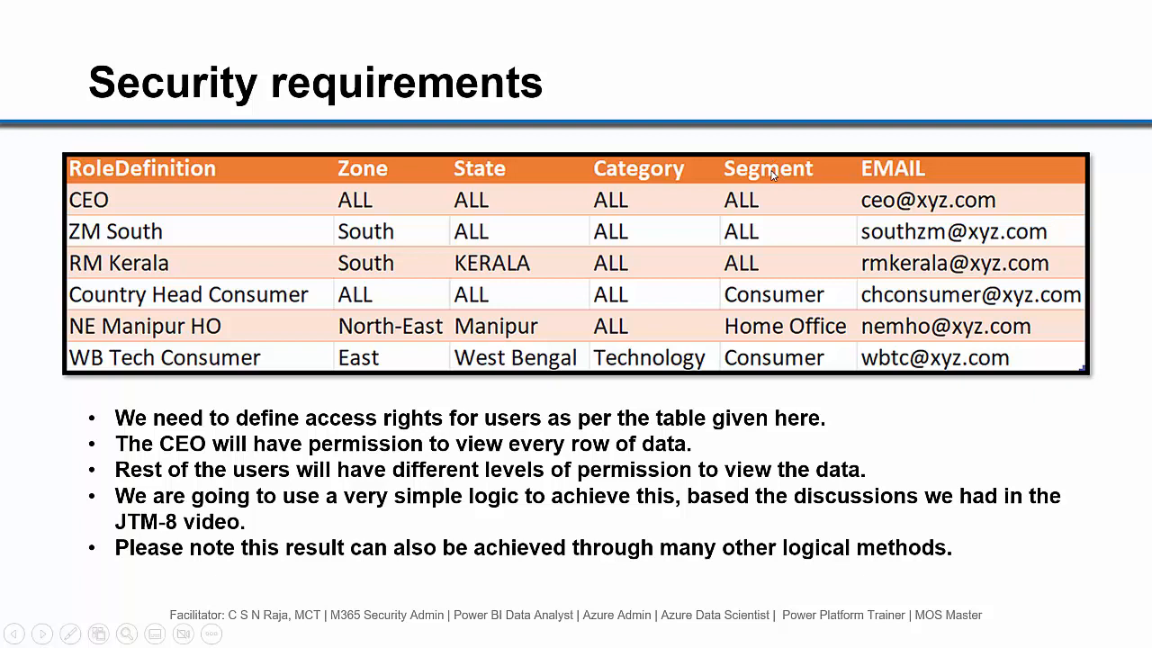
mouse_move(775, 308)
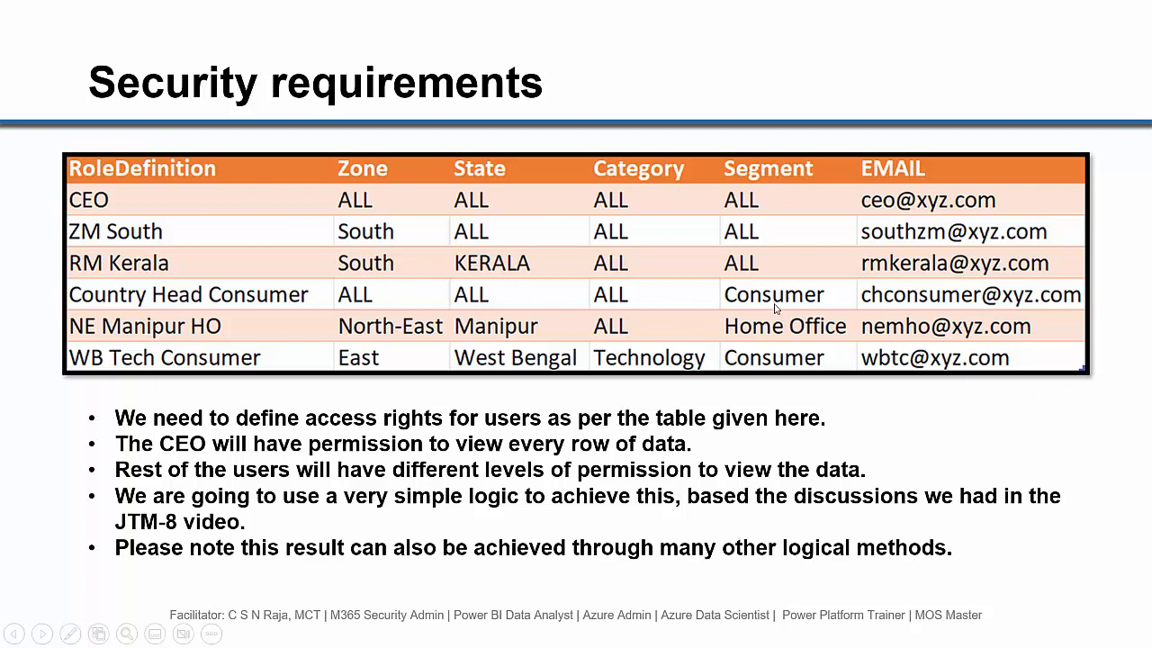
mouse_move(536, 344)
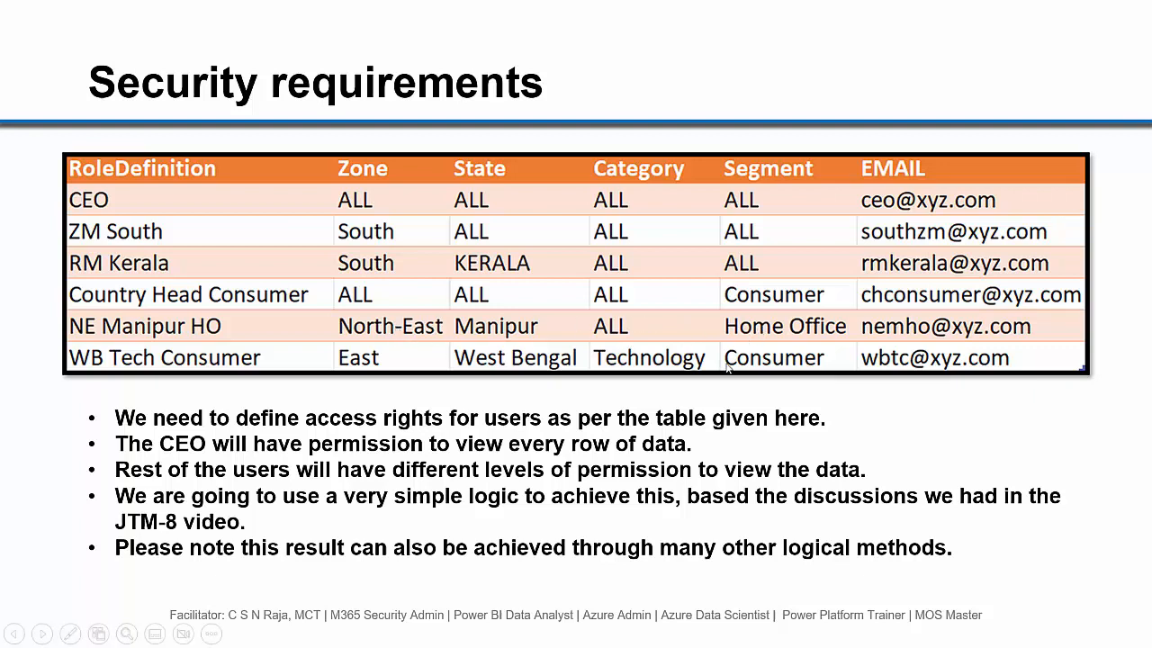
mouse_move(188, 370)
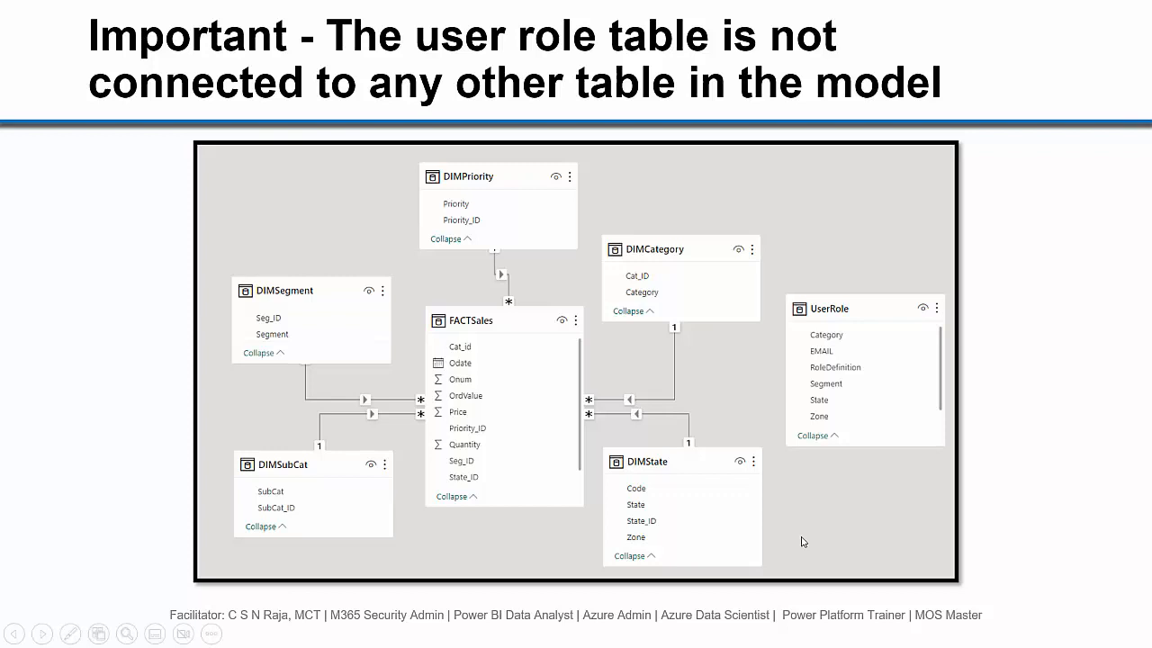
mouse_move(869, 321)
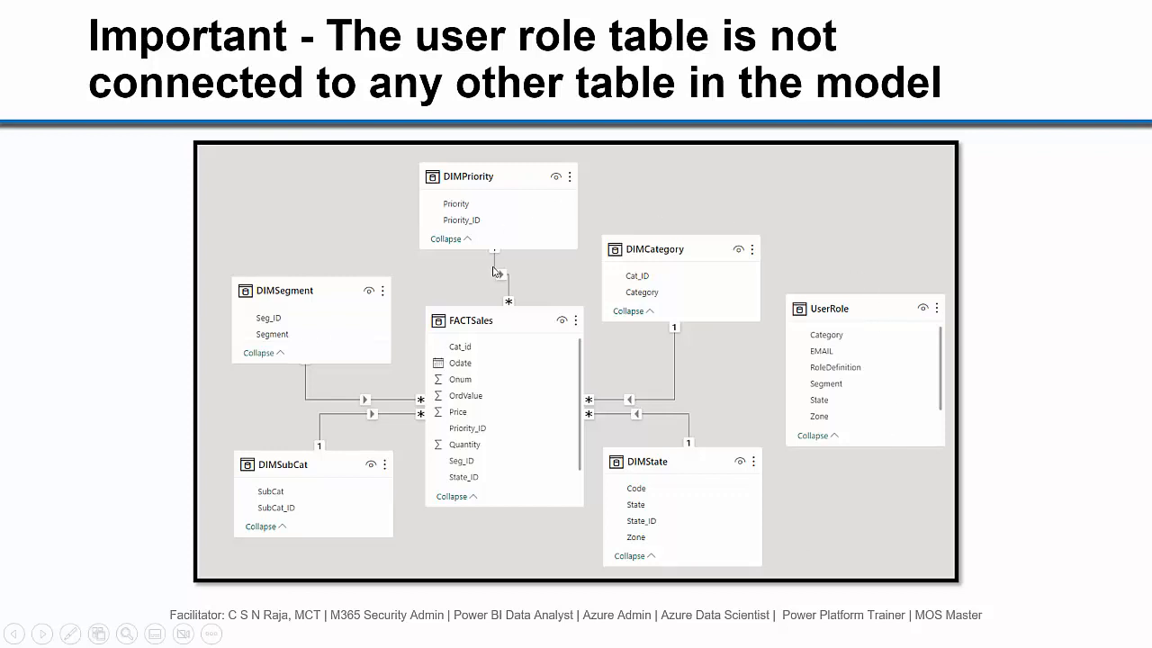
Advance to the slide on declaring a variable per dimension table.
key("Right")
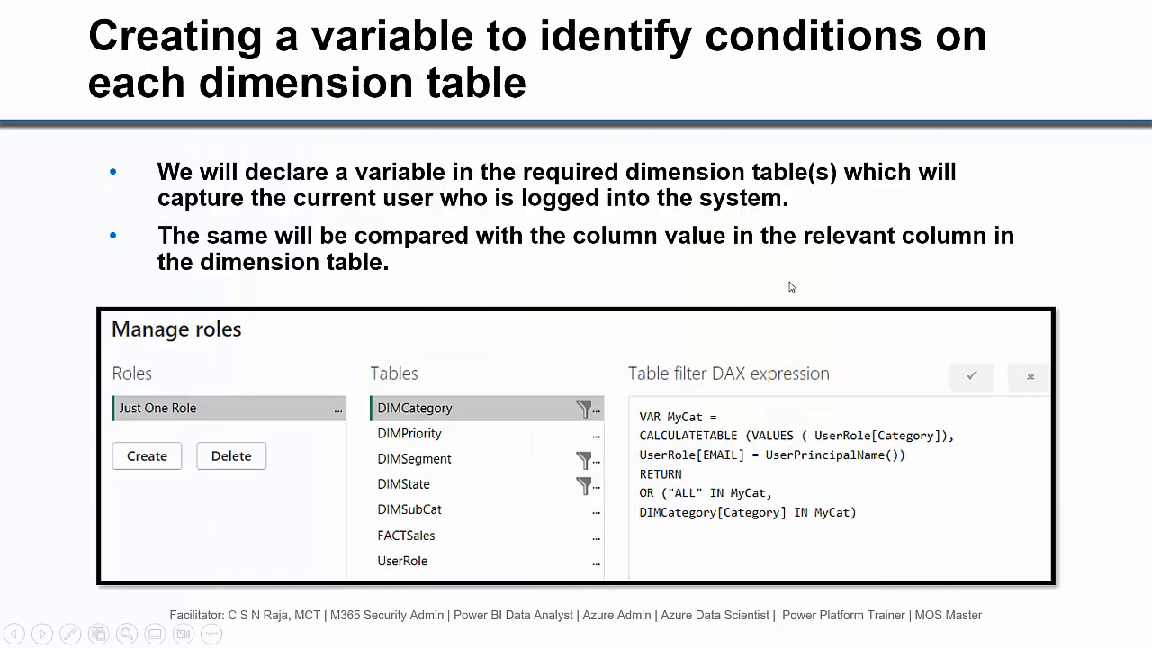
mouse_move(824, 193)
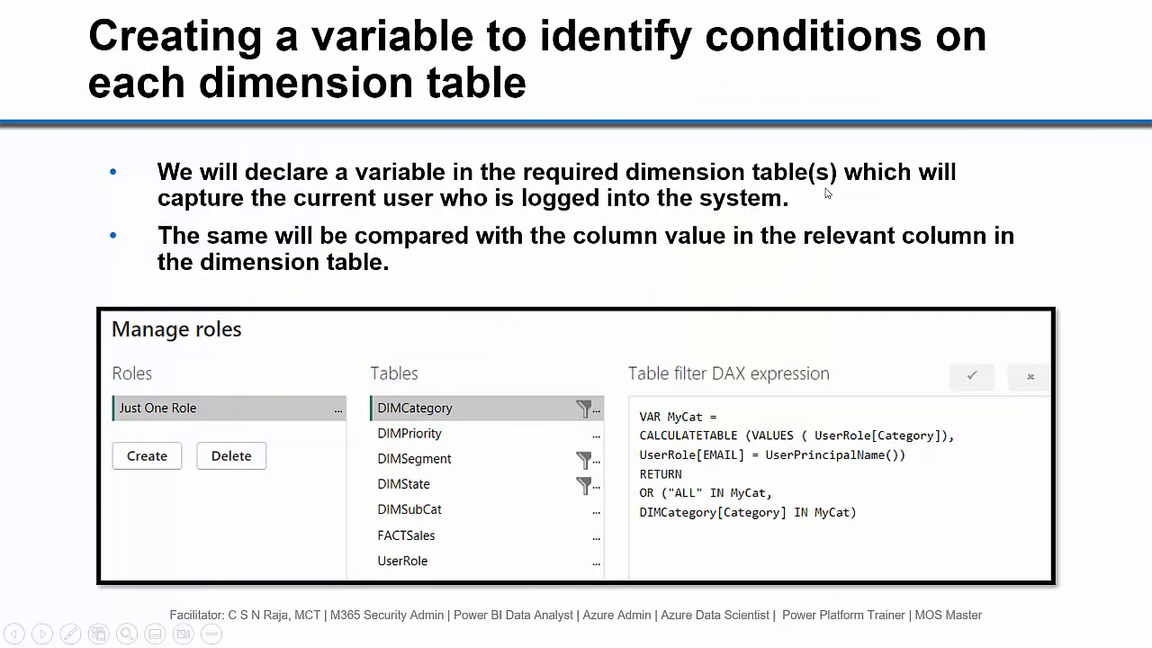
mouse_move(834, 279)
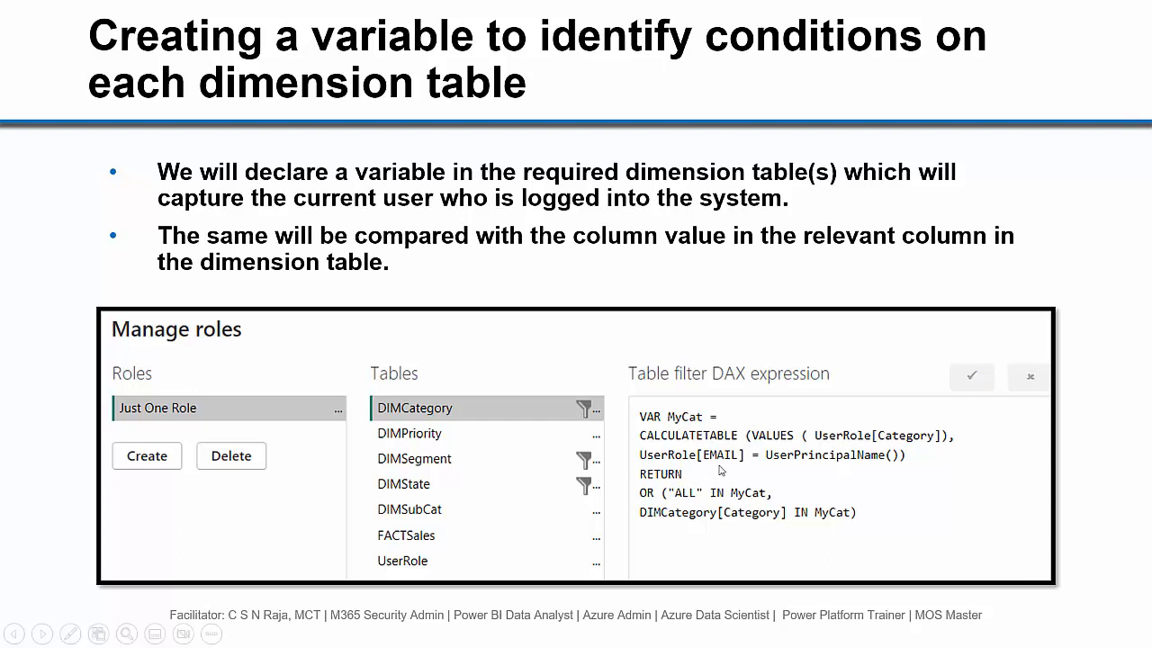
mouse_move(688, 446)
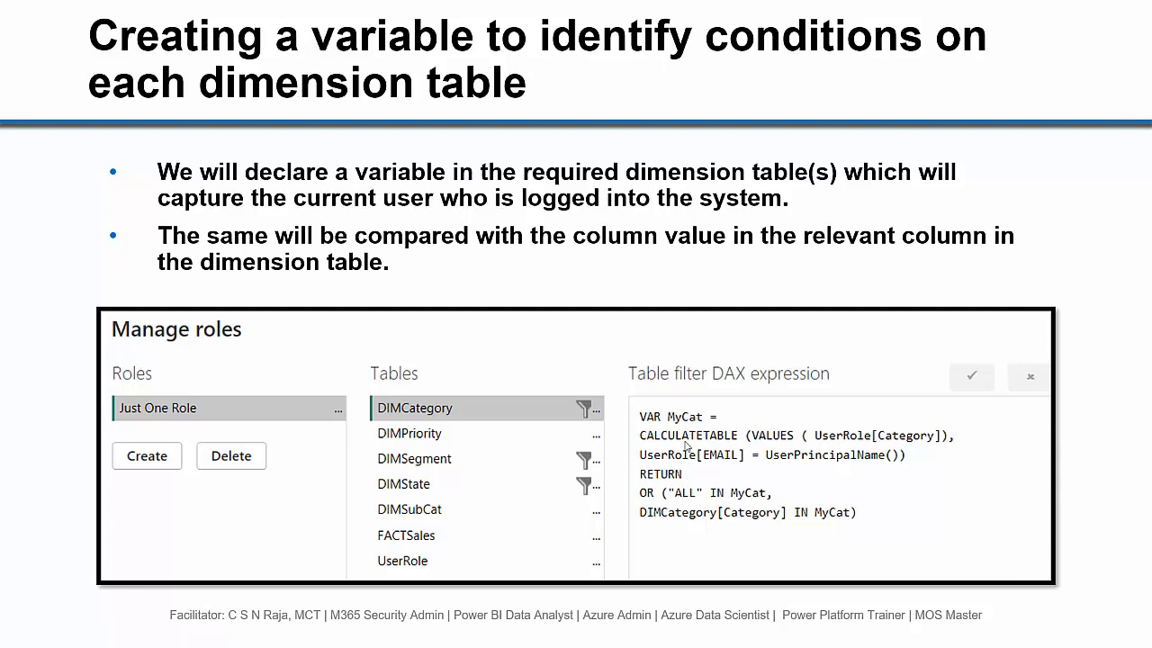
Advance to the 'DAX expressions used' slide covering the Segment and State tables.
key("Right")
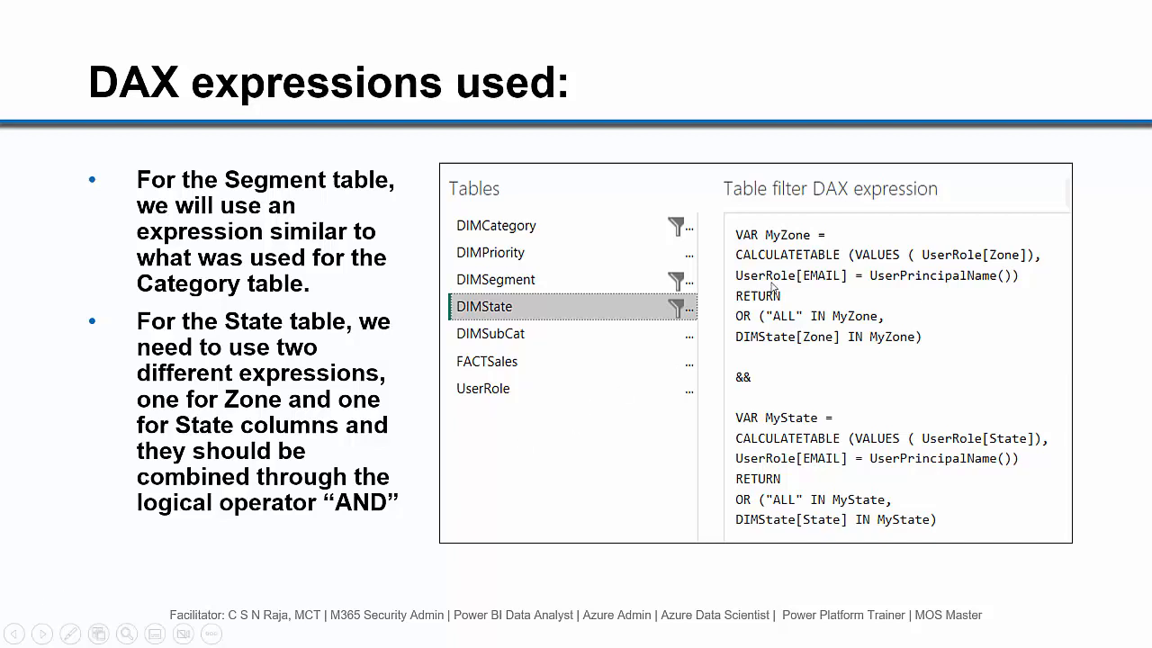
mouse_move(527, 309)
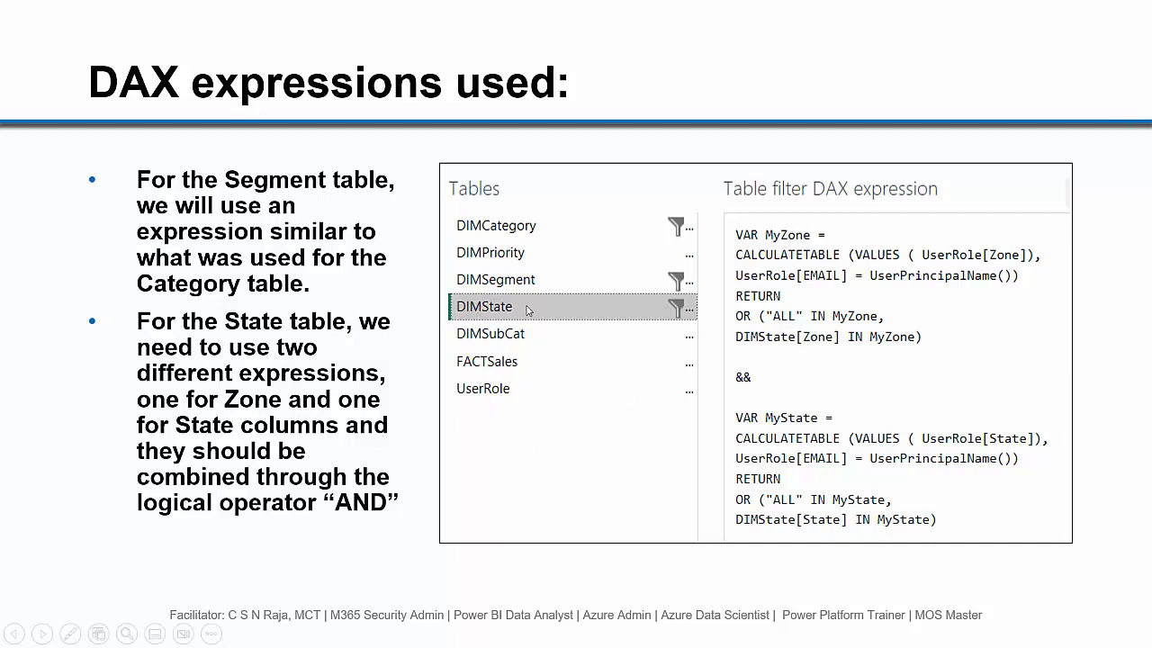
mouse_move(516, 310)
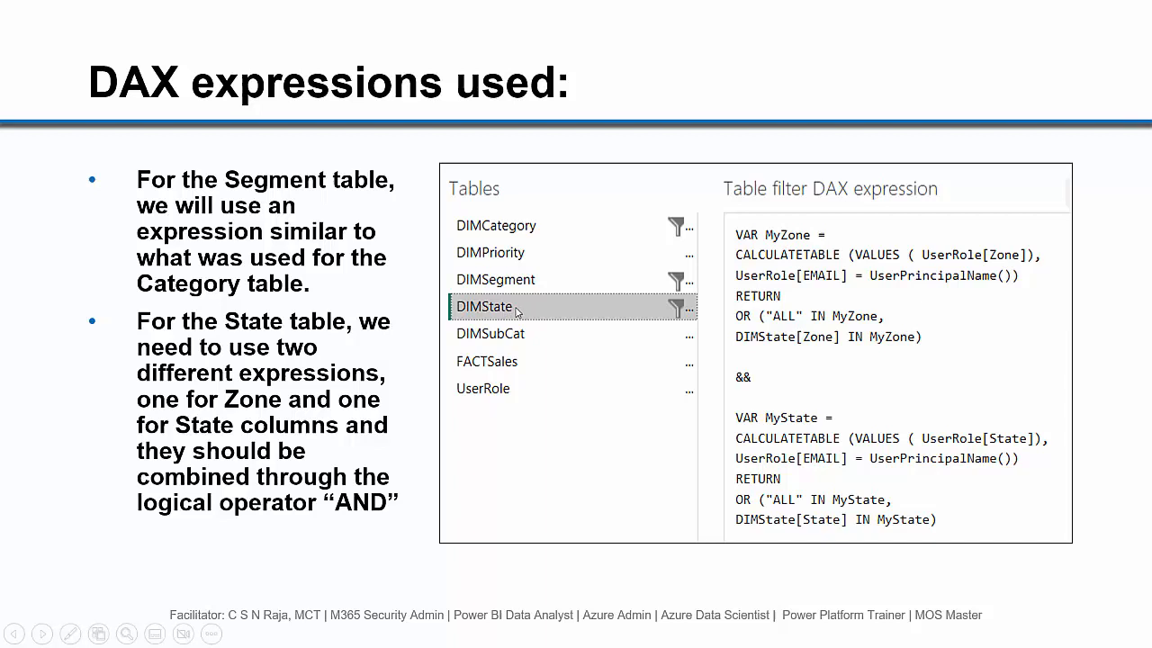
mouse_move(277, 188)
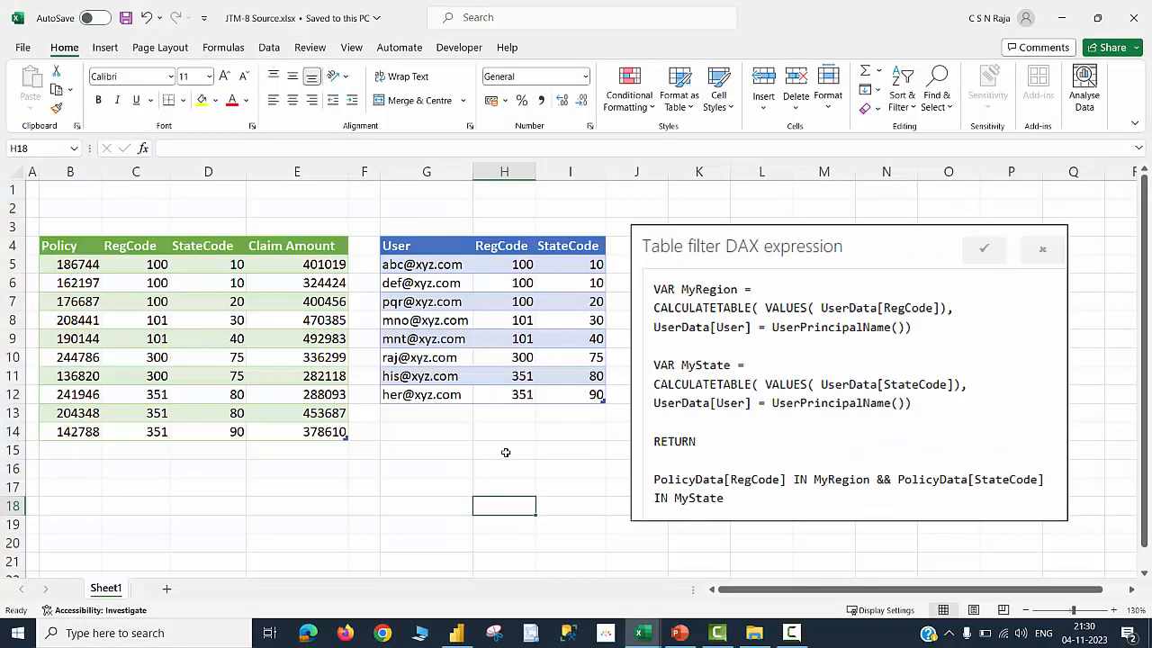
mouse_move(855, 382)
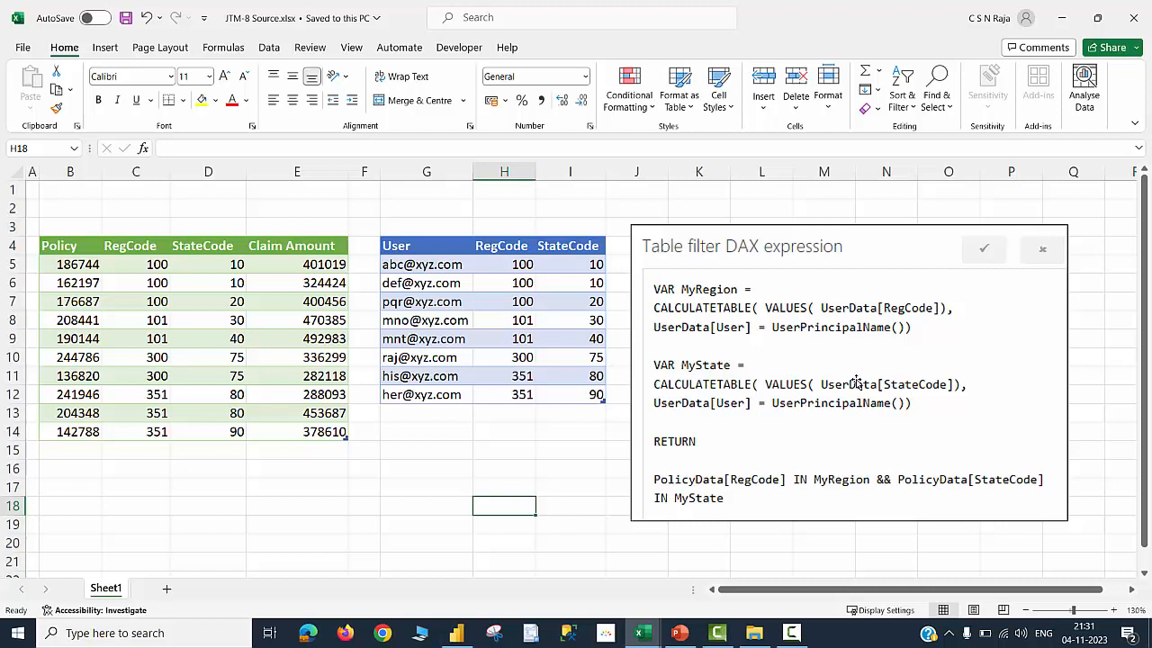
mouse_move(859, 429)
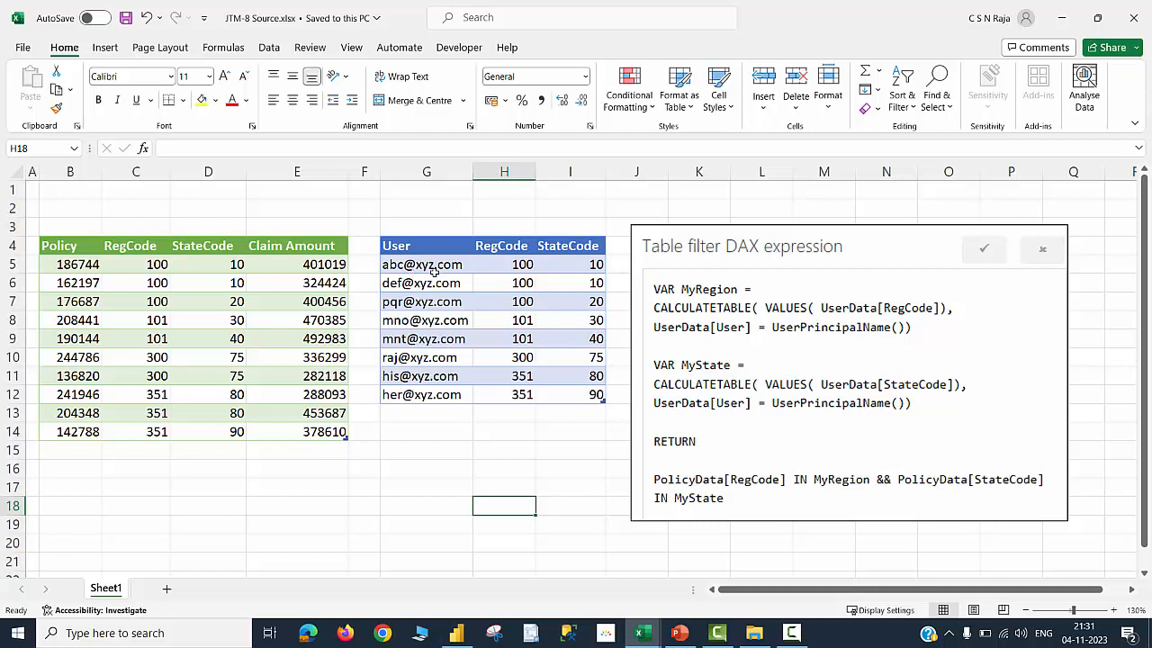
Point out the first user's email, StateCode and RegCode against the DAX filter and policy table.
left_click(422, 264)
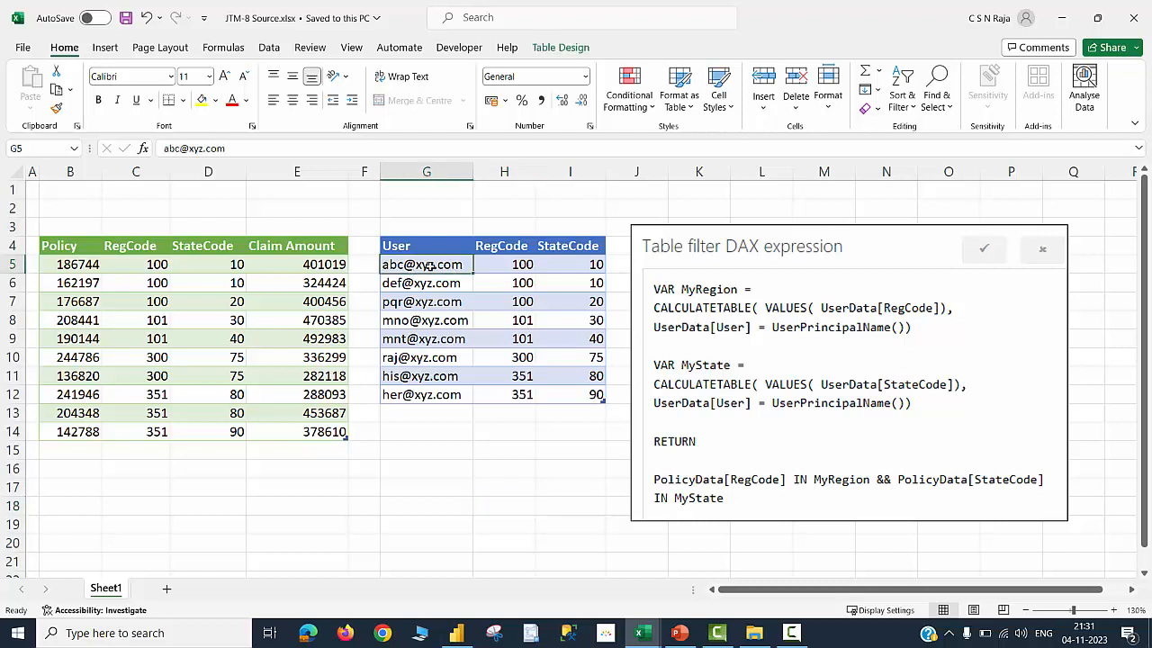
left_click(569, 263)
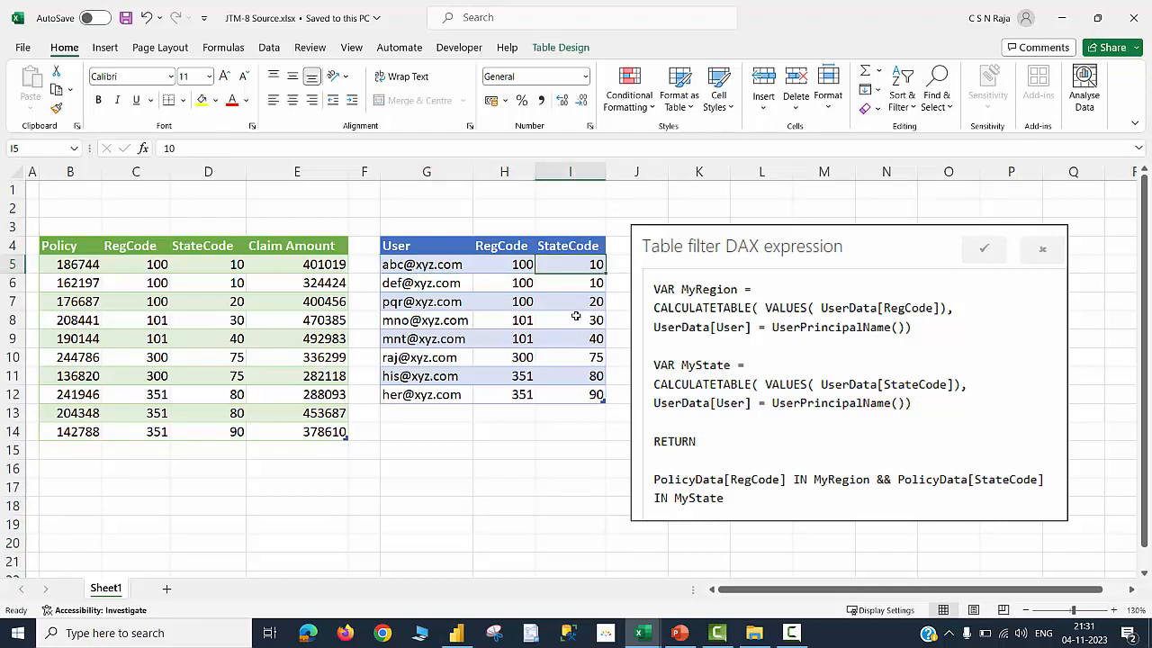
mouse_move(711, 315)
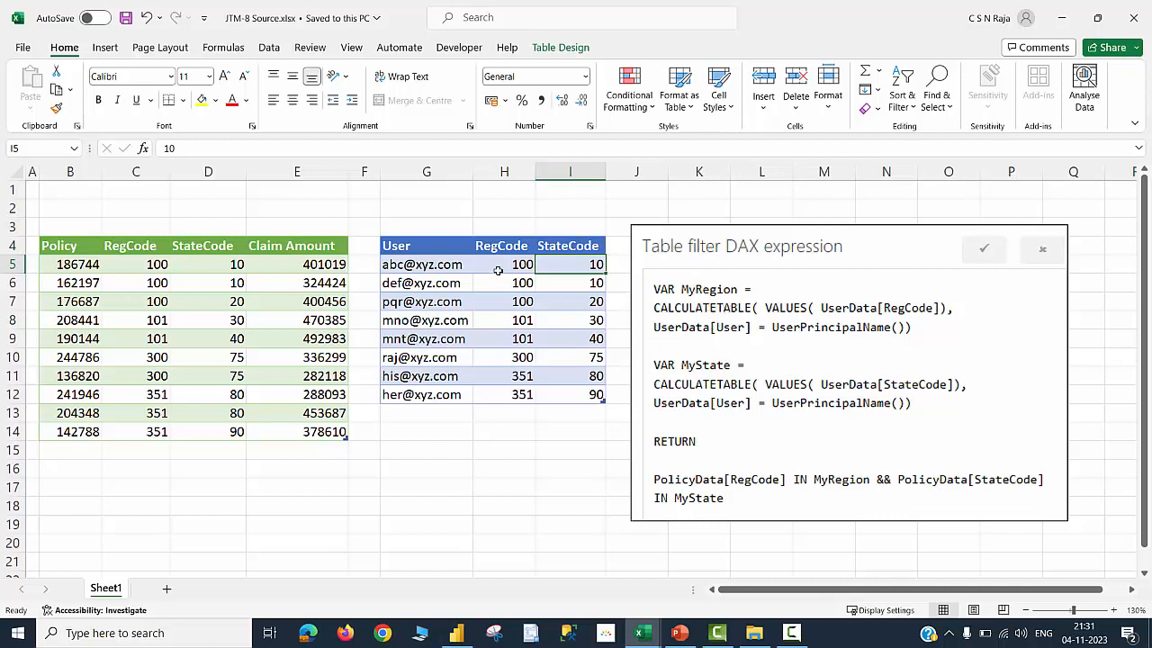
left_click(502, 264)
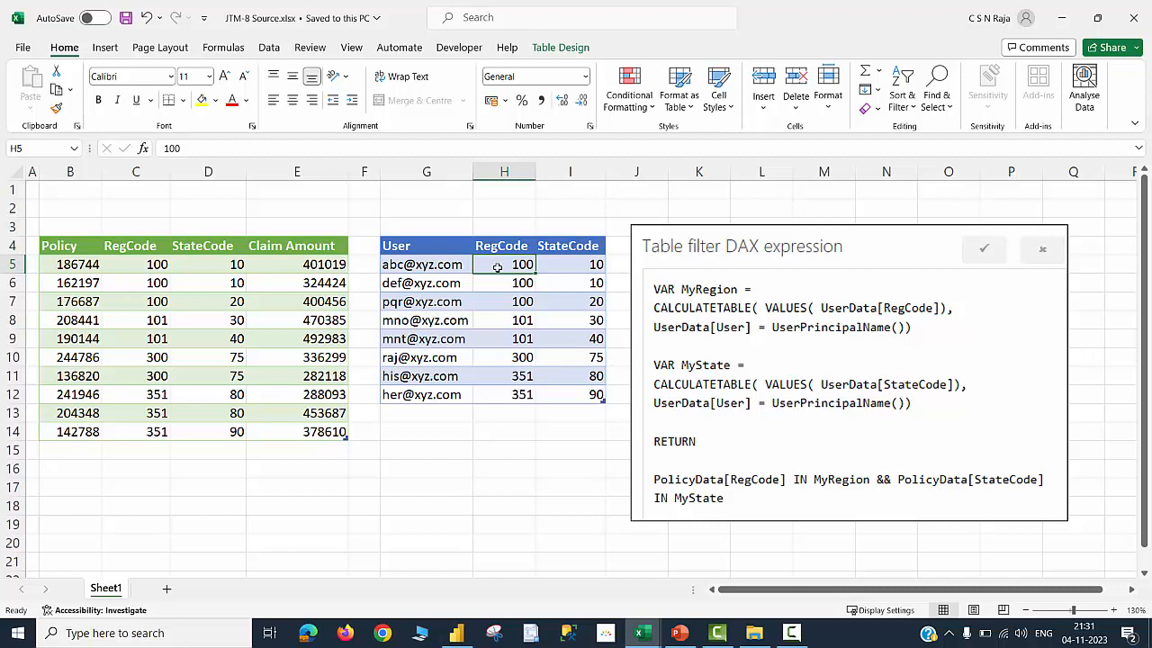
left_click(846, 360)
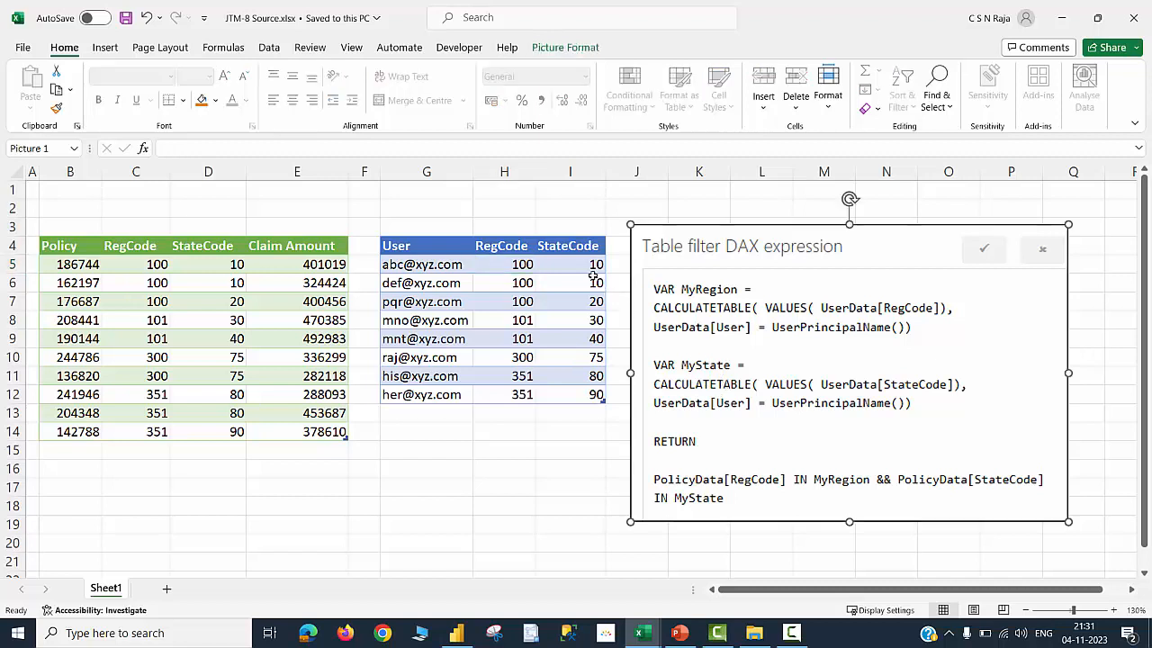
left_click(569, 264)
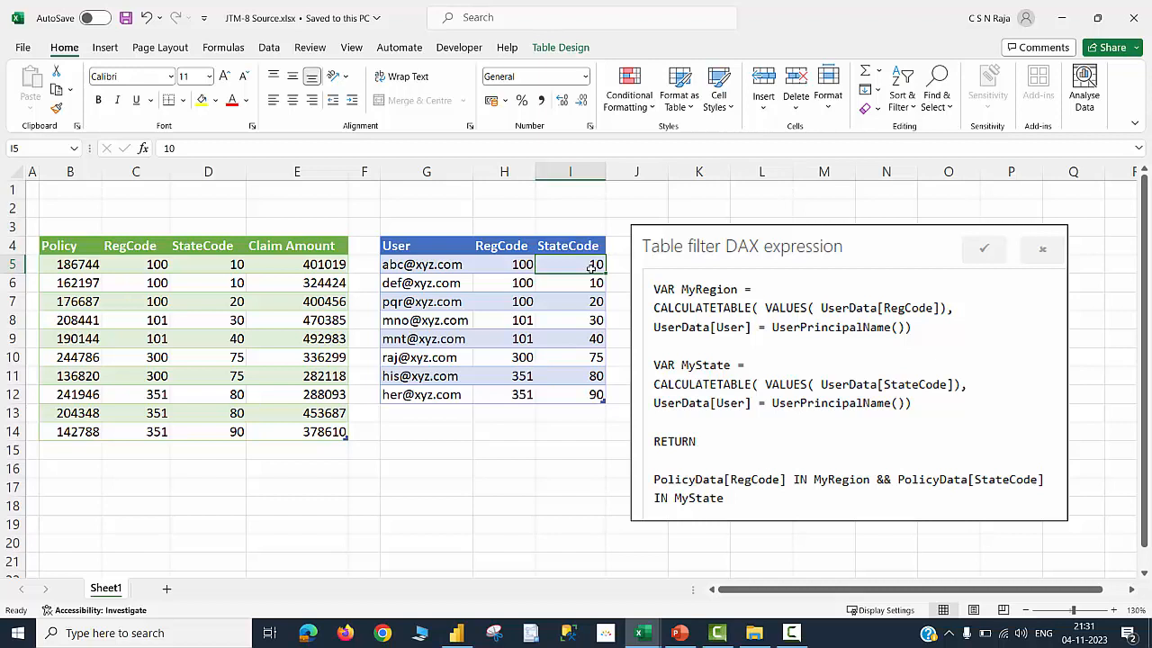
left_click(296, 282)
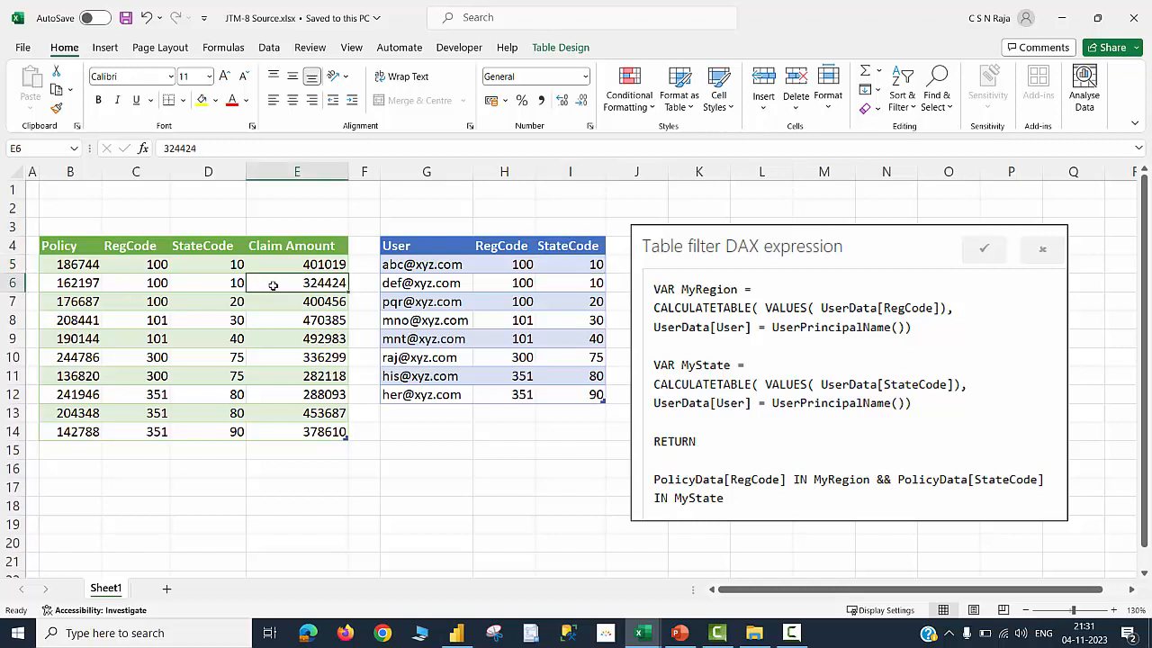
mouse_move(265, 287)
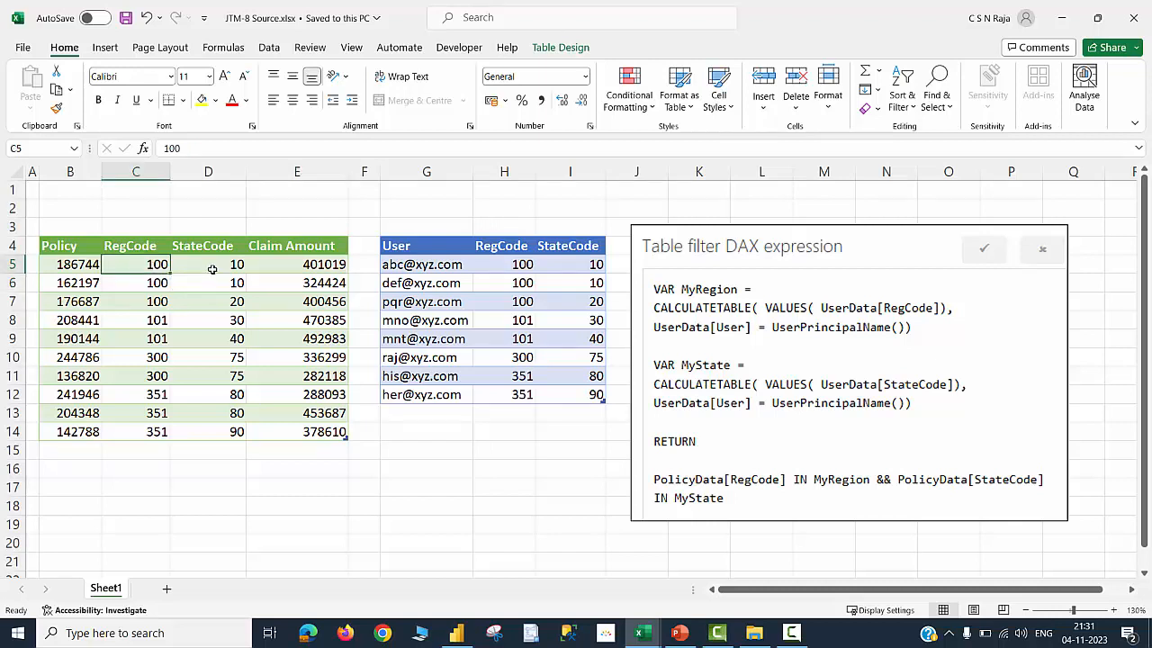
left_click(216, 264)
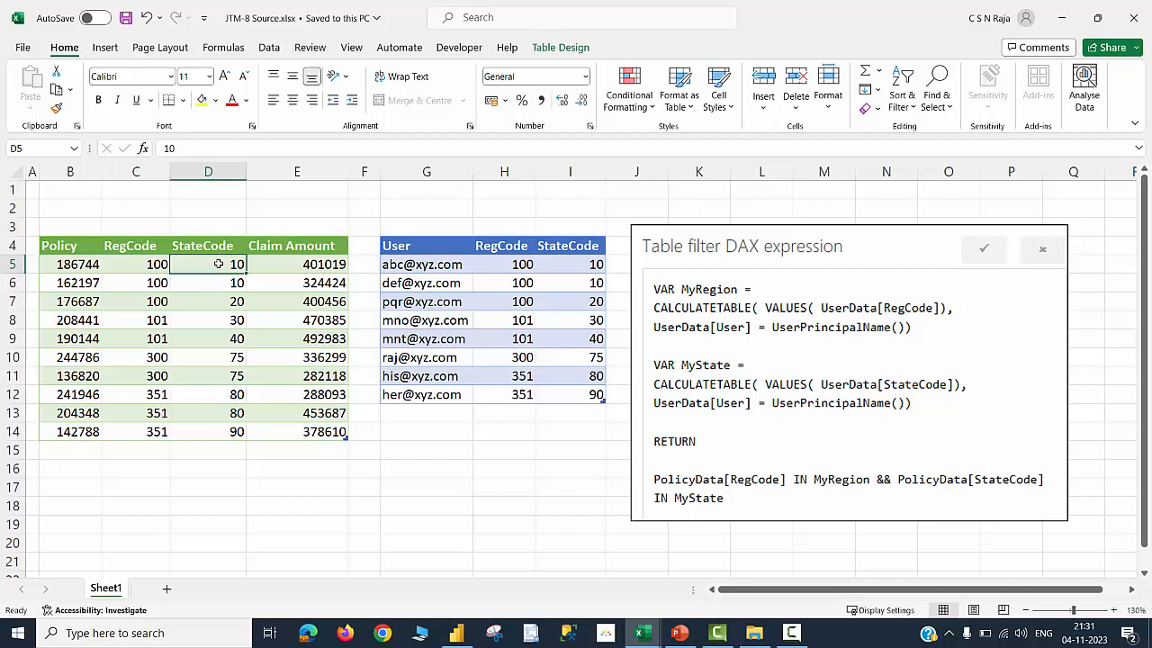
mouse_move(785, 432)
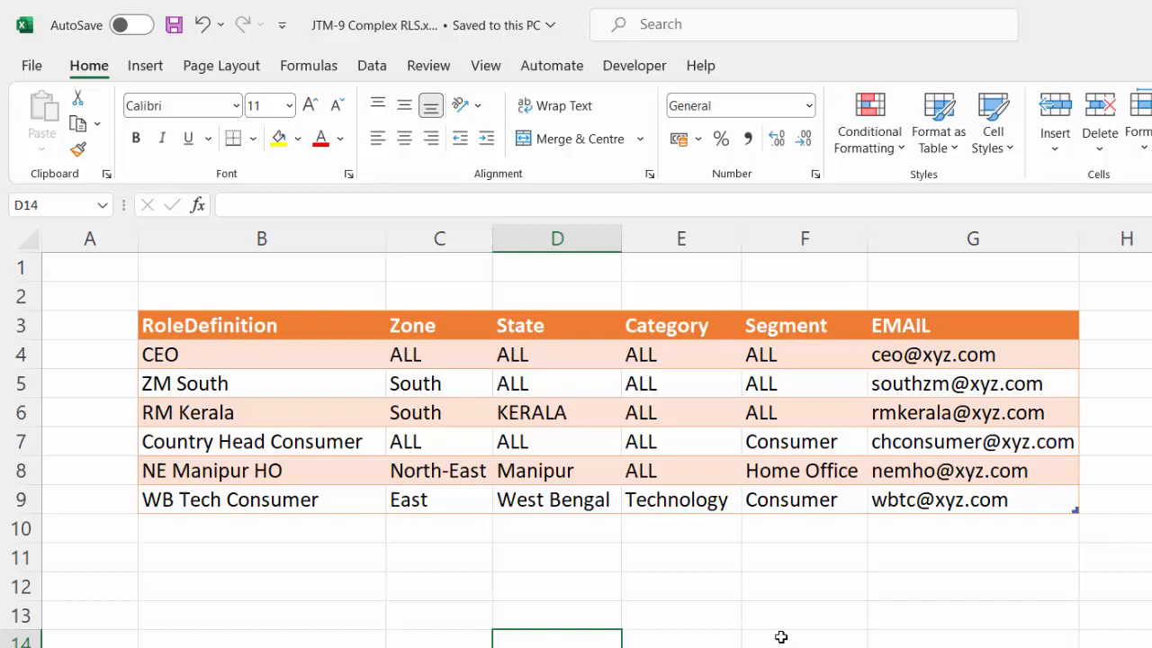
left_click(422, 355)
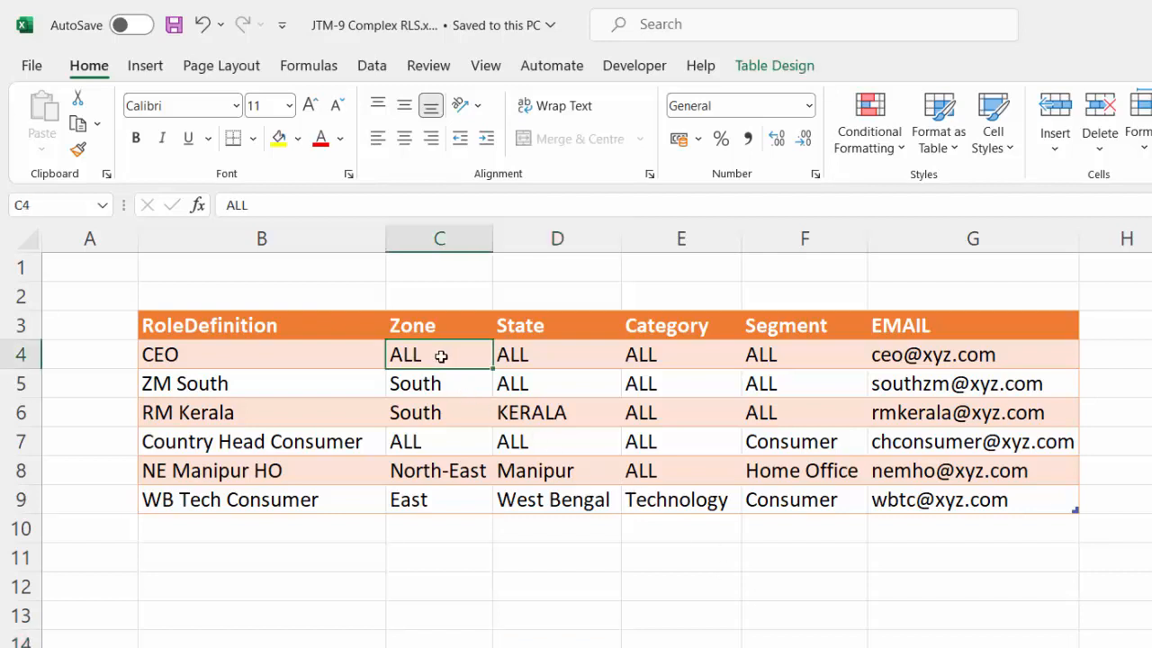
mouse_move(317, 362)
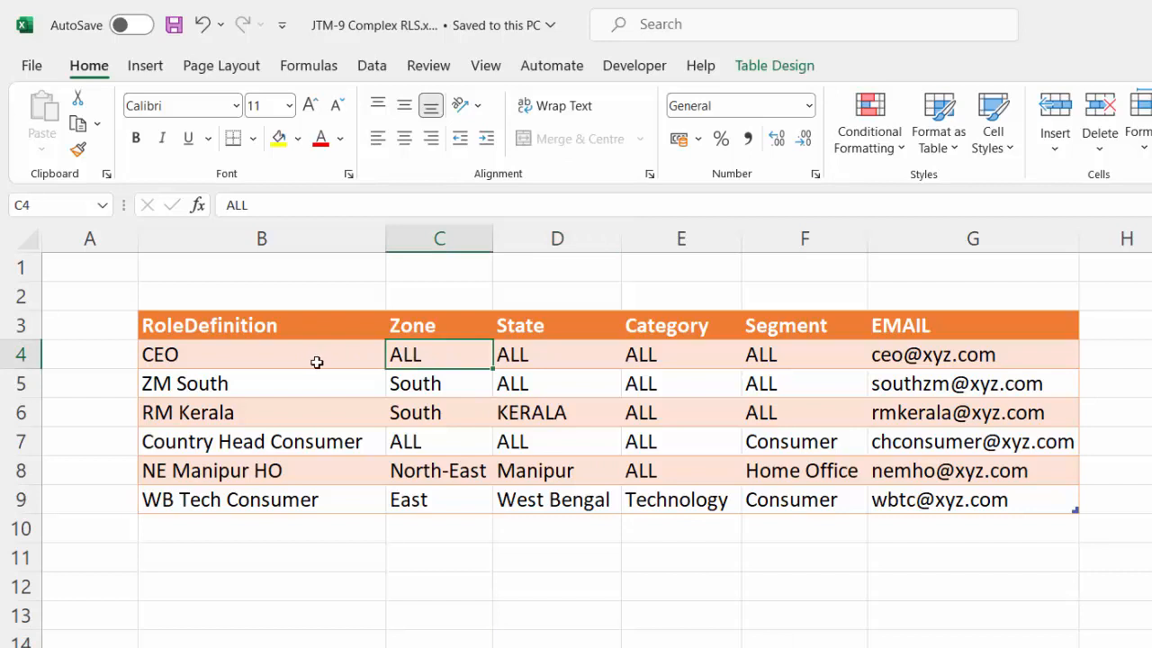
mouse_move(530, 355)
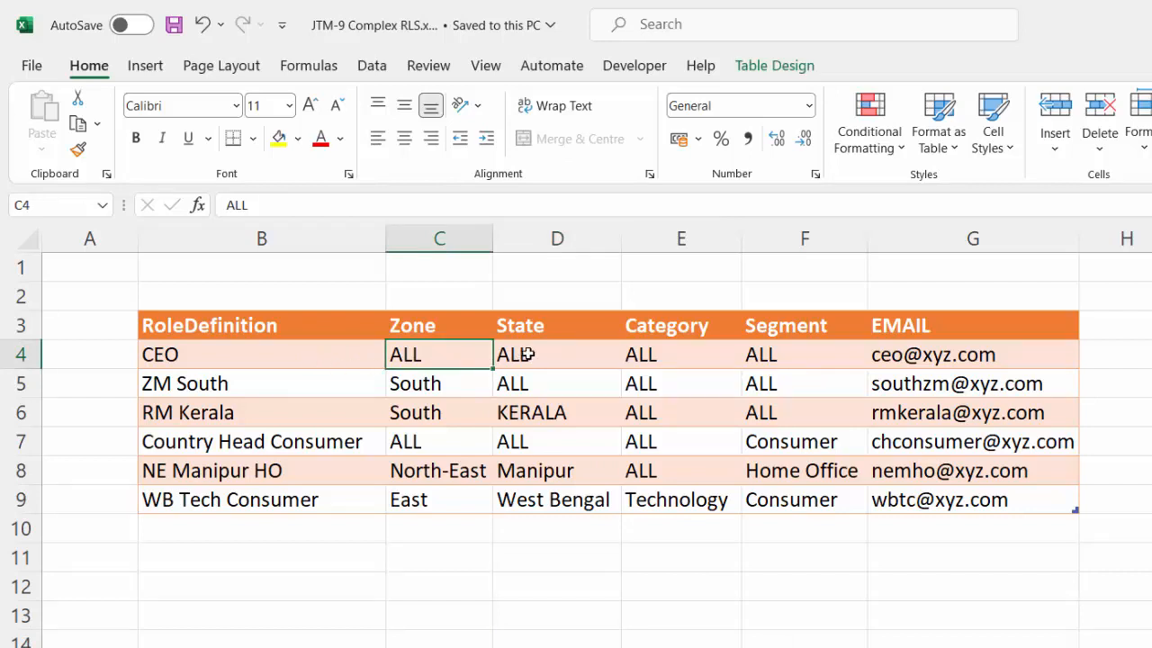
left_click(680, 355)
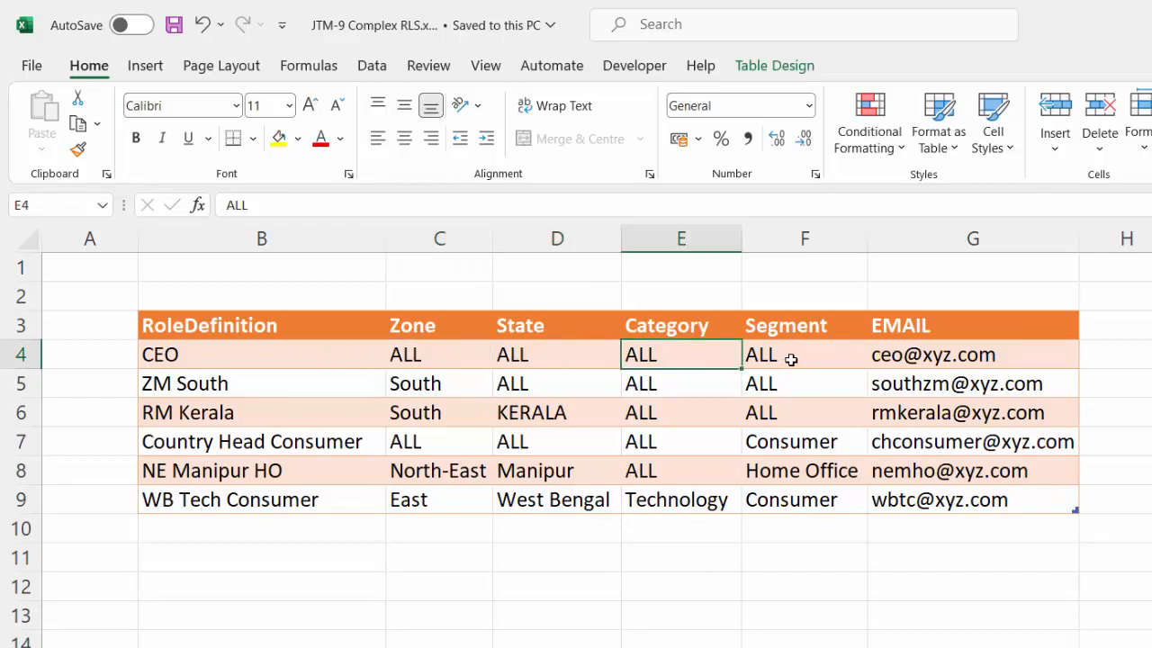
left_click(791, 354)
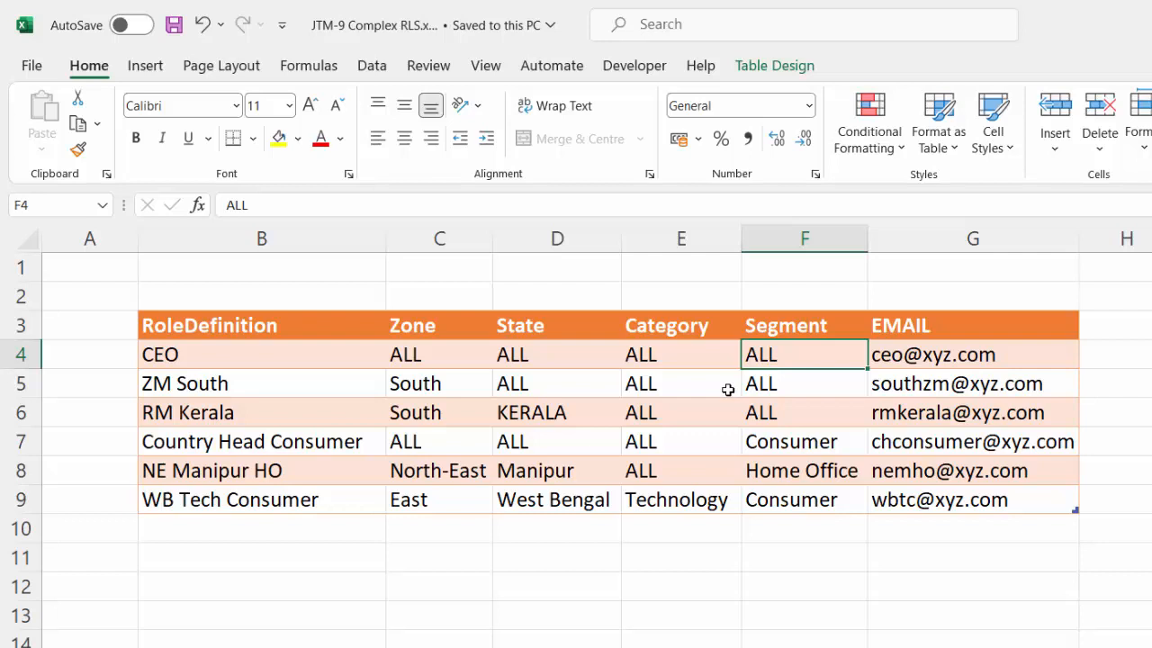
mouse_move(671, 355)
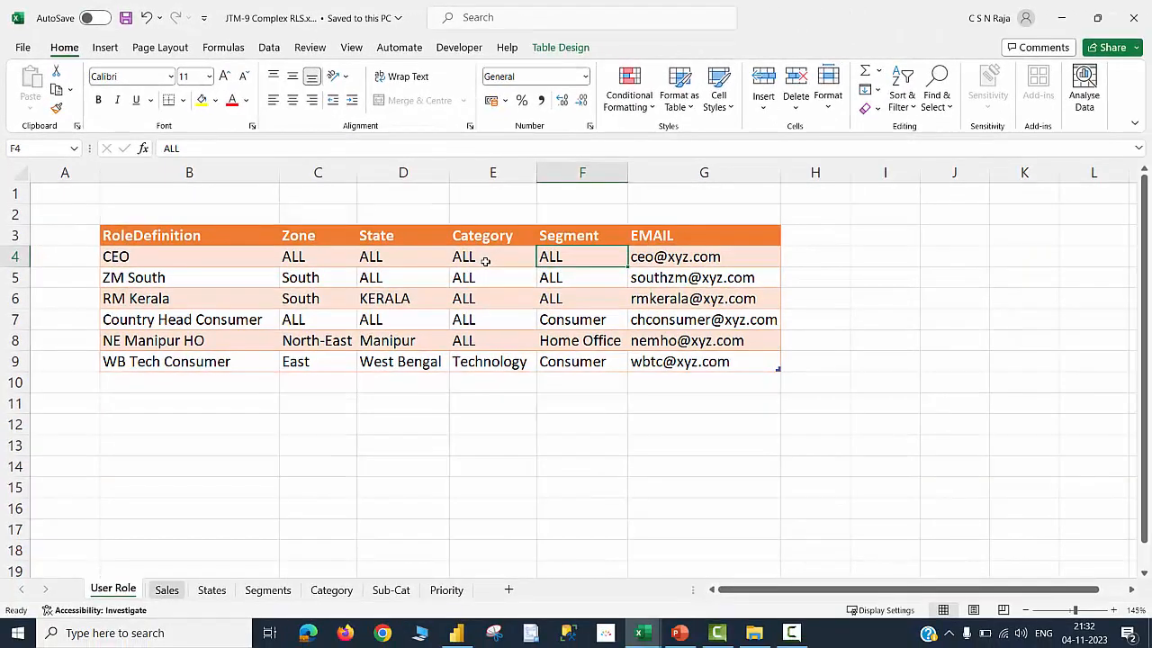
left_click(790, 632)
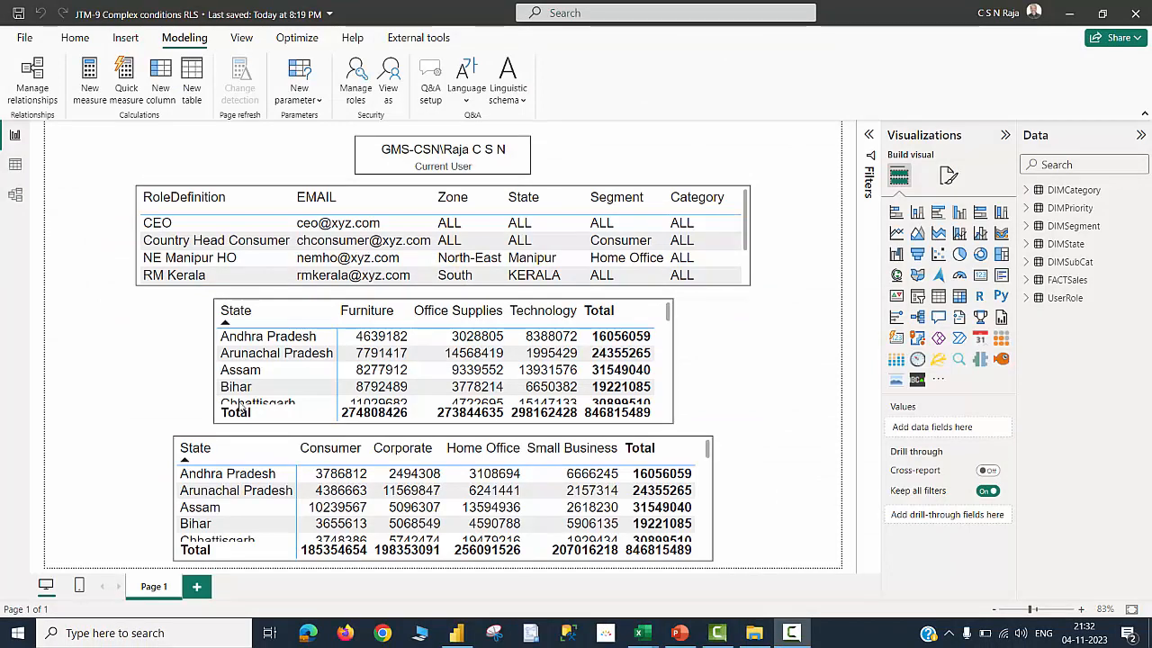
mouse_move(1072, 369)
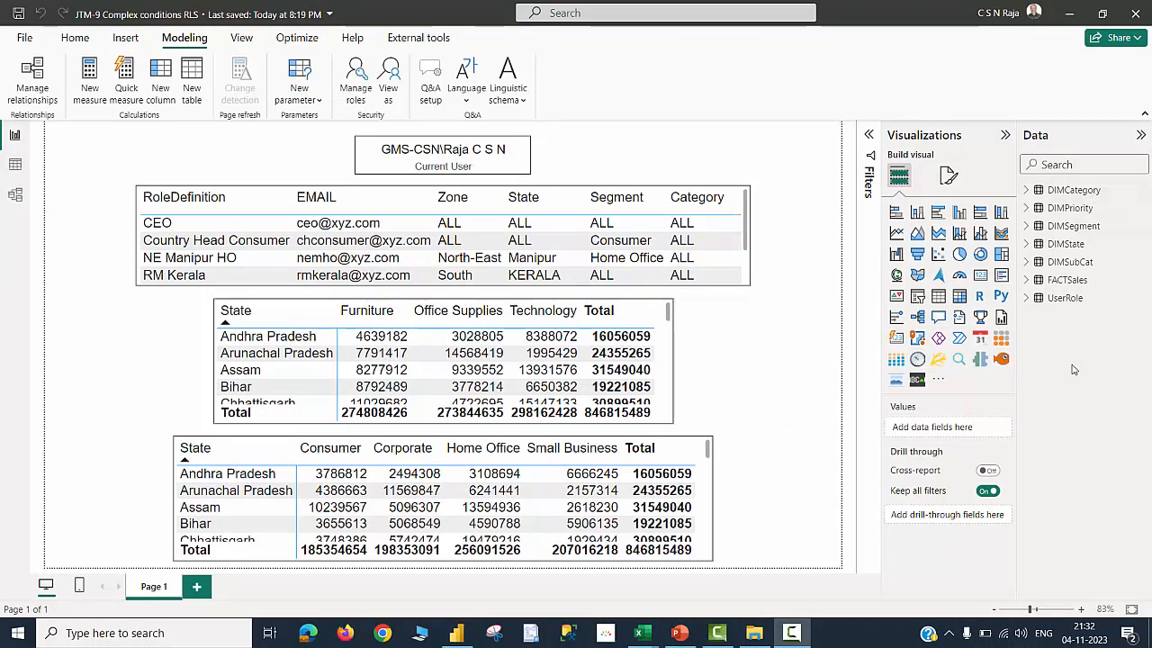
left_click(14, 193)
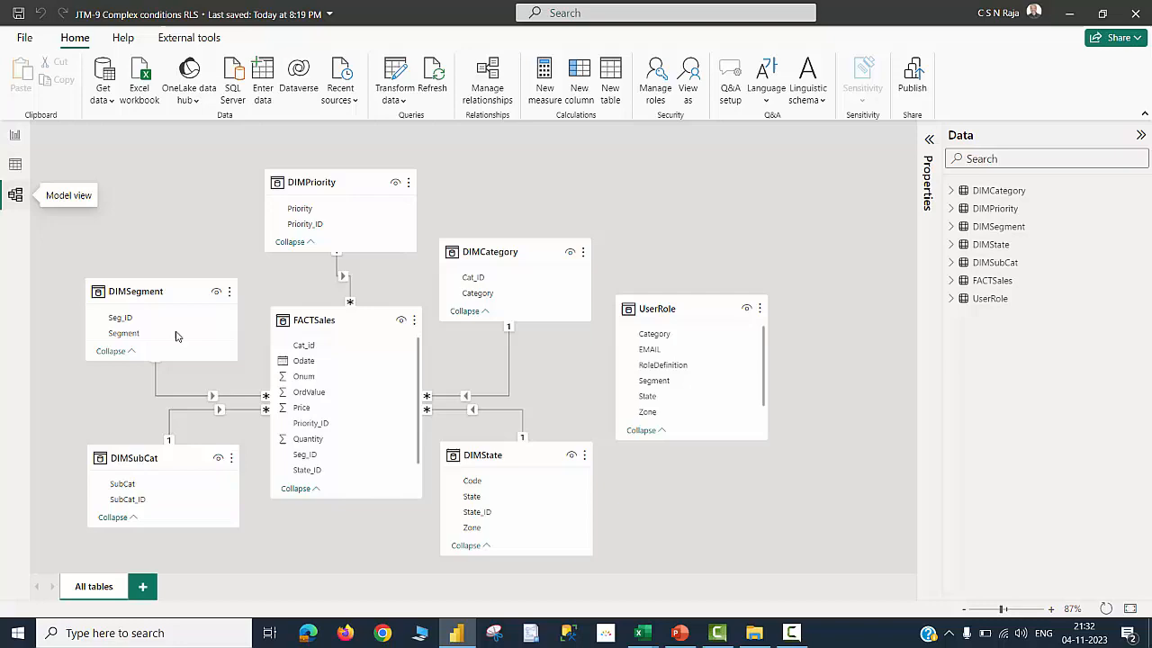
mouse_move(570, 443)
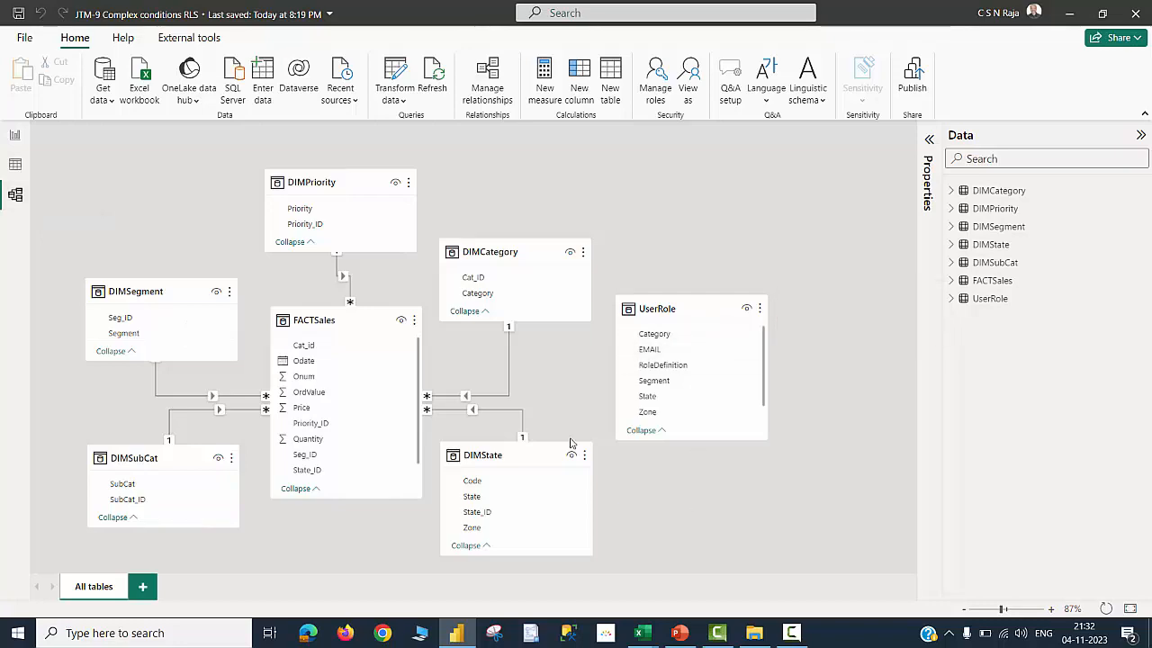
mouse_move(687, 499)
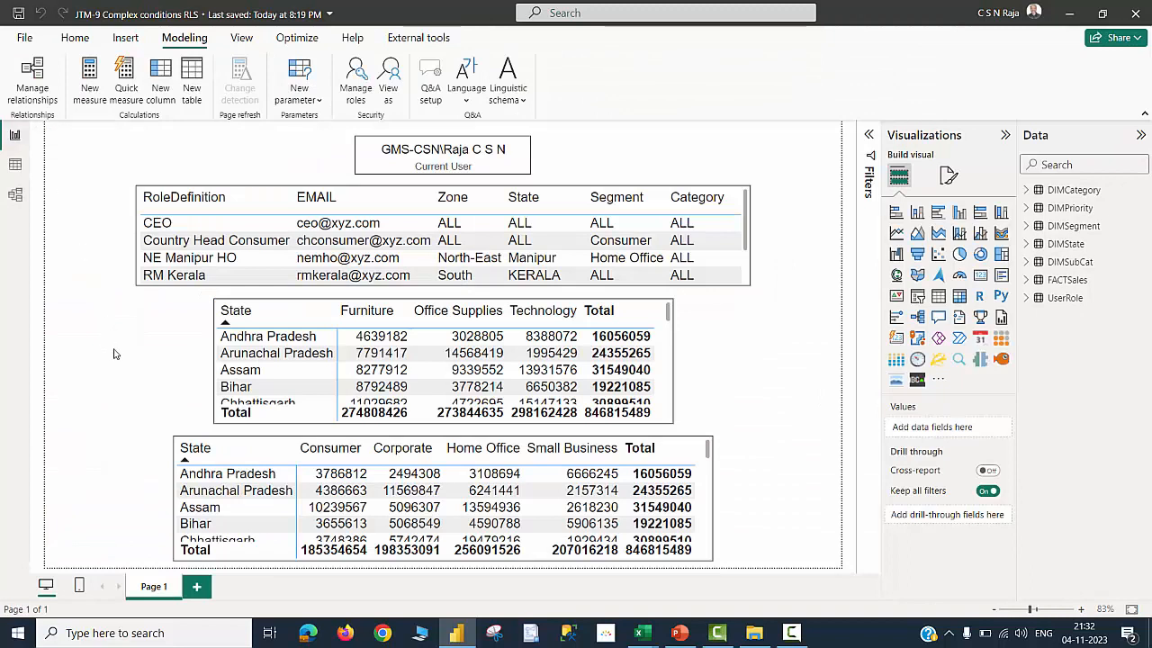
mouse_move(163, 392)
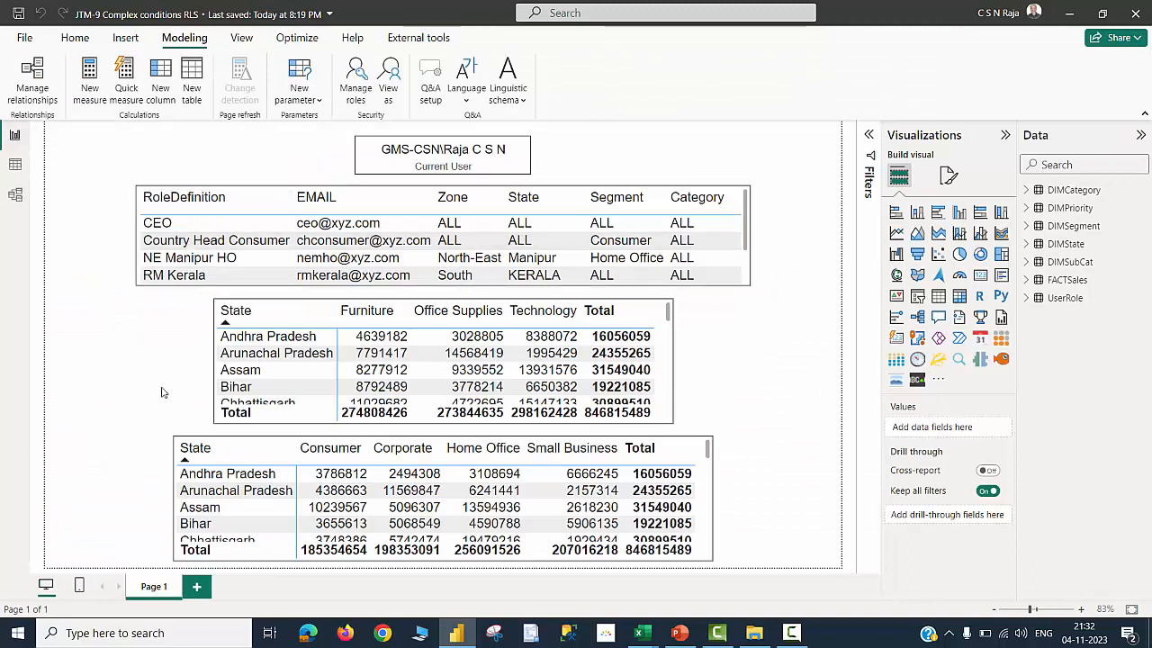
mouse_move(699, 399)
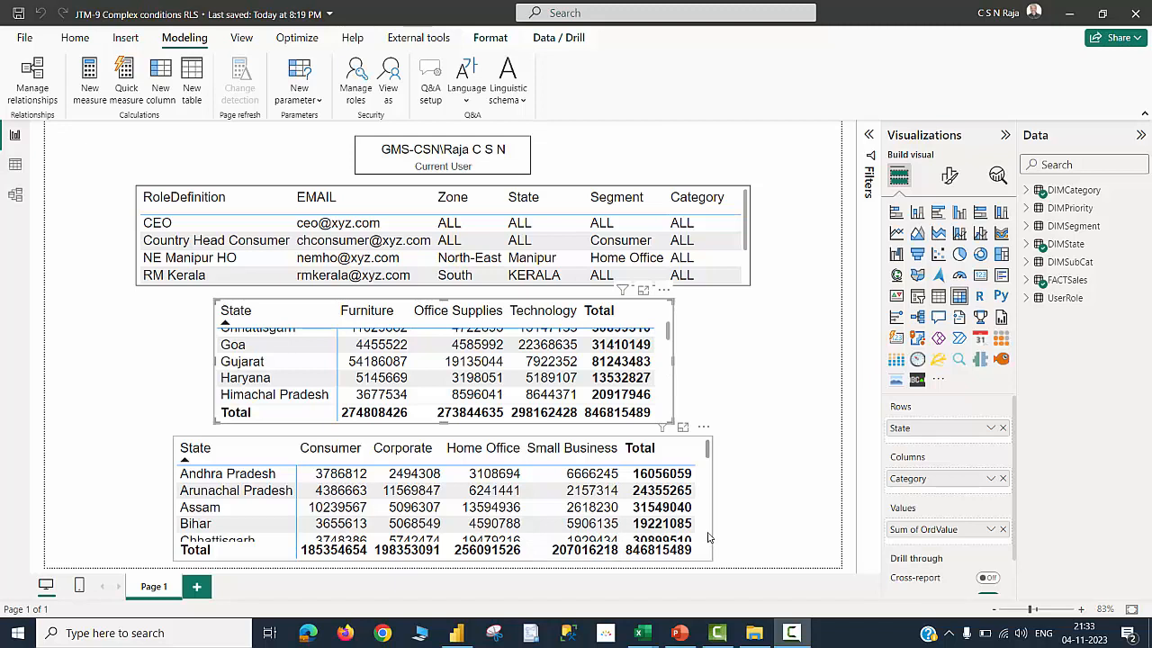
mouse_move(708, 522)
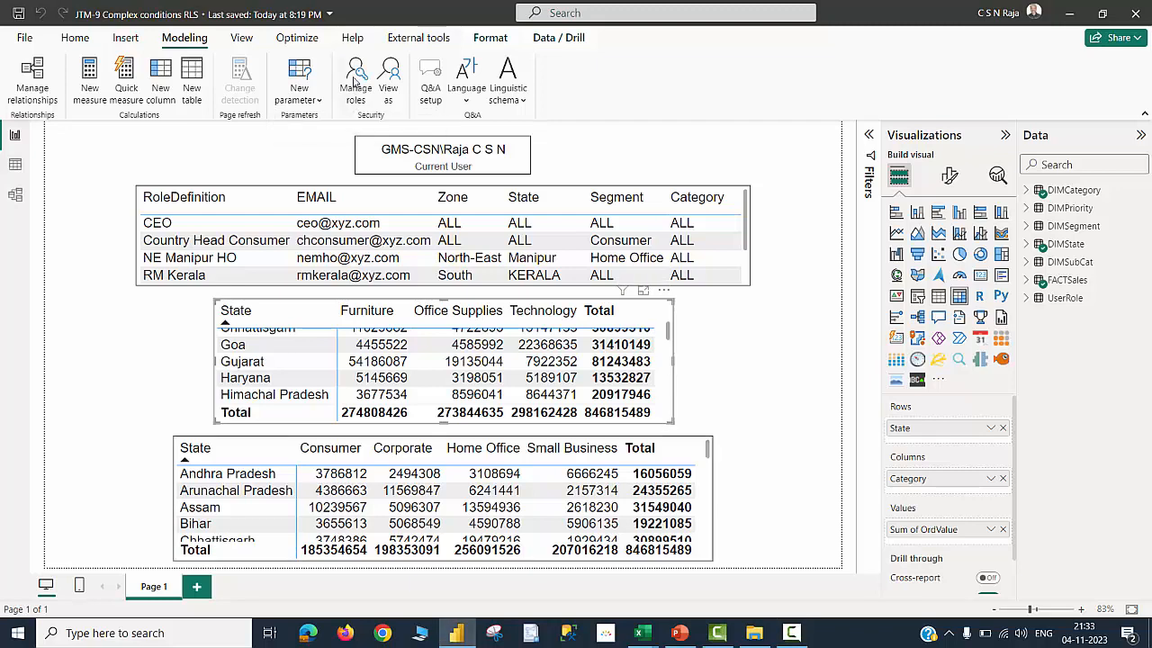
Create a new security role named 'Just One Role'.
left_click(356, 72)
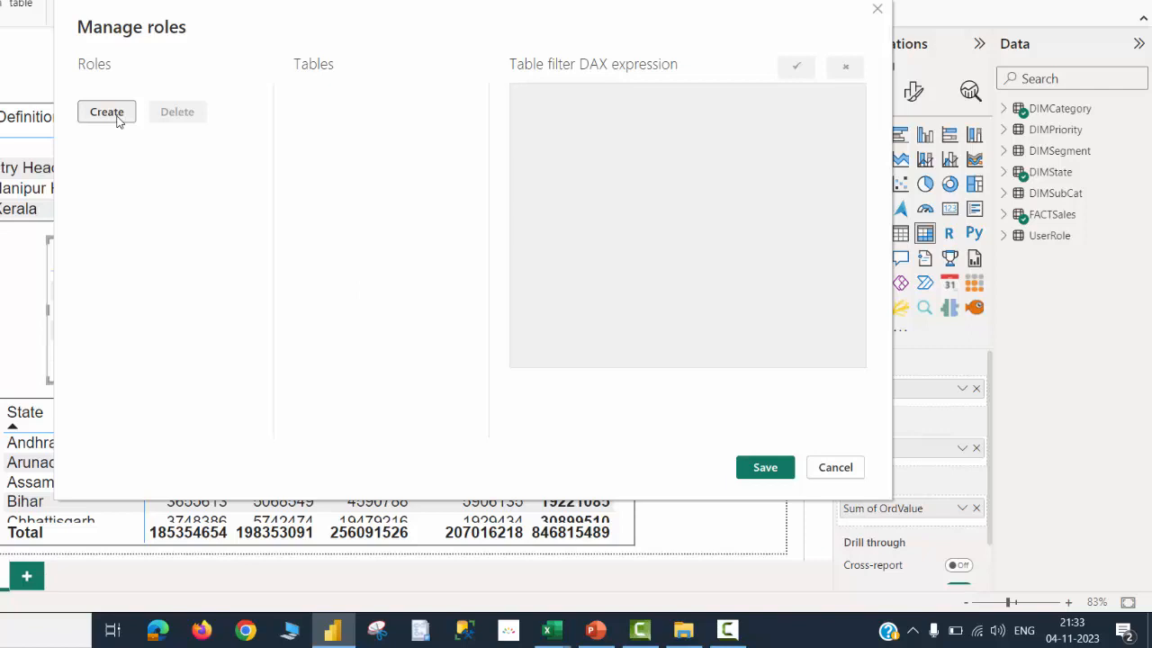
left_click(106, 112)
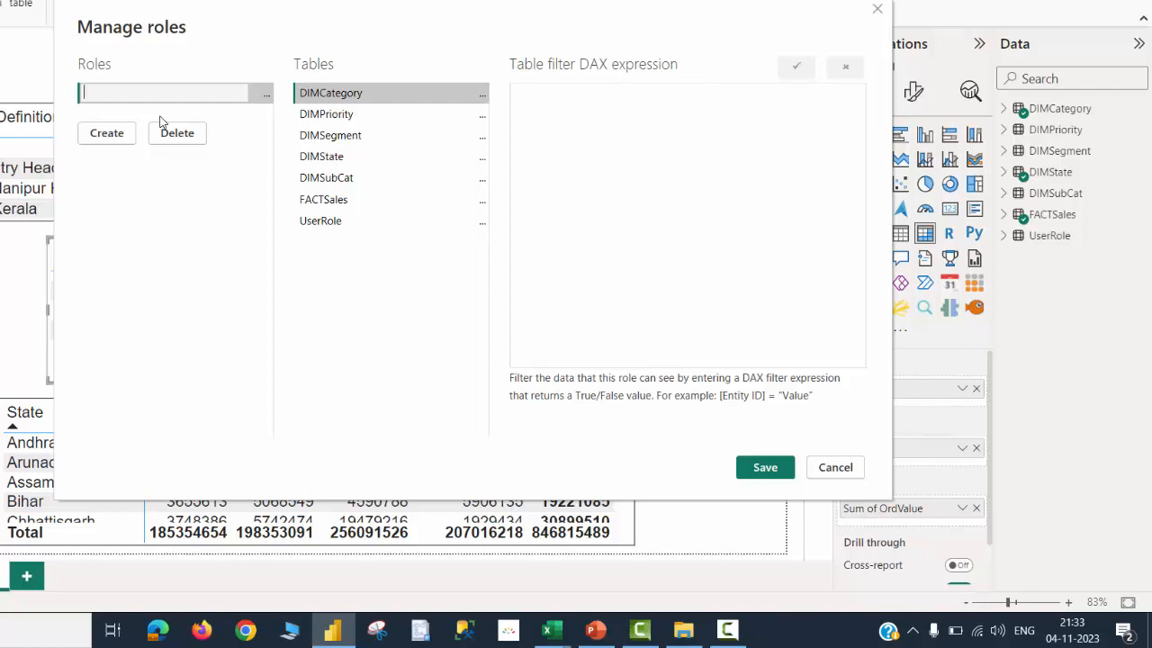
type("Just One Role")
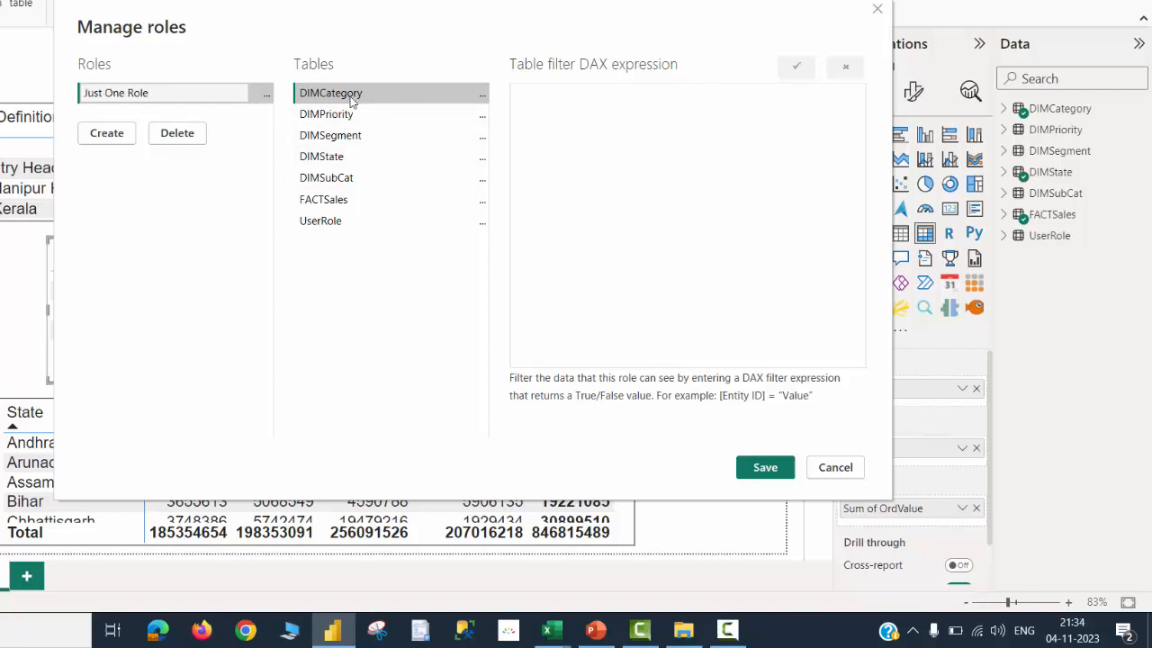
mouse_move(345, 105)
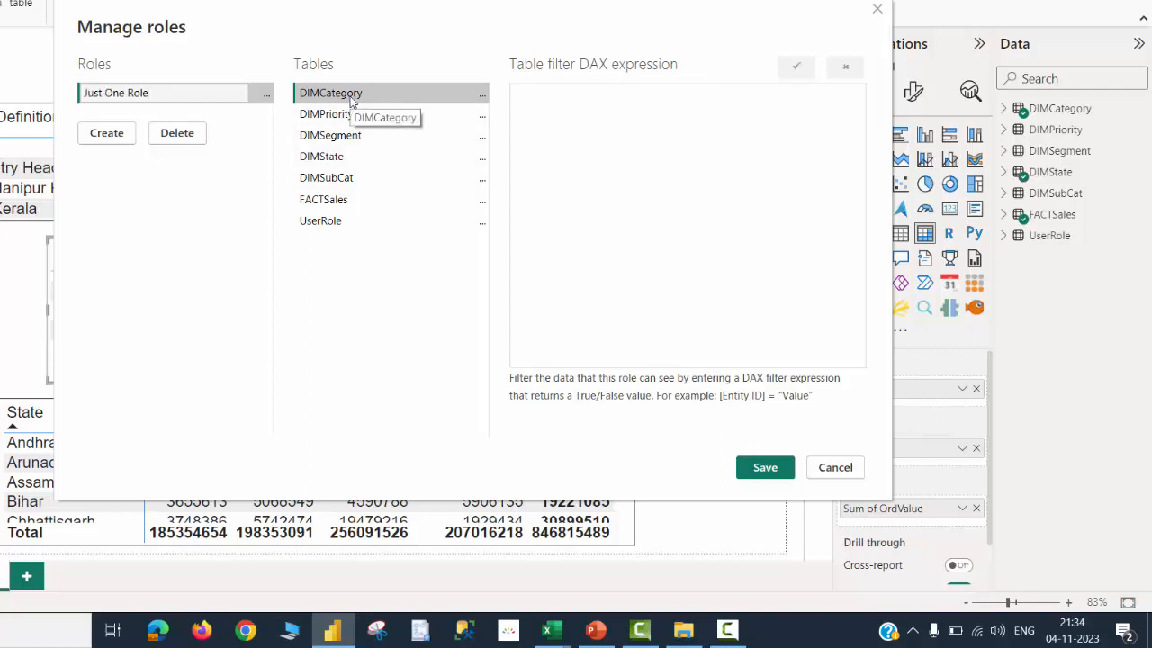
mouse_move(549, 111)
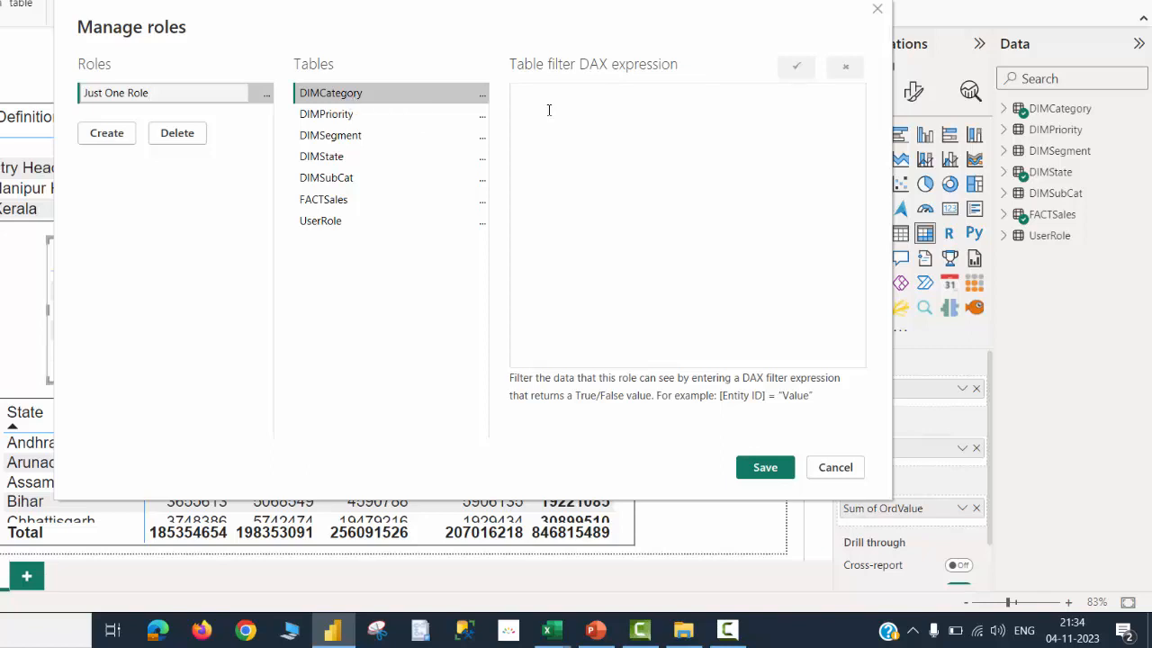
mouse_move(585, 123)
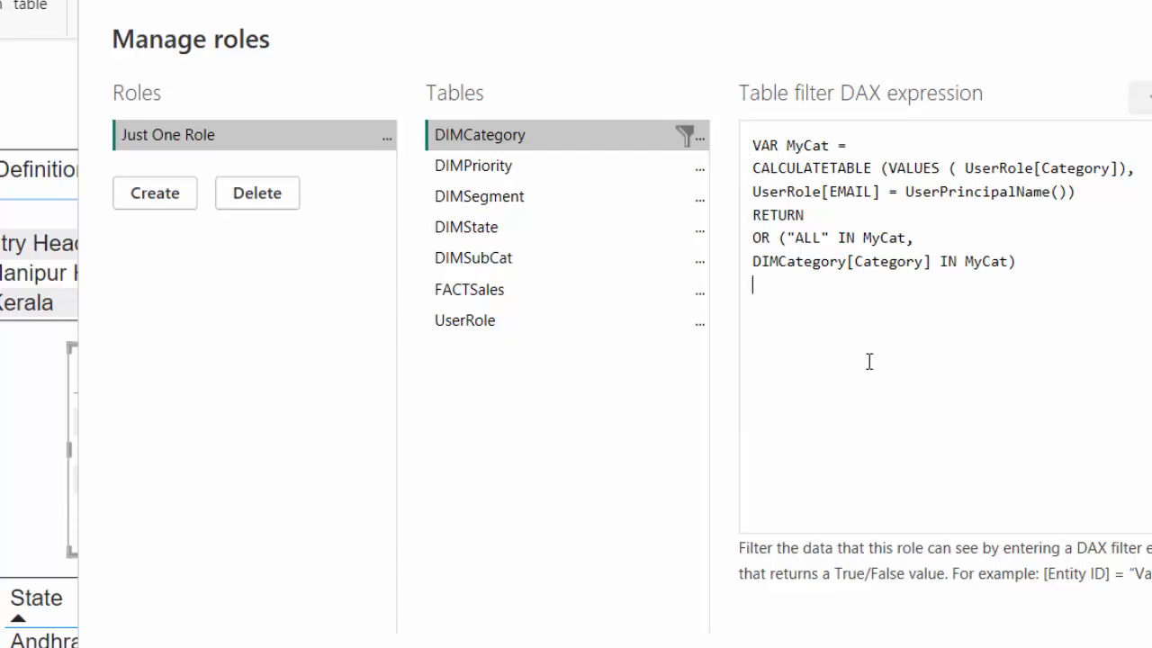
mouse_move(725, 256)
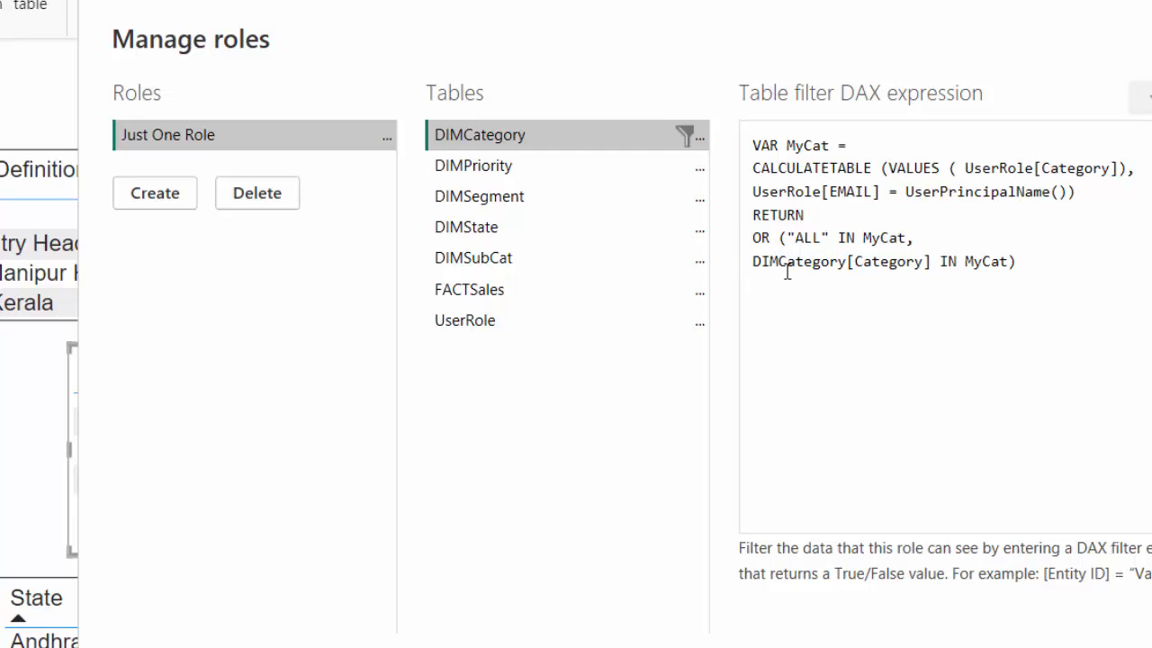
mouse_move(839, 376)
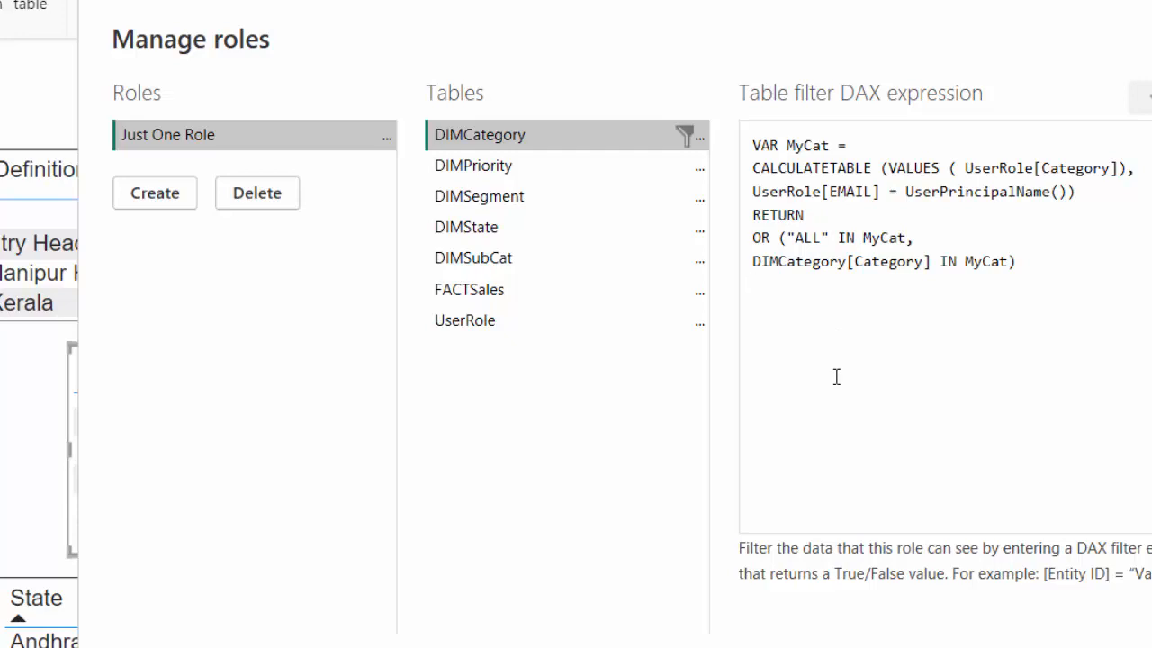
mouse_move(859, 202)
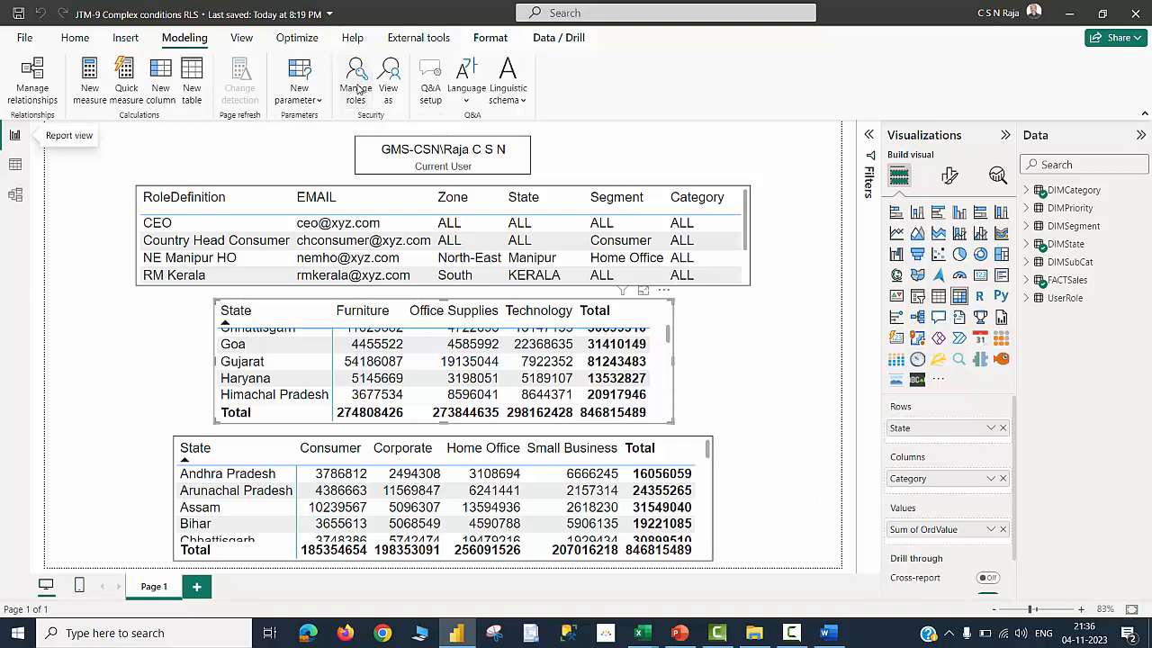
Add a DIMSegment filter on Just One Role using the MySeg expression and save.
left_click(355, 76)
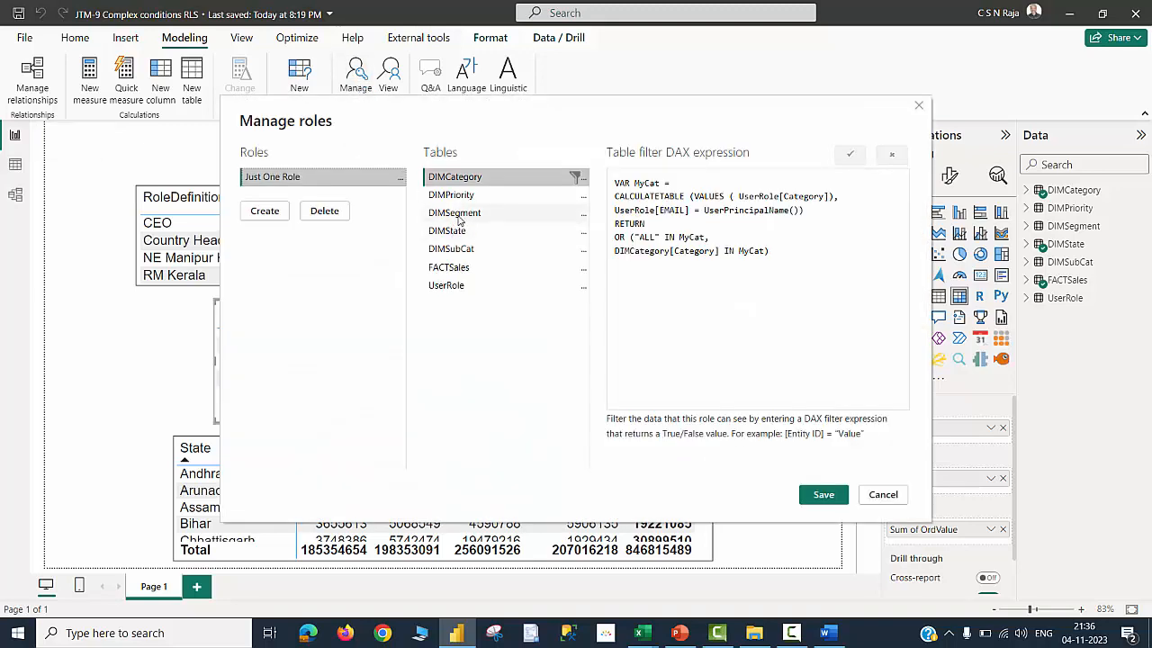
left_click(454, 212)
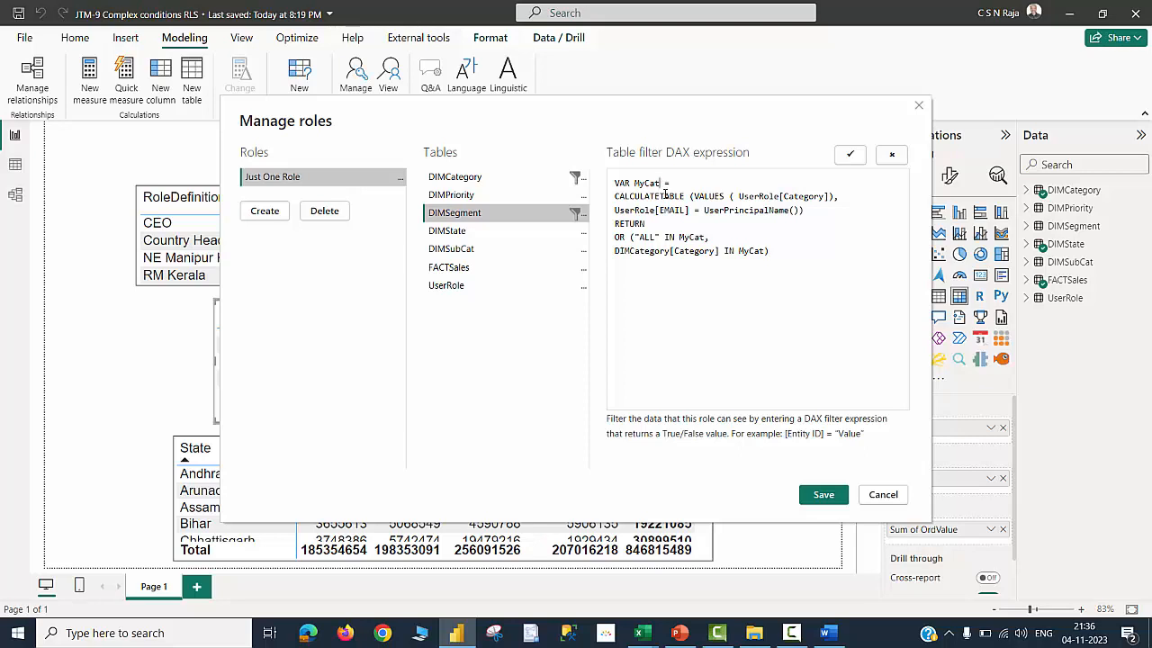
key("Backspace")
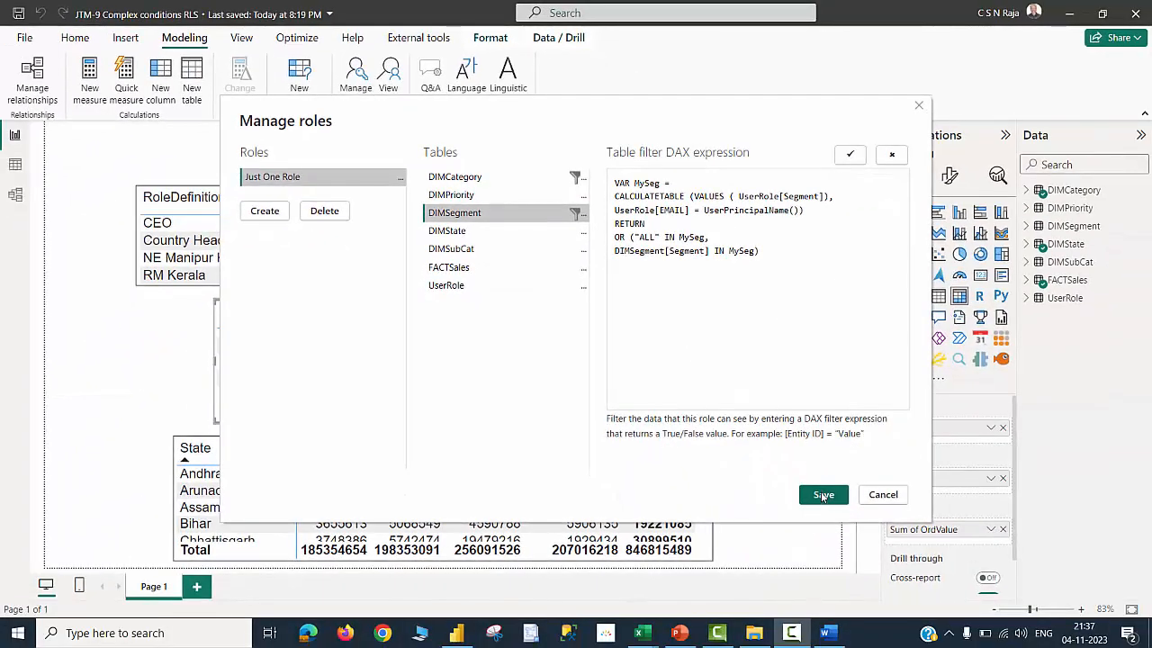
left_click(448, 231)
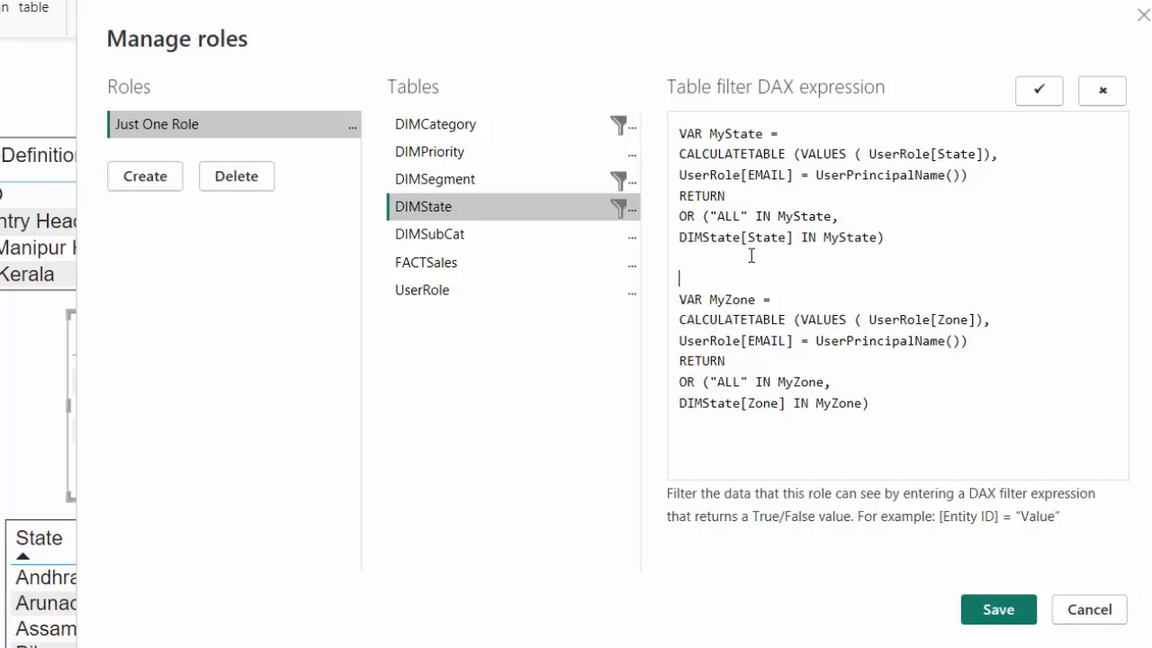
Join the MyState and MyZone DIMState conditions with &&.
type("&&")
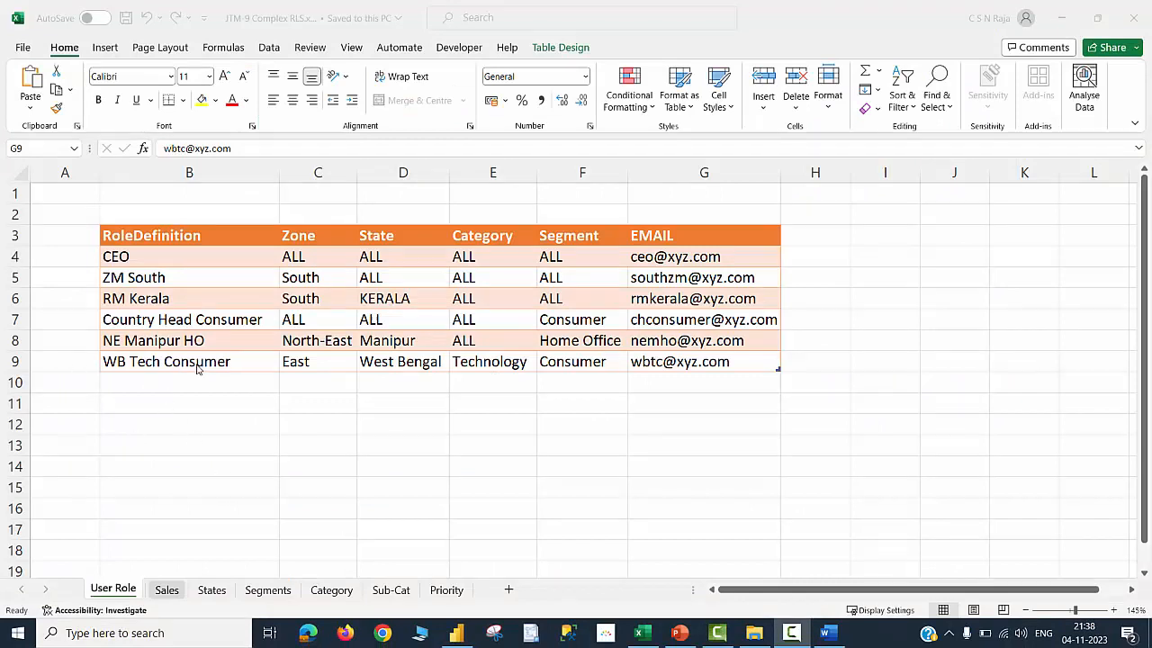
mouse_move(297, 367)
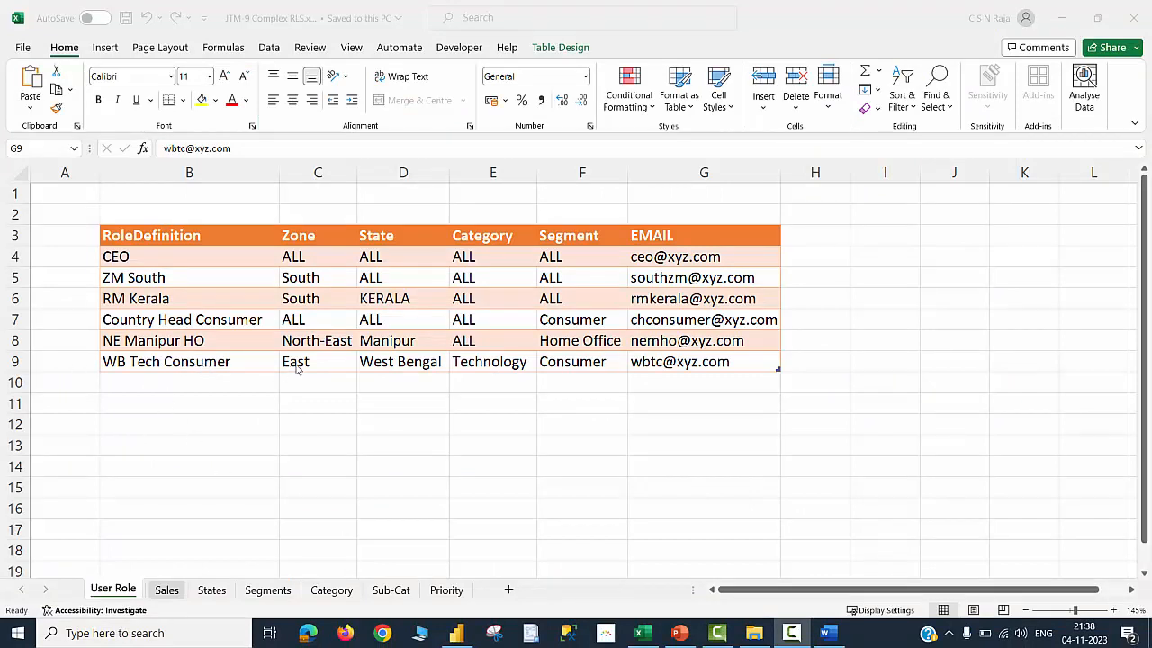
mouse_move(491, 369)
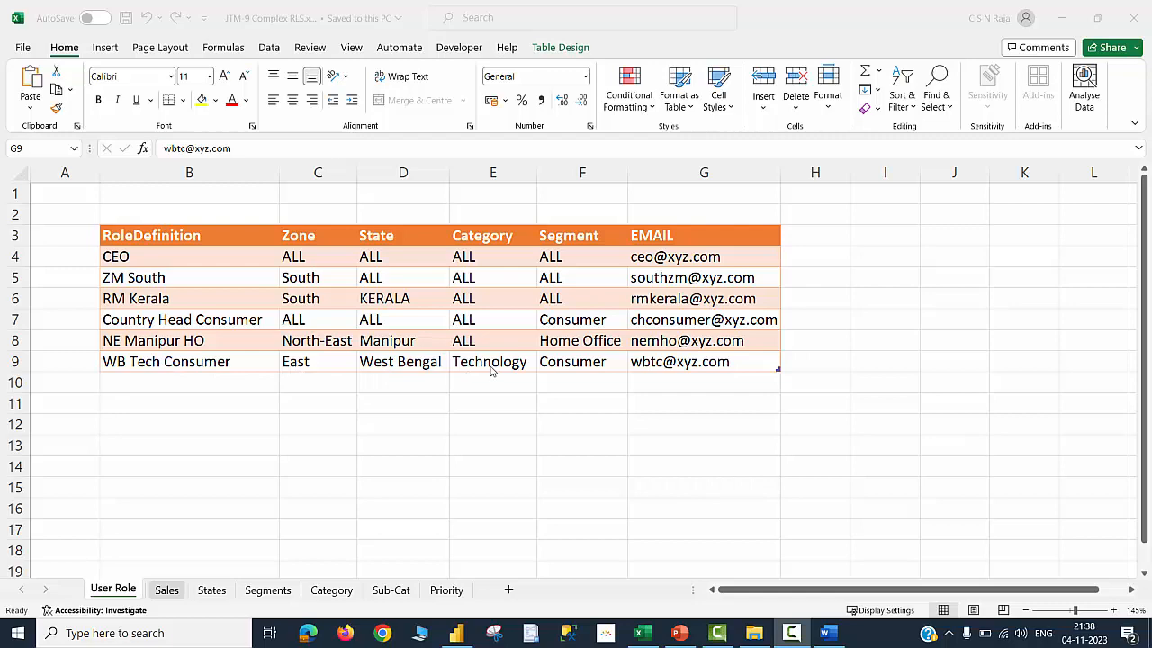
mouse_move(572, 368)
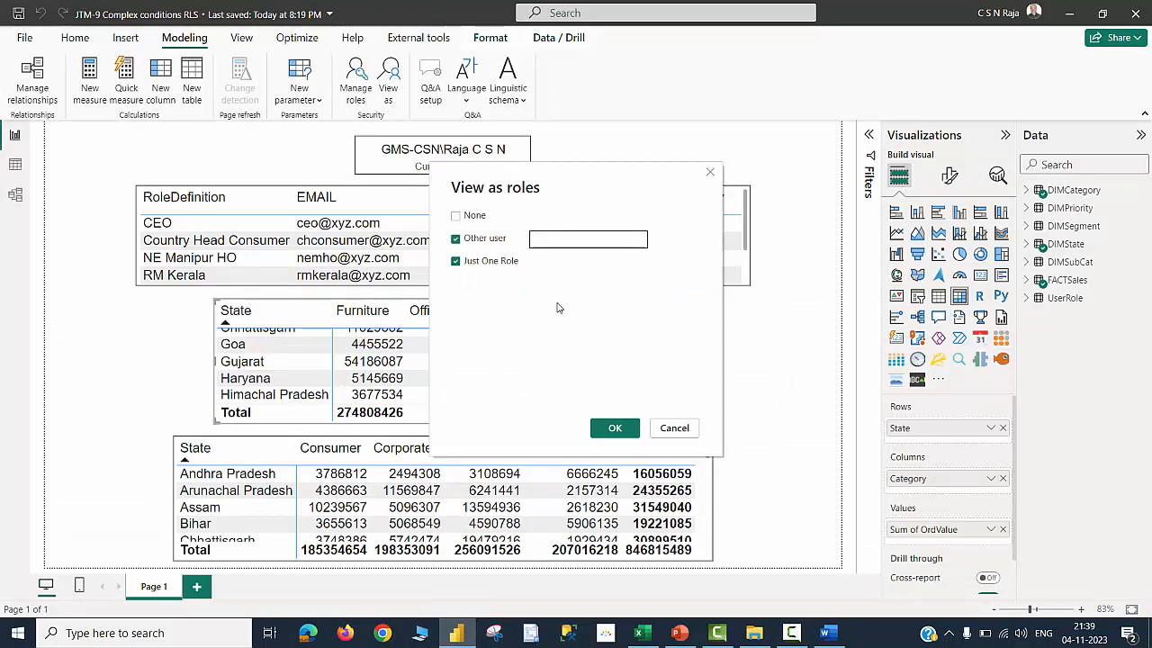
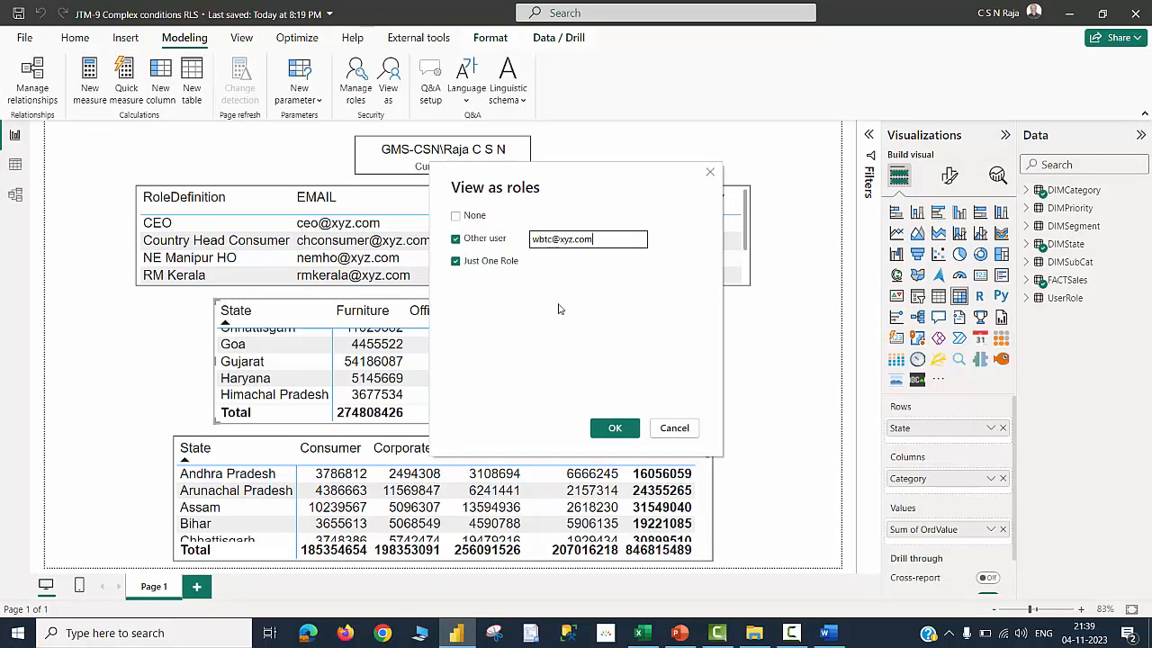
mouse_move(614, 428)
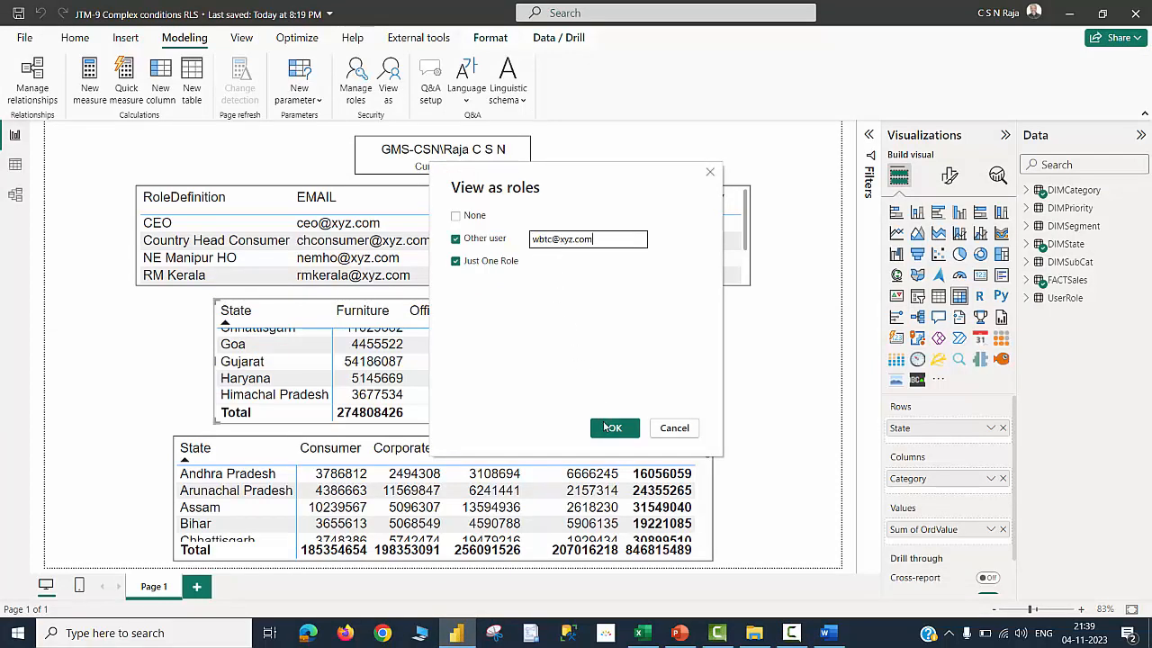
left_click(614, 427)
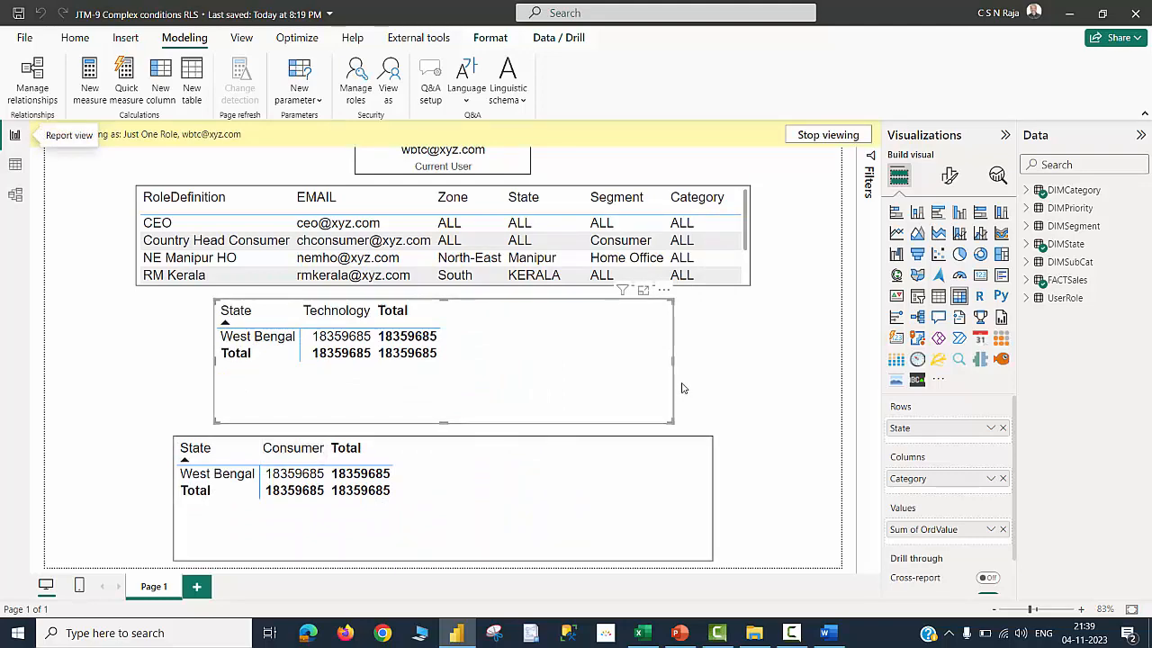
In Excel, confirm the G8 email and select the NE Manipur HO role in B8.
left_click(790, 631)
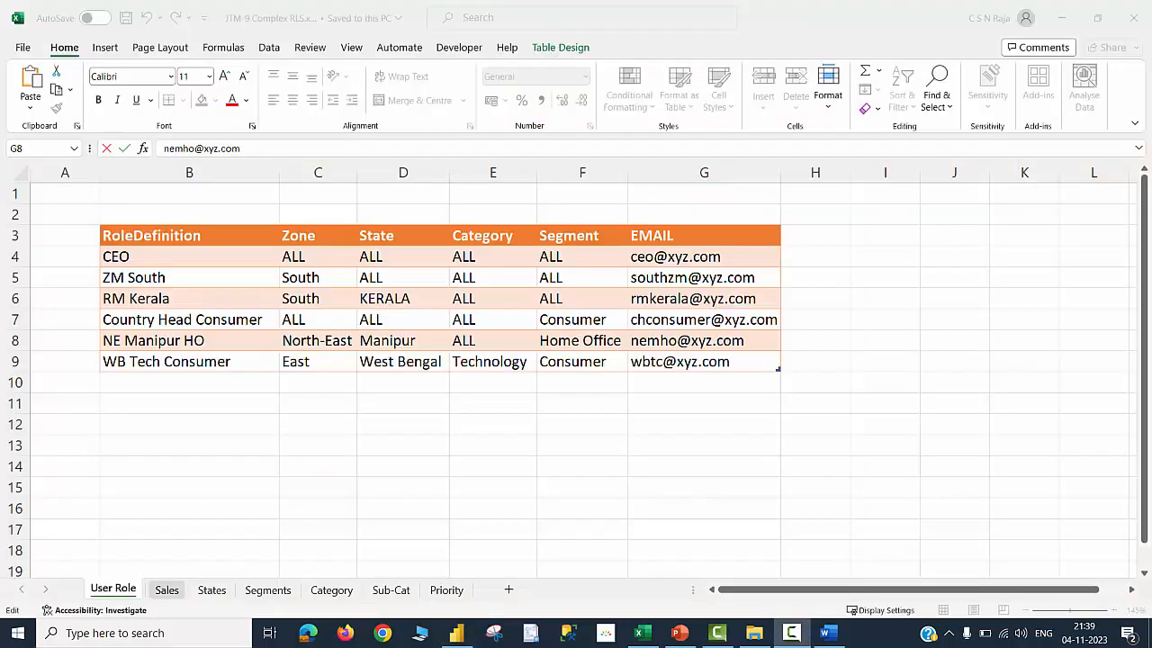
left_click(704, 340)
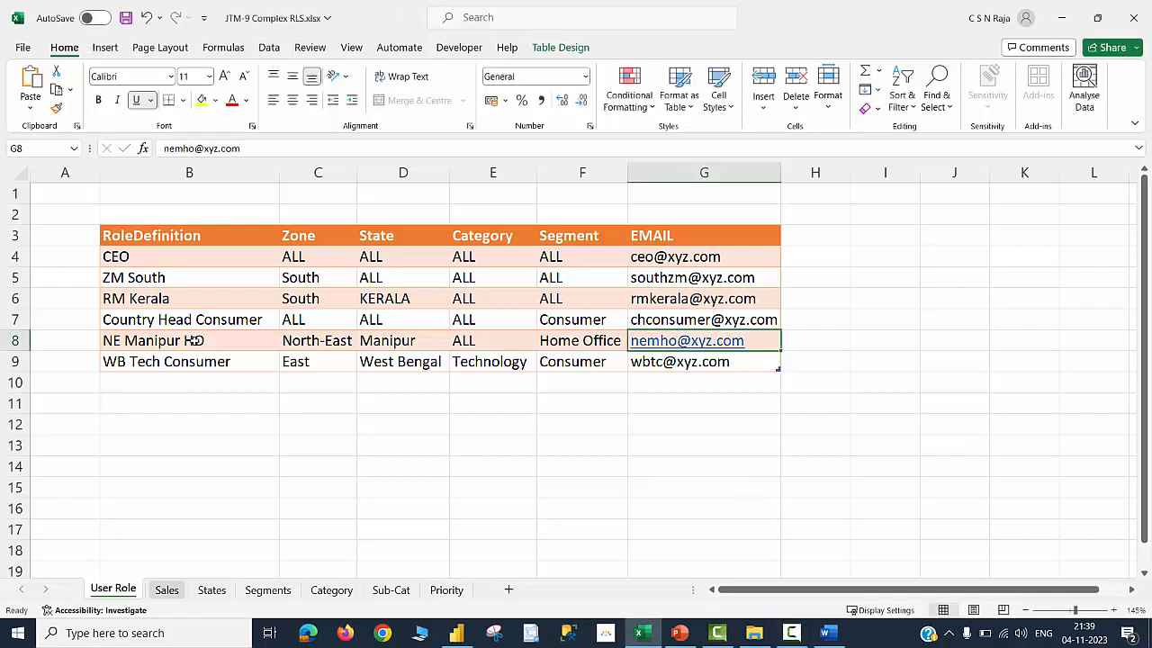
left_click(189, 340)
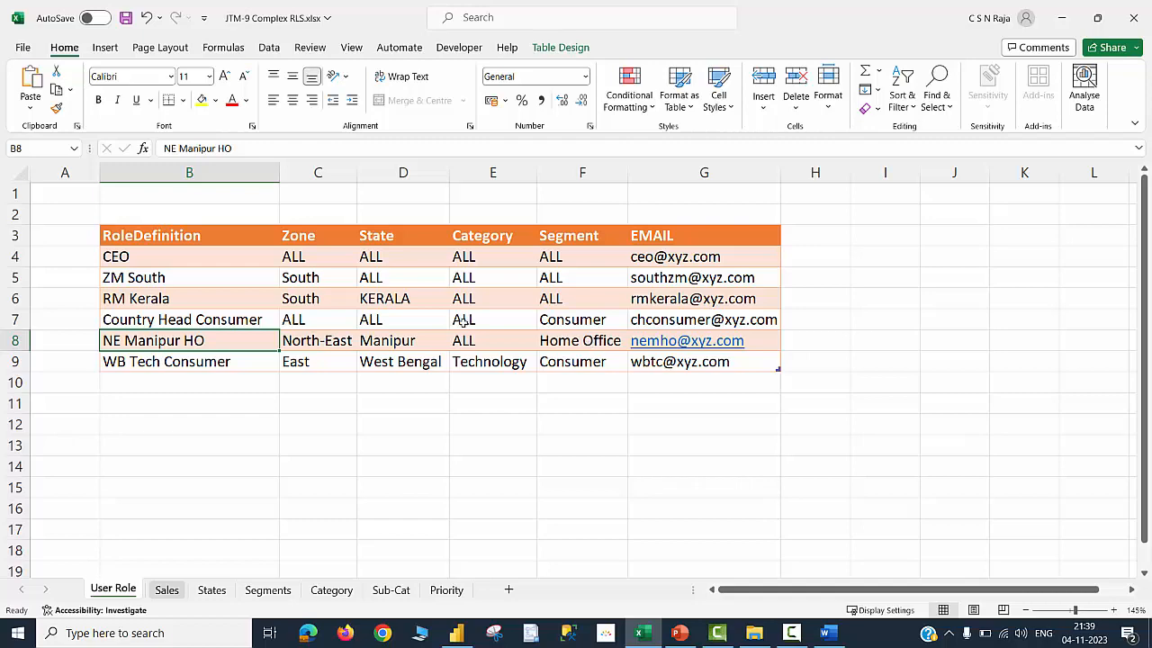
mouse_move(455, 633)
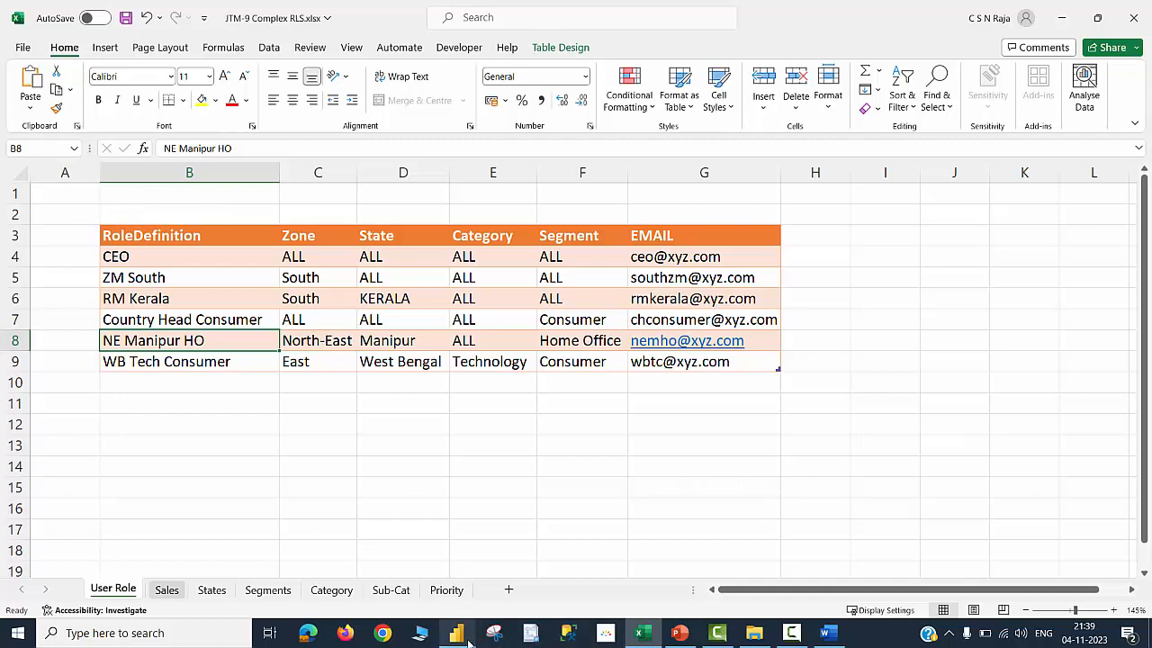
left_click(455, 632)
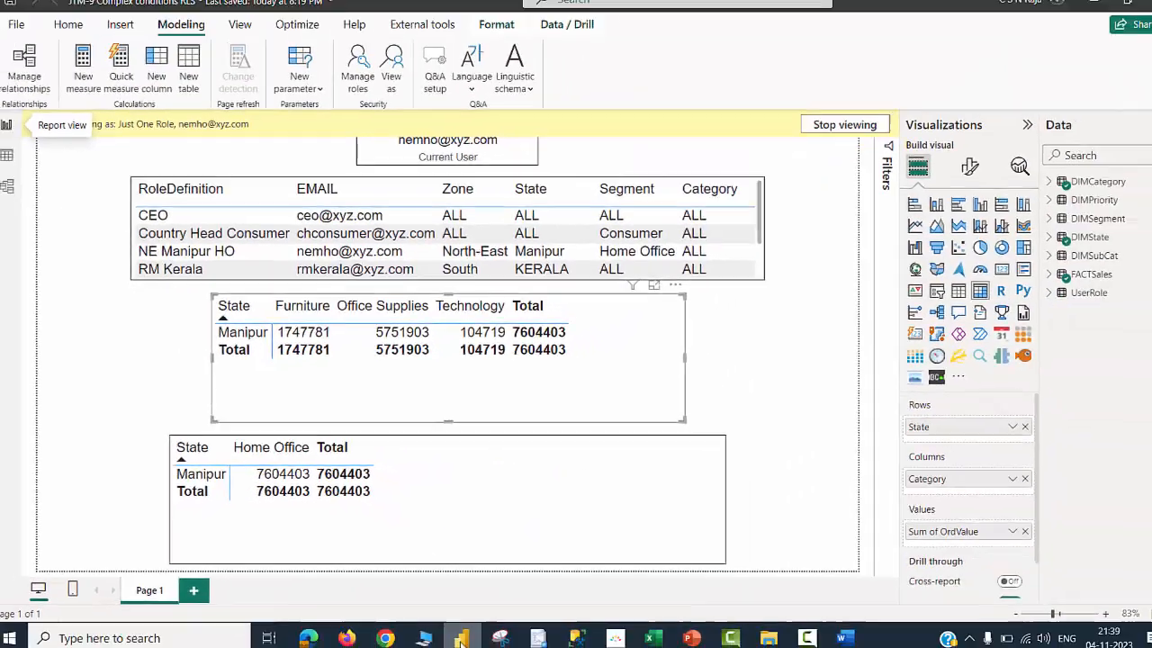
left_click(460, 635)
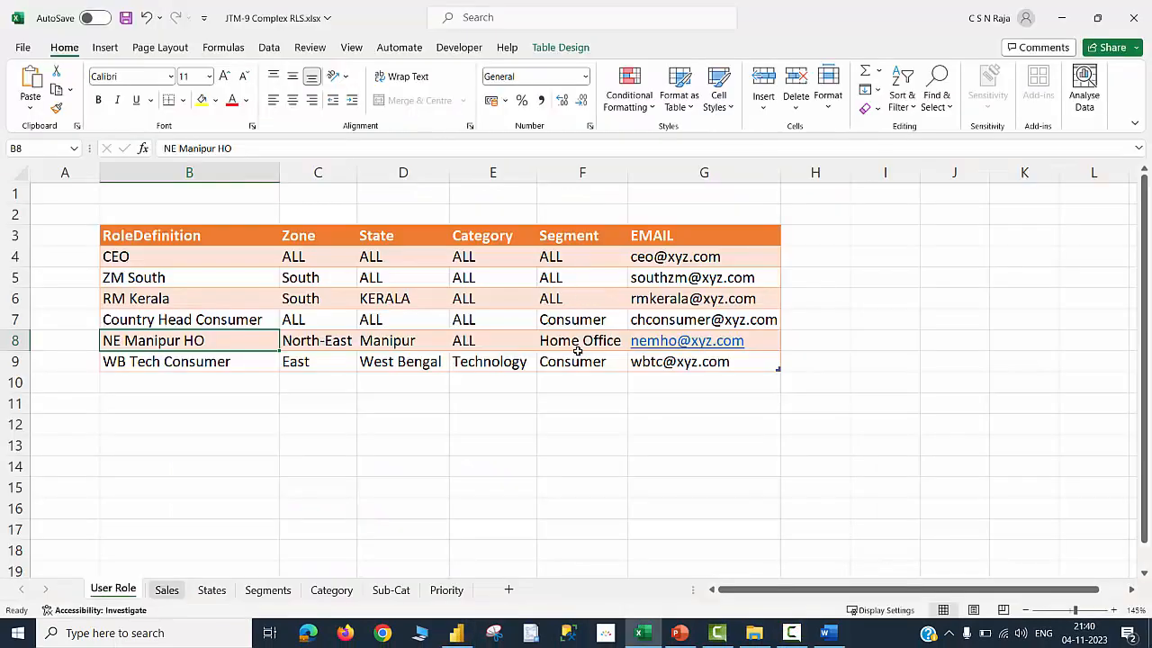
mouse_move(501, 230)
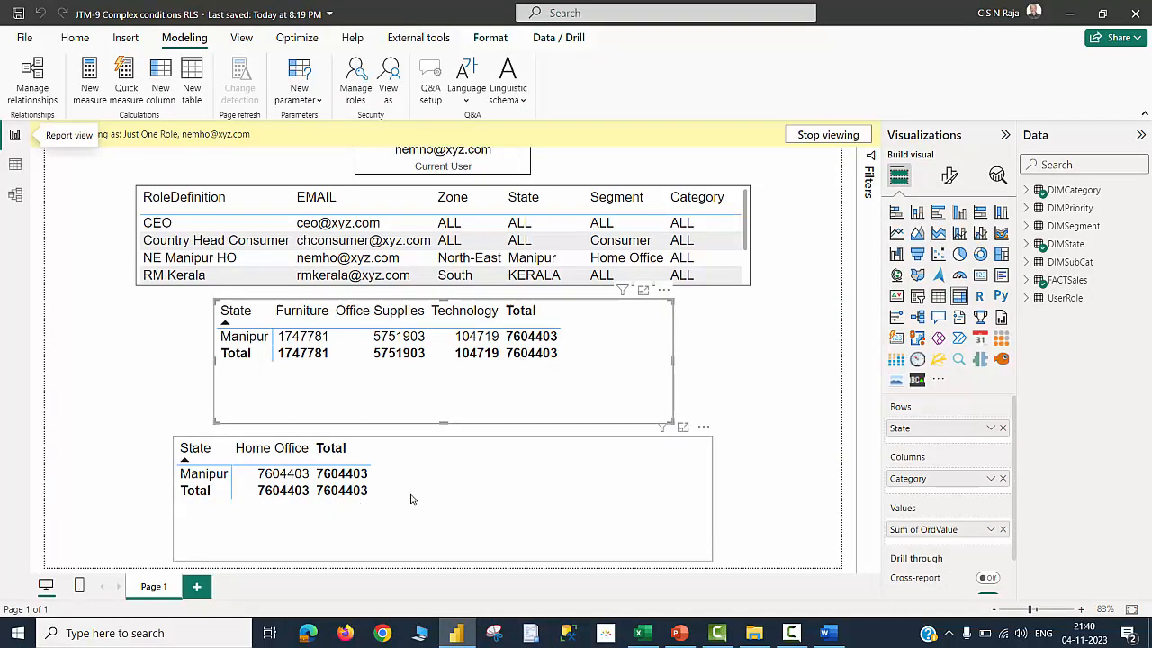
mouse_move(407, 499)
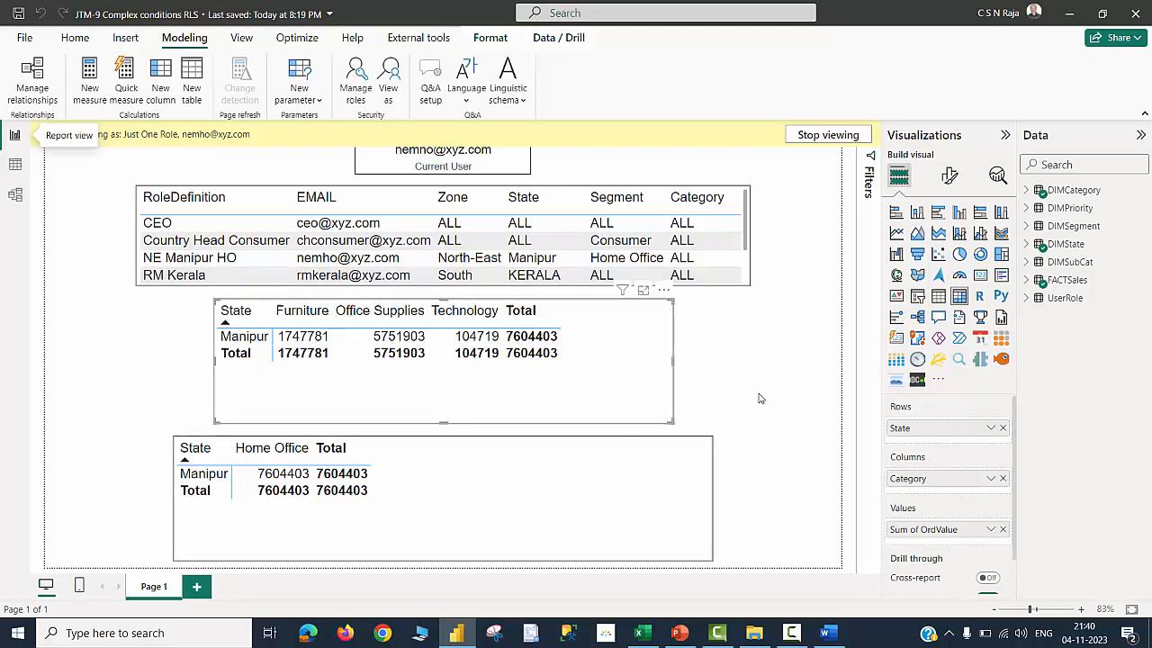
mouse_move(755, 403)
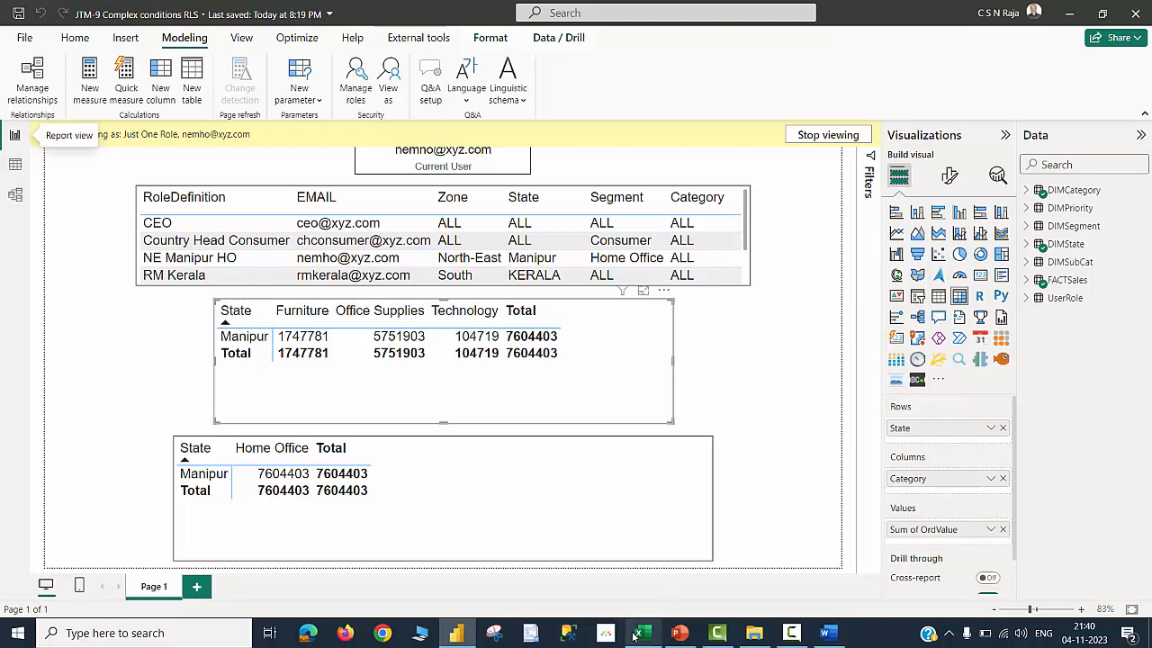
left_click(641, 633)
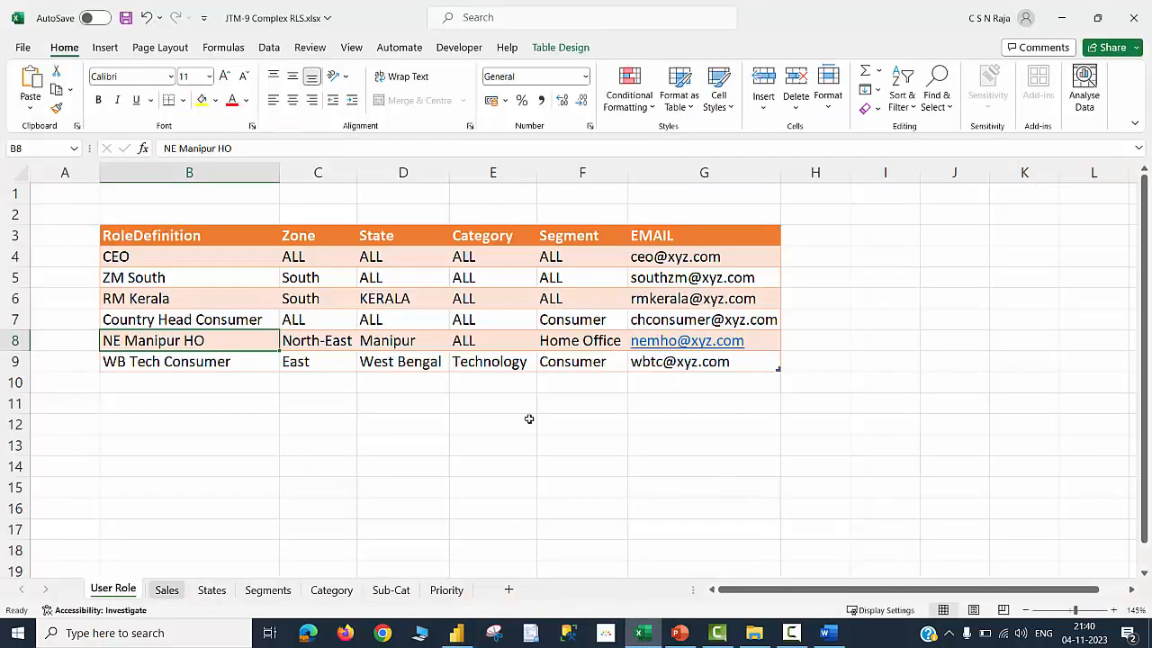
mouse_move(544, 444)
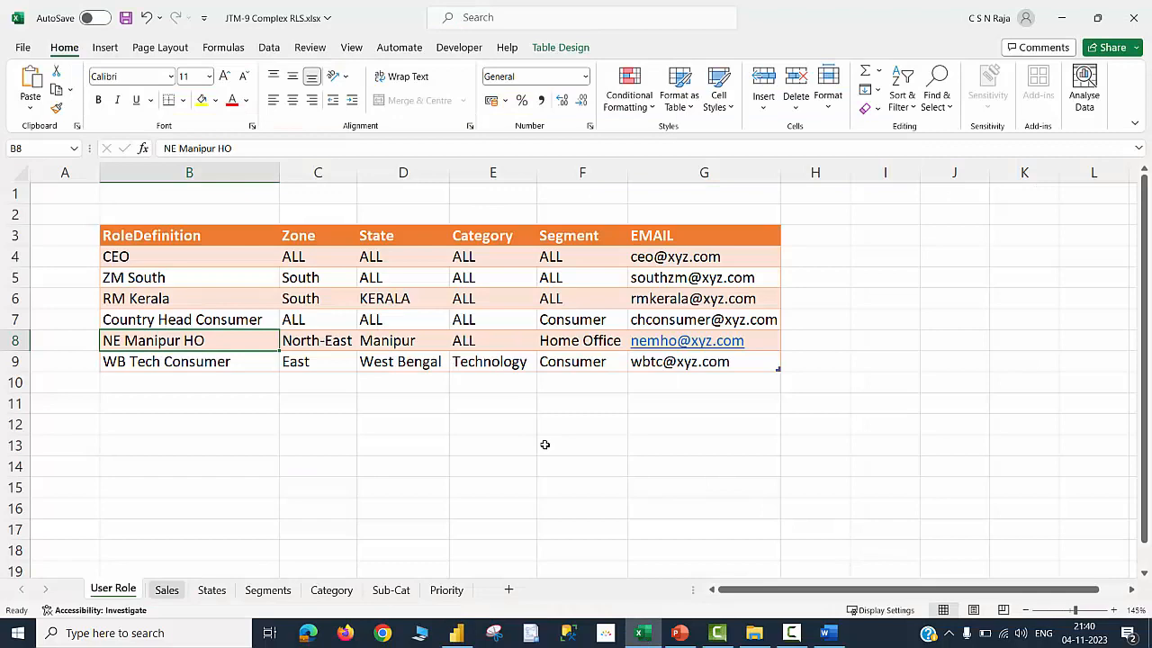
left_click(212, 590)
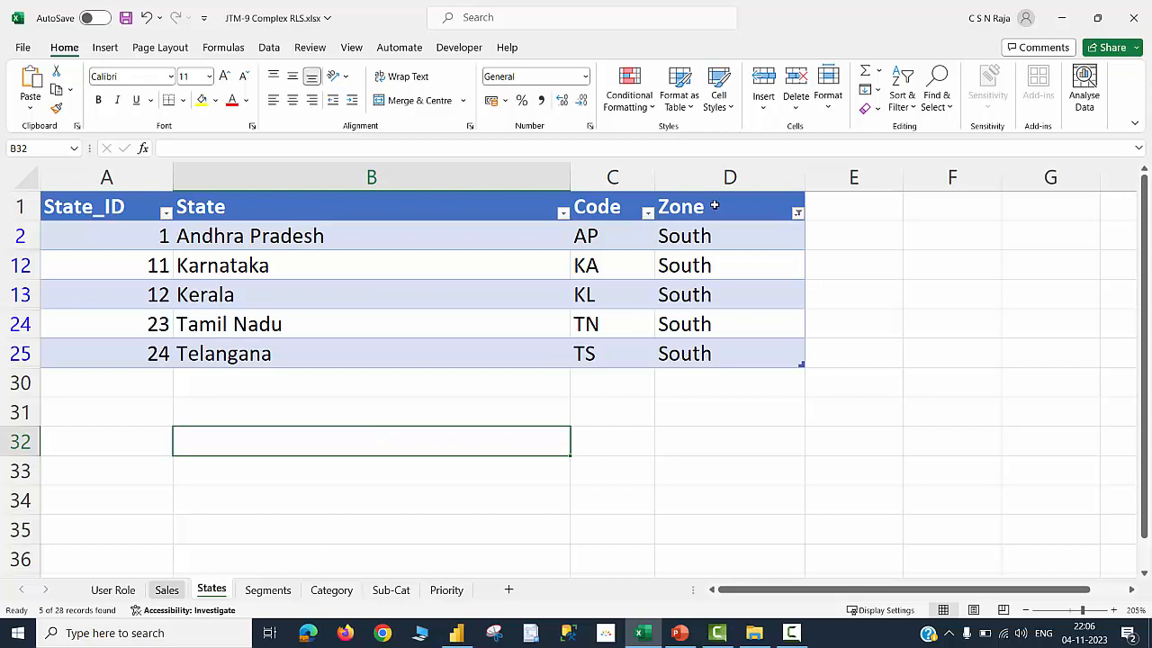
mouse_move(715, 235)
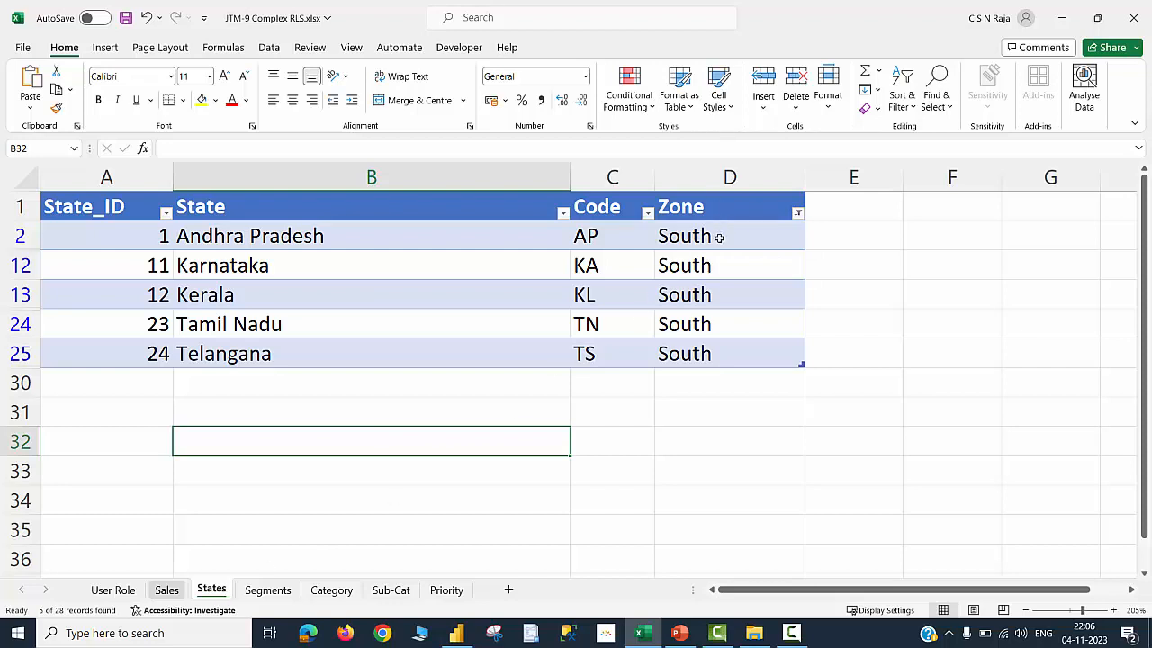
mouse_move(293, 236)
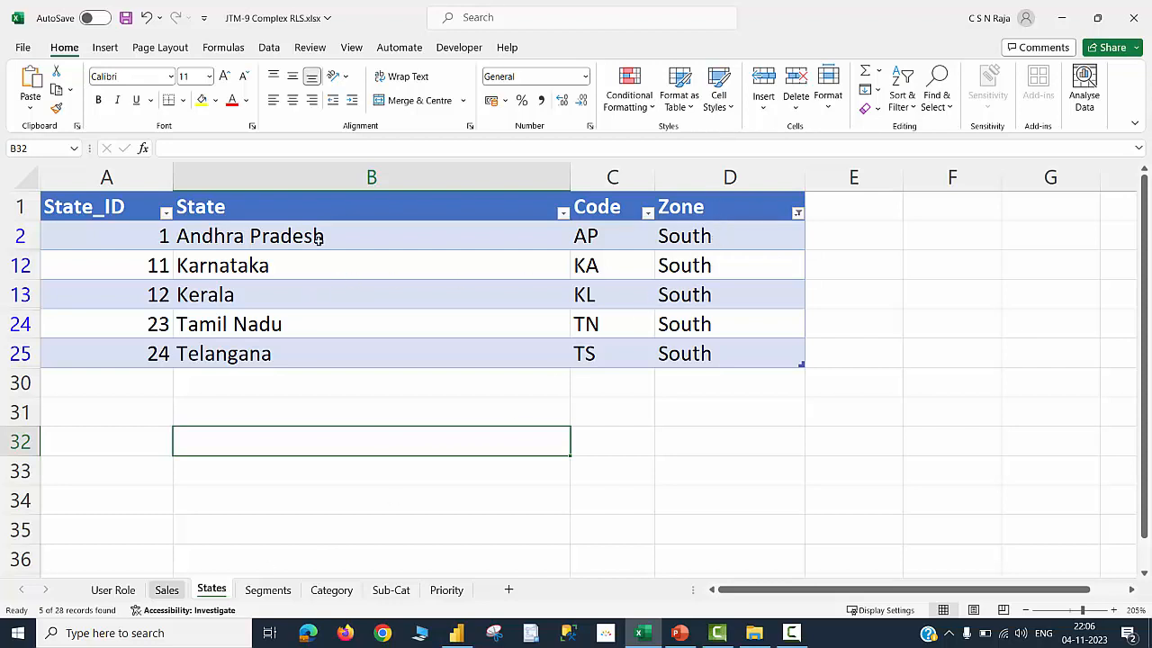
left_click(113, 589)
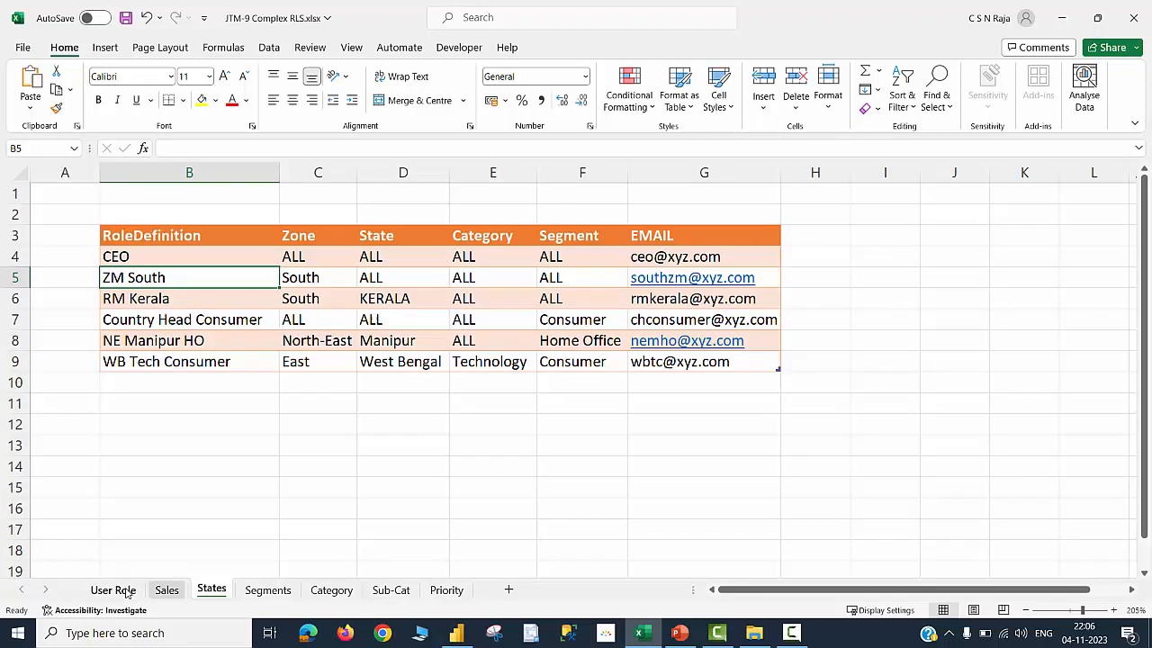
left_click(117, 589)
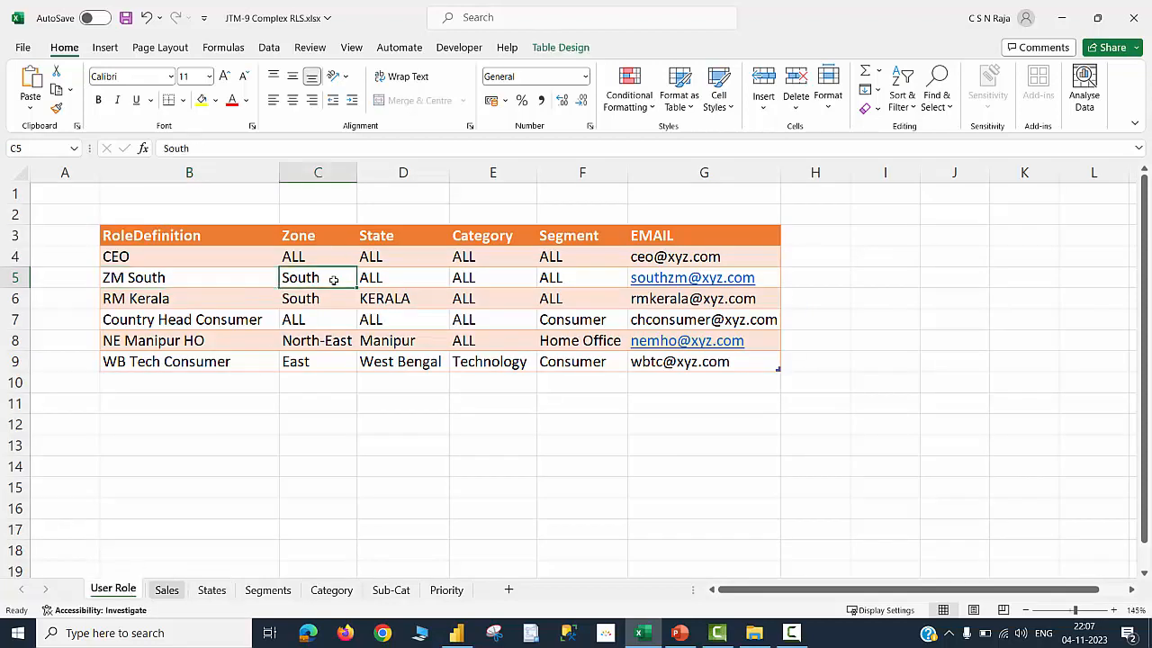
mouse_move(182, 279)
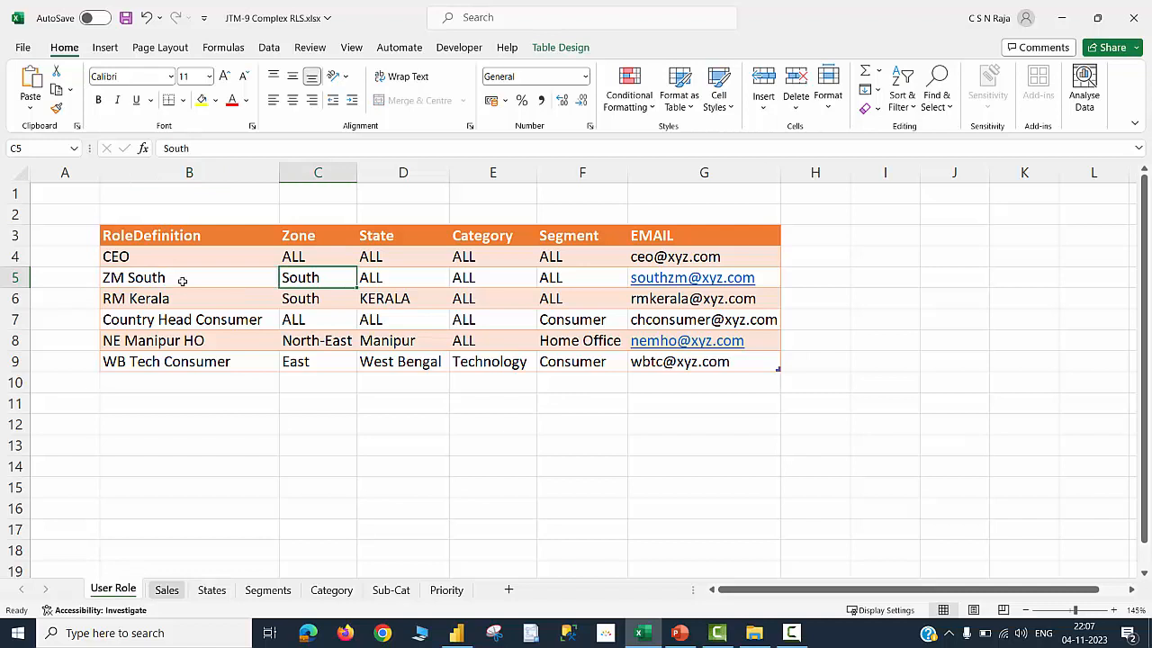
mouse_move(306, 277)
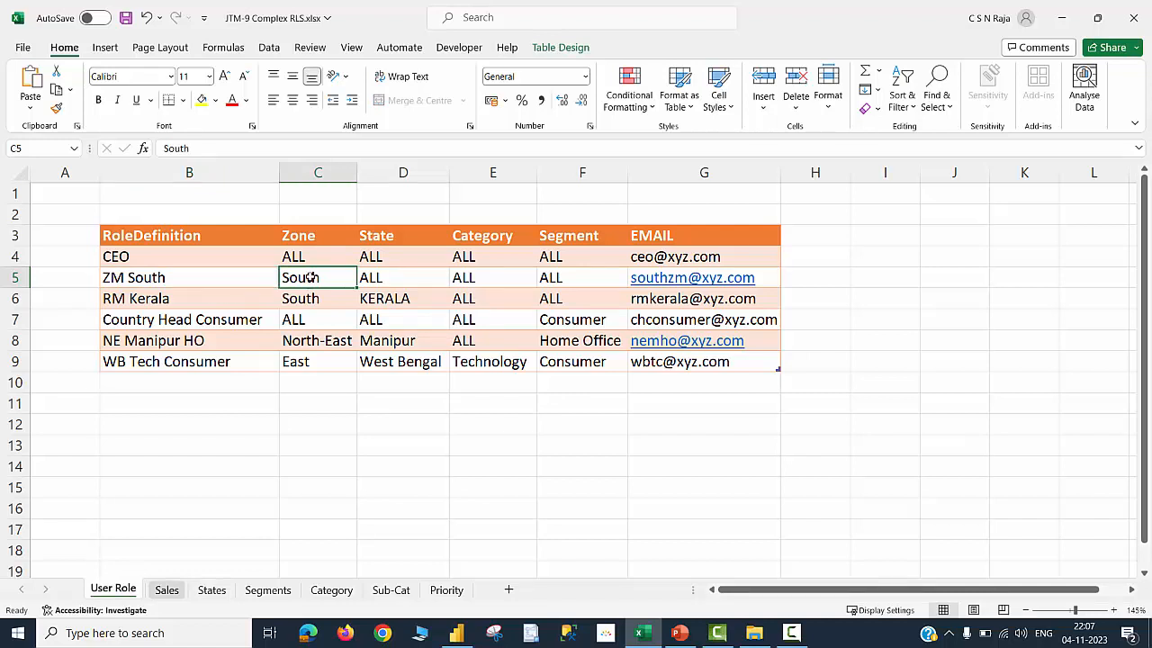
left_click(492, 277)
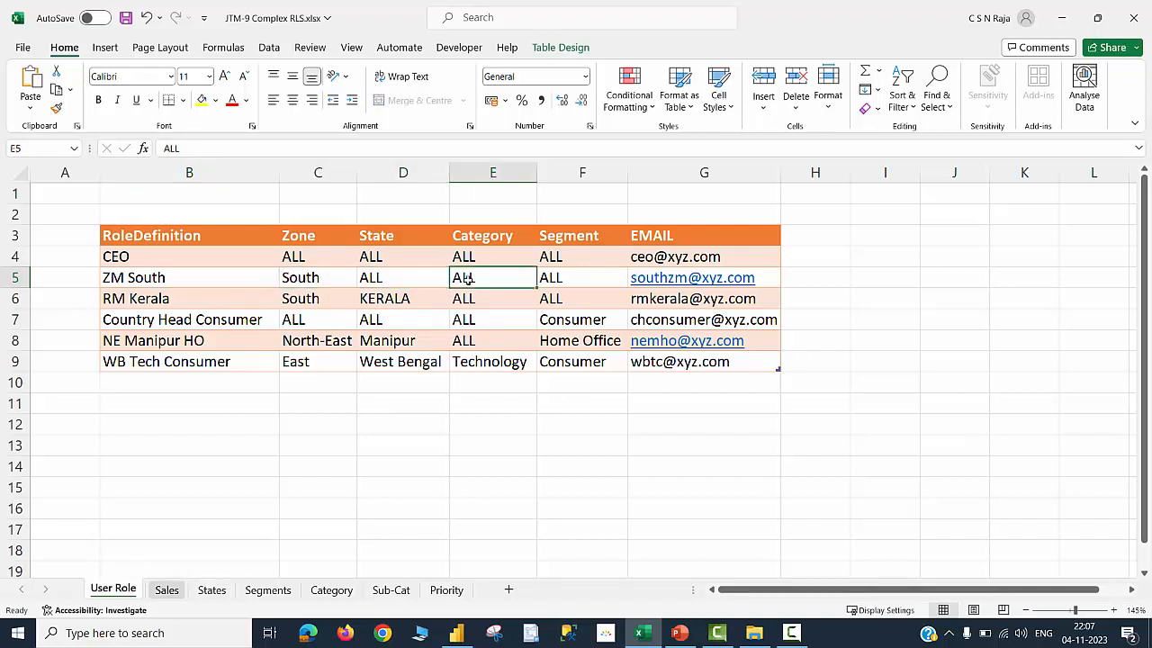
left_click(581, 277)
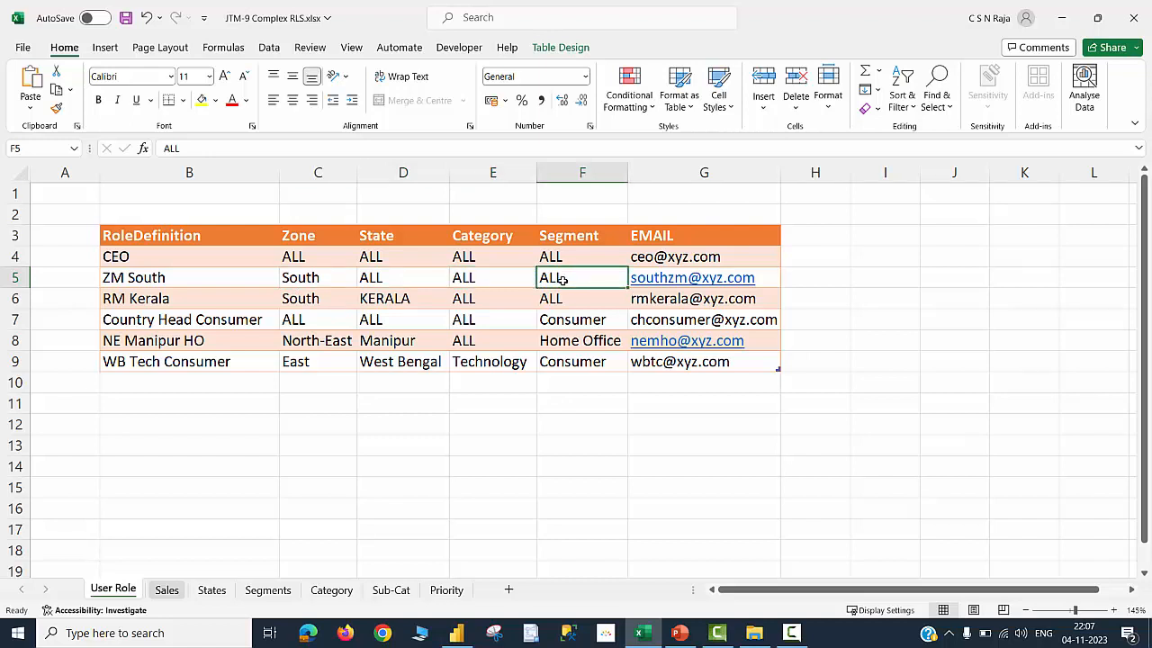
left_click(692, 277)
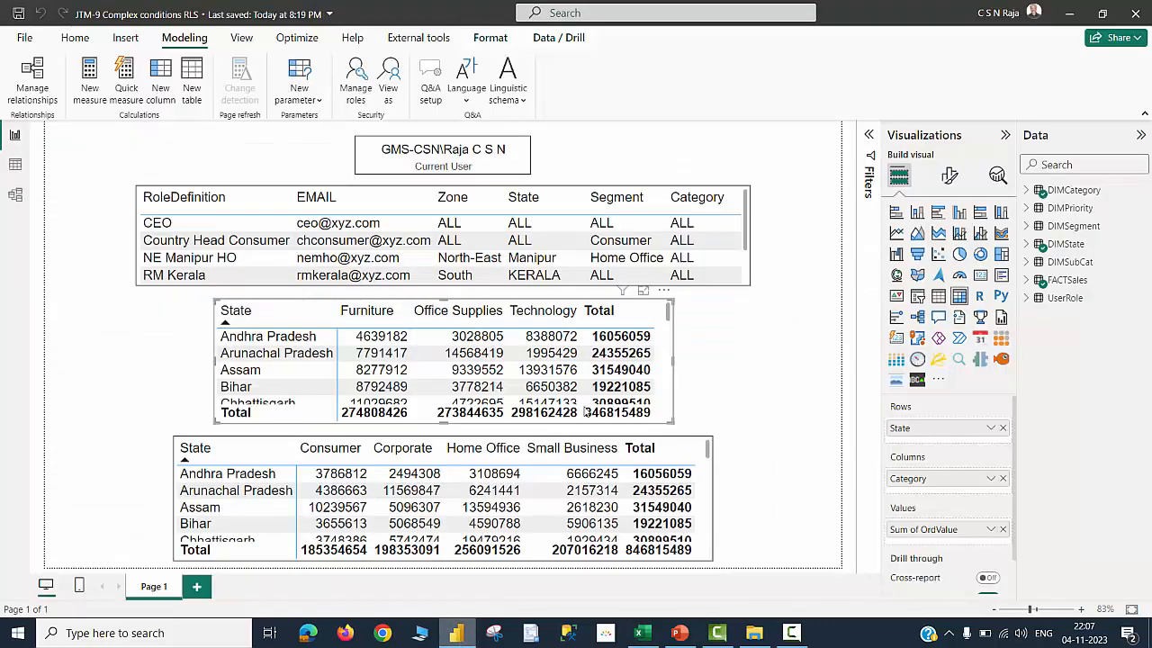
mouse_move(387, 77)
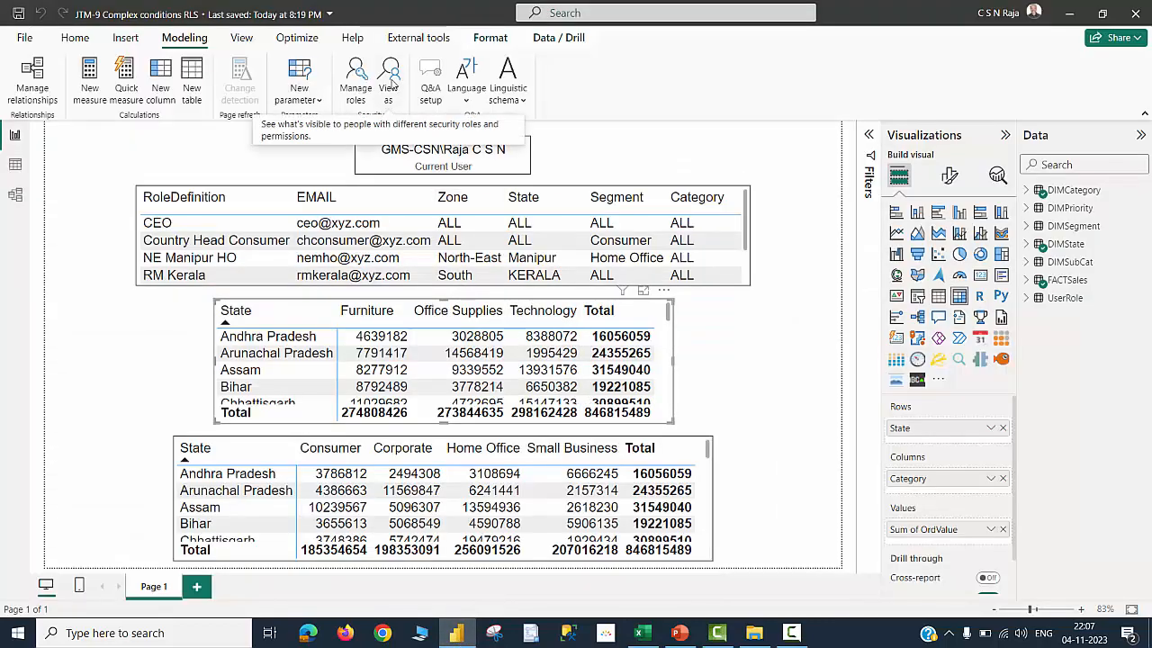
left_click(387, 76)
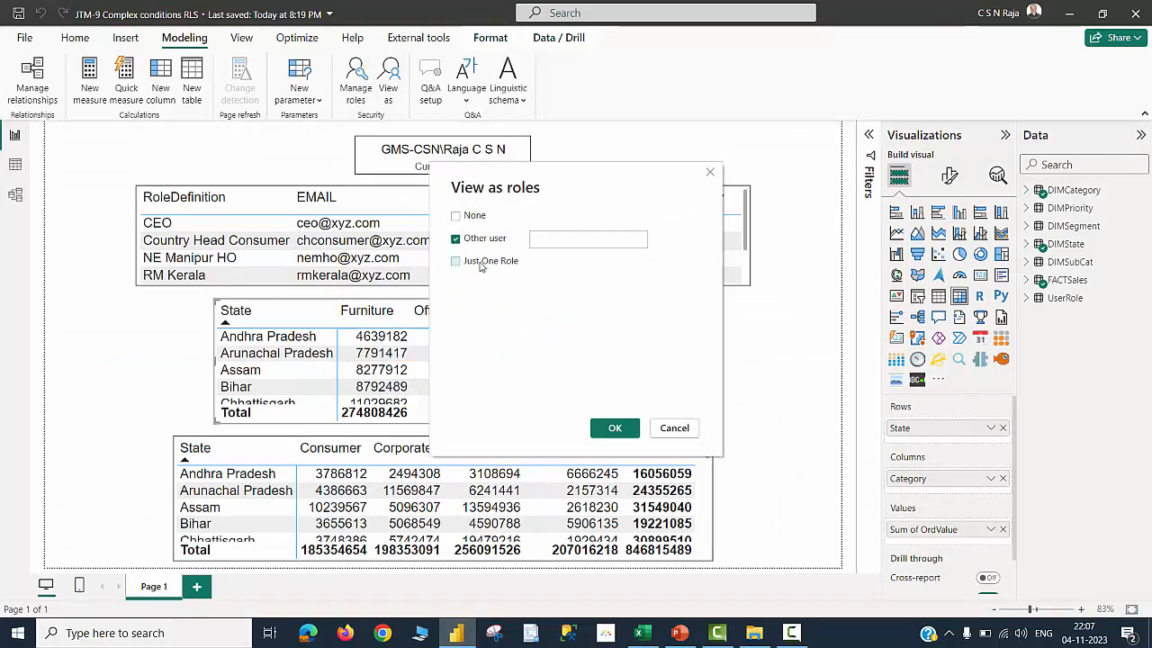
left_click(455, 261)
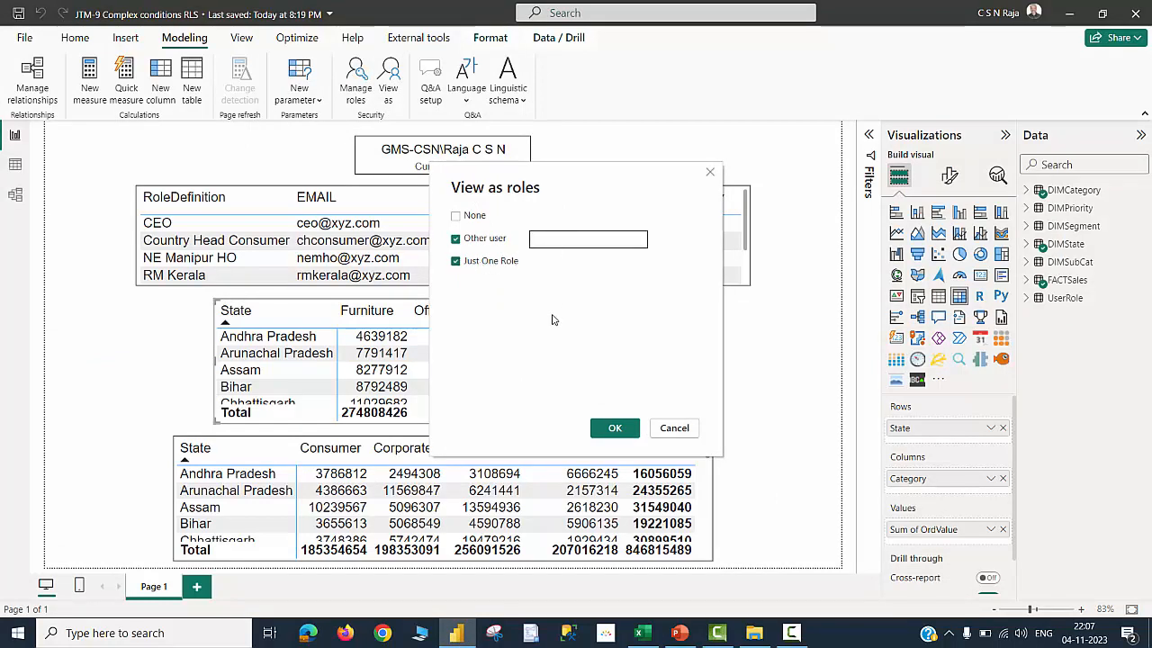
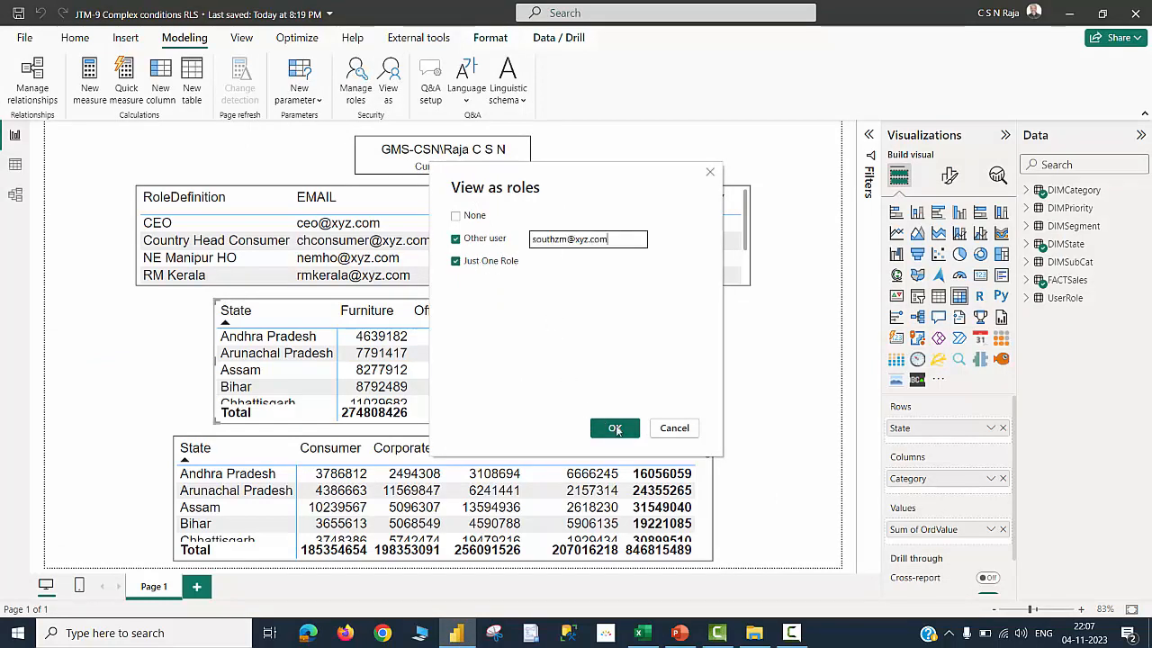
left_click(614, 427)
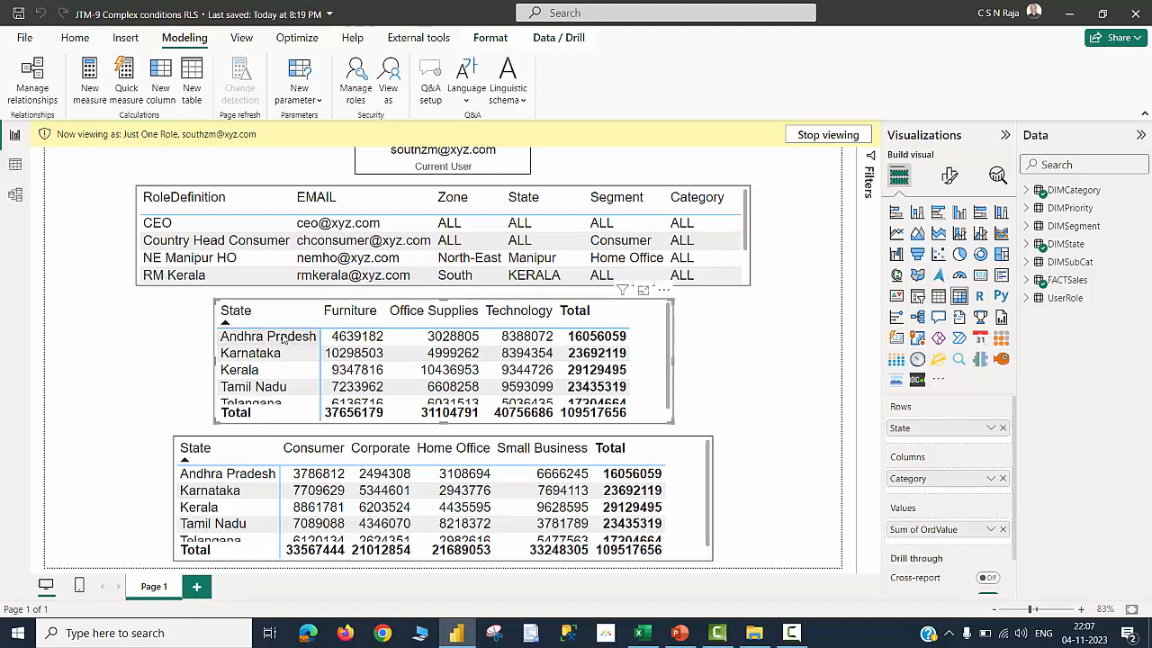
scroll("down", 3)
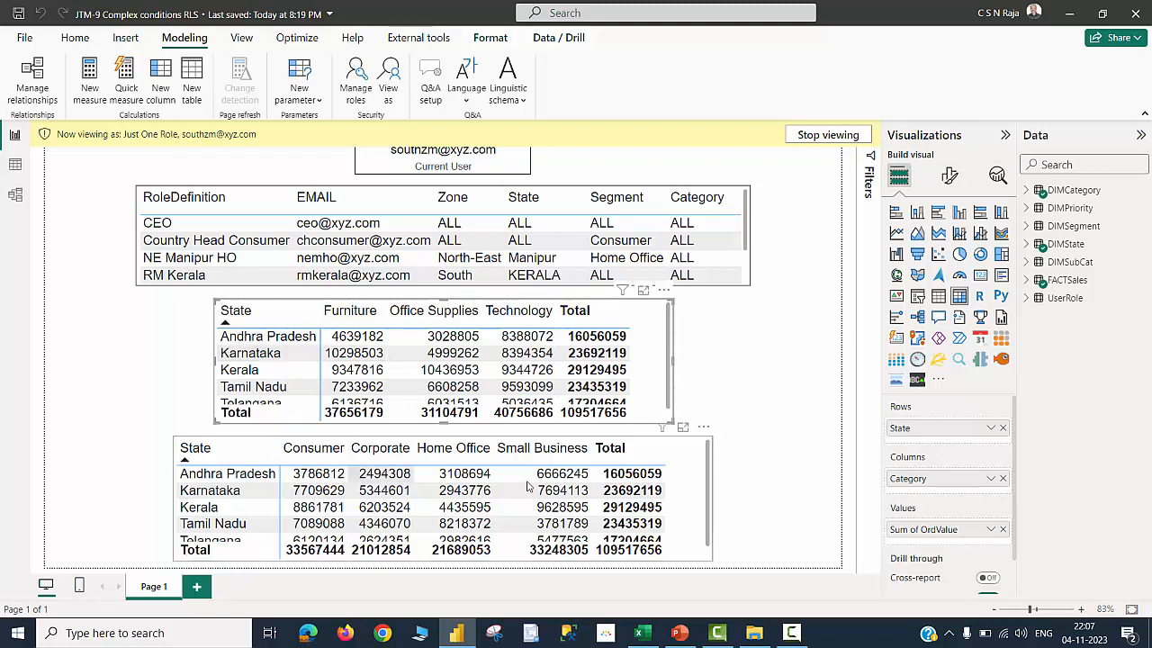
mouse_move(524, 490)
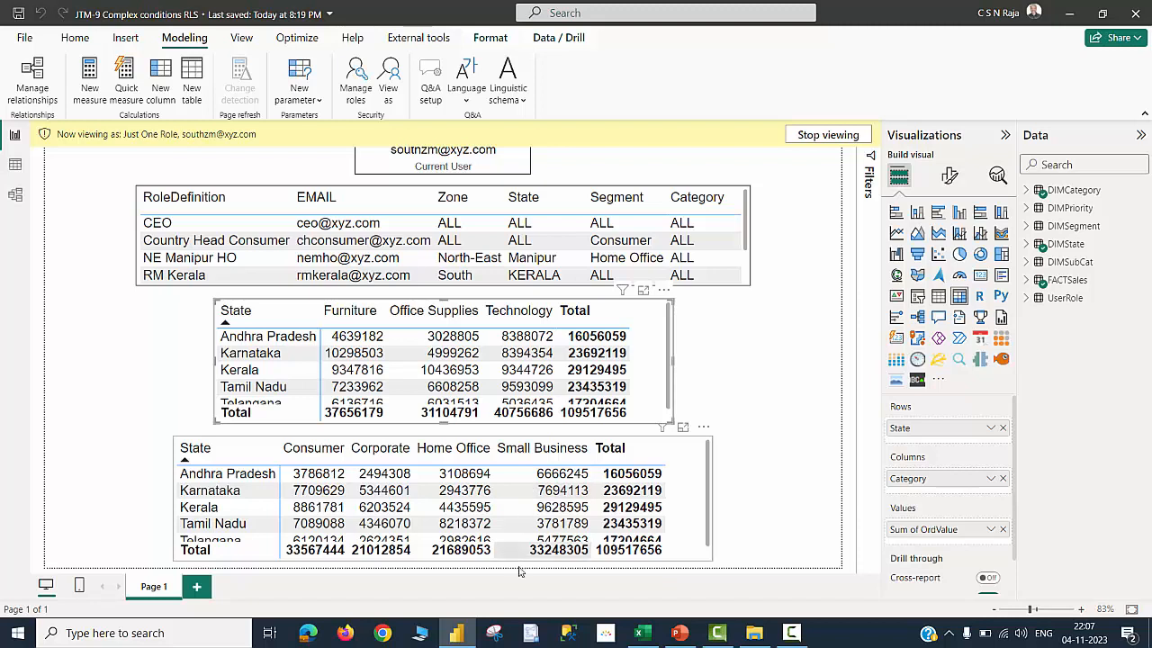
mouse_move(646, 632)
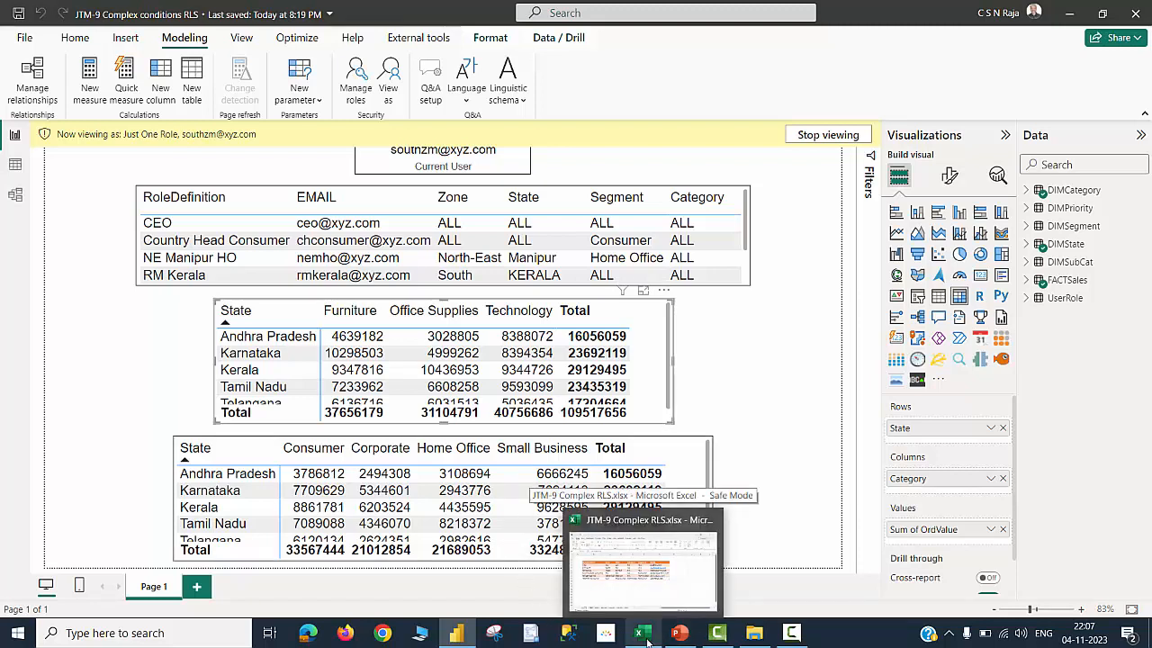
mouse_move(768, 403)
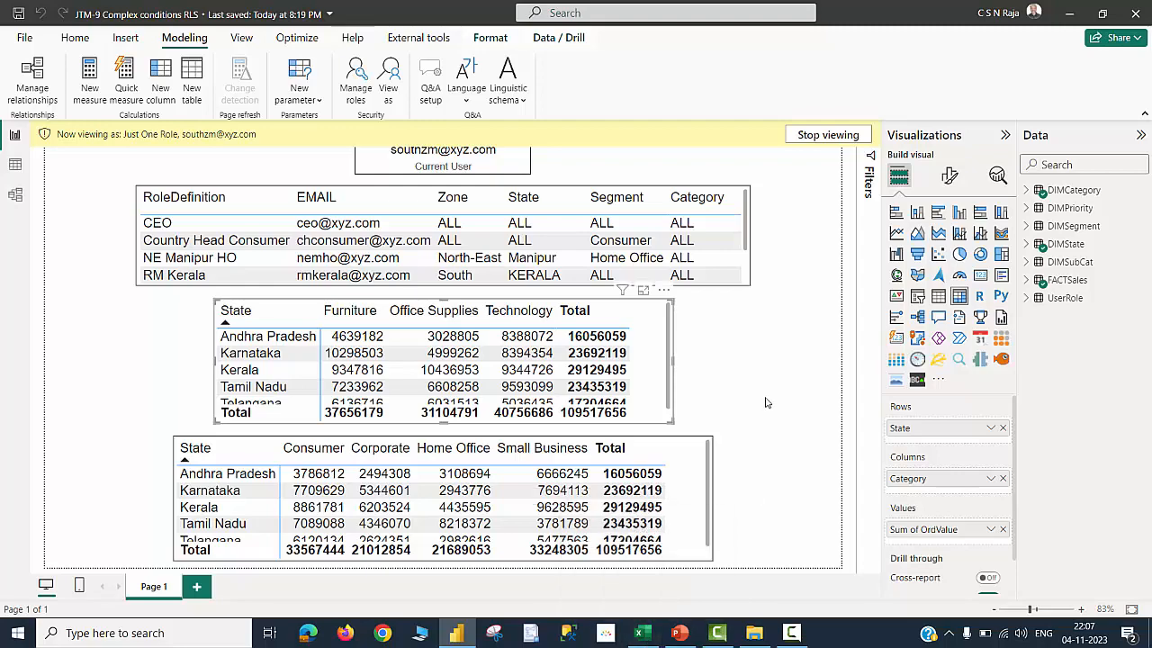